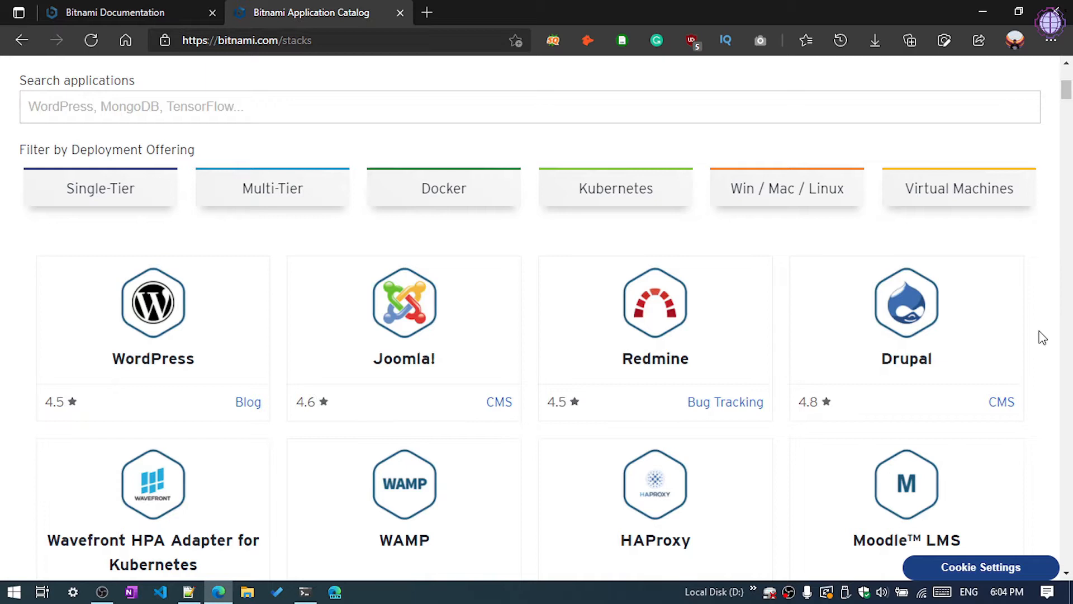
mouse_move(268, 324)
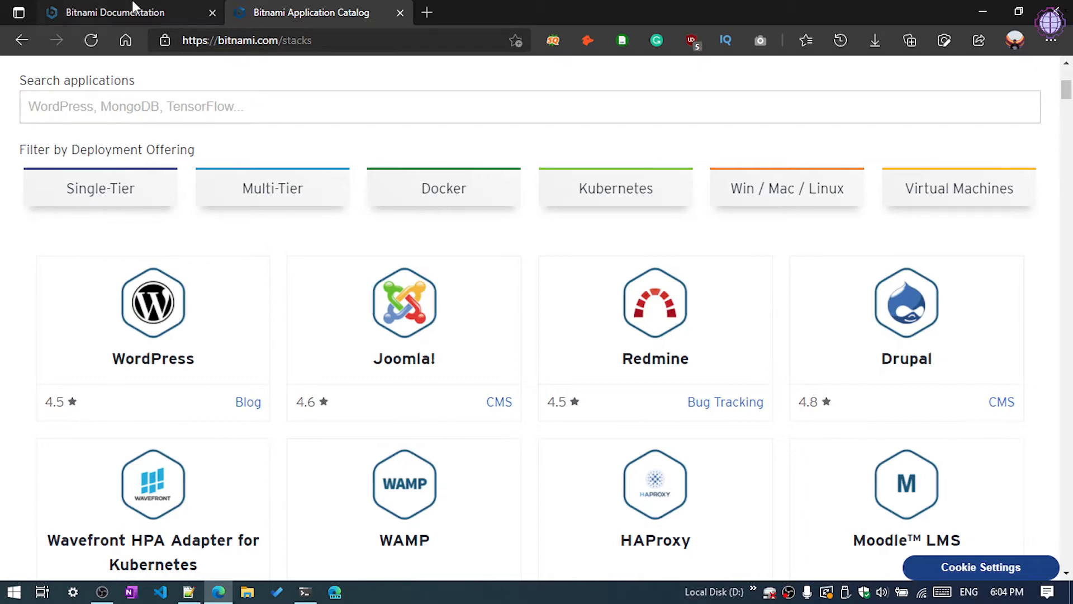
Switch to Bitnami Documentation and view its Development and Production platform sections.
left_click(116, 13)
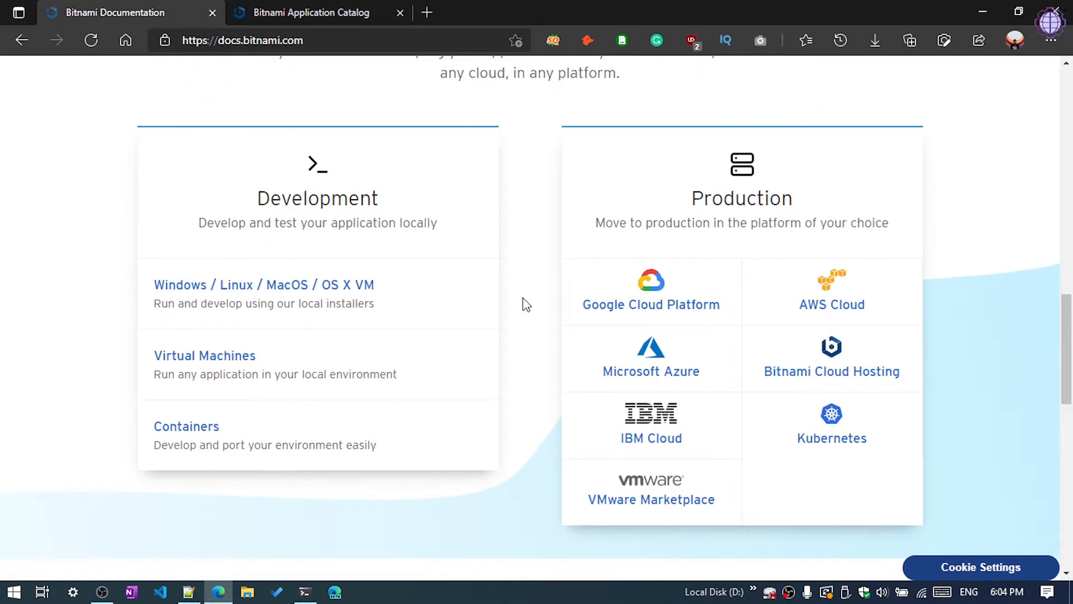
mouse_move(596, 301)
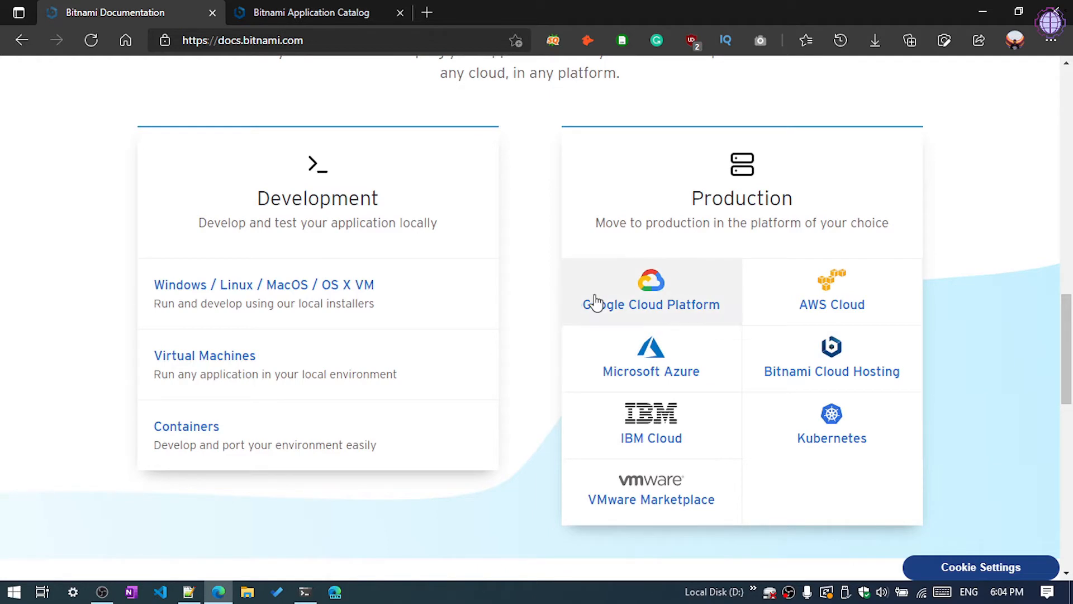
mouse_move(696, 372)
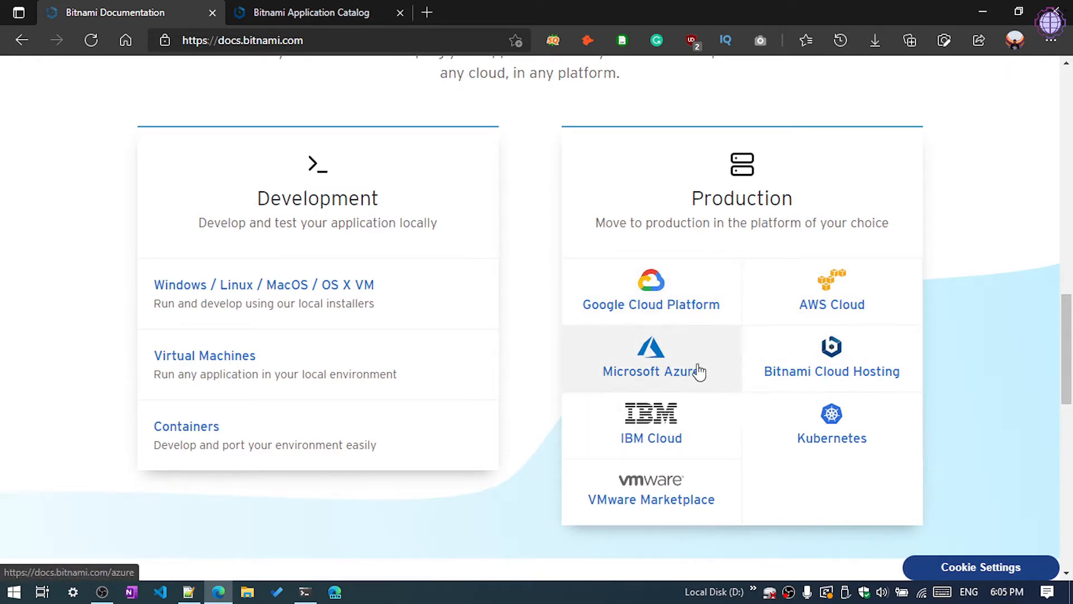
mouse_move(832, 301)
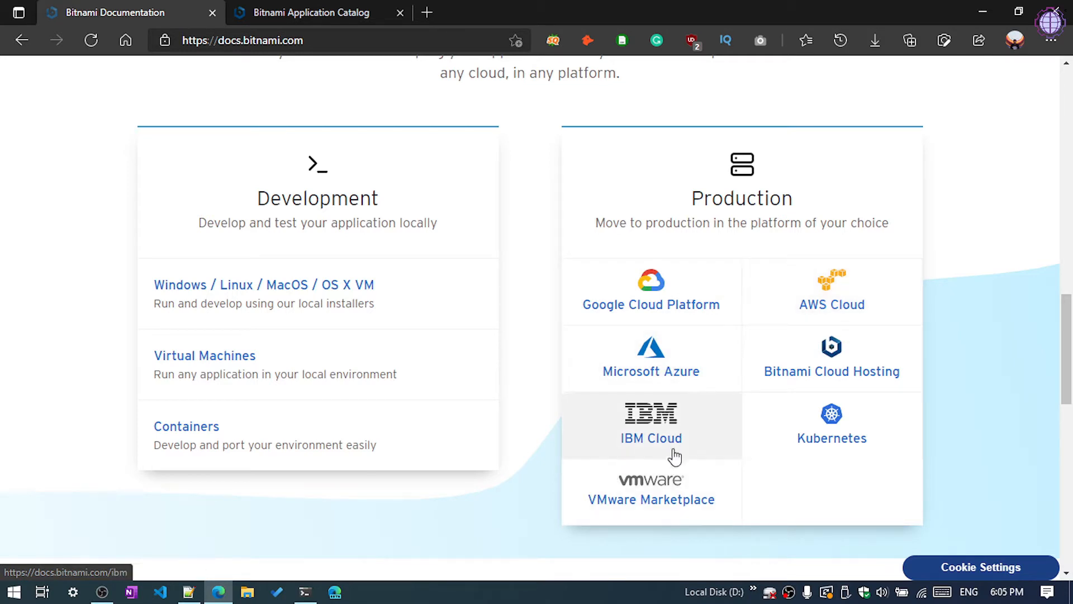
mouse_move(661, 479)
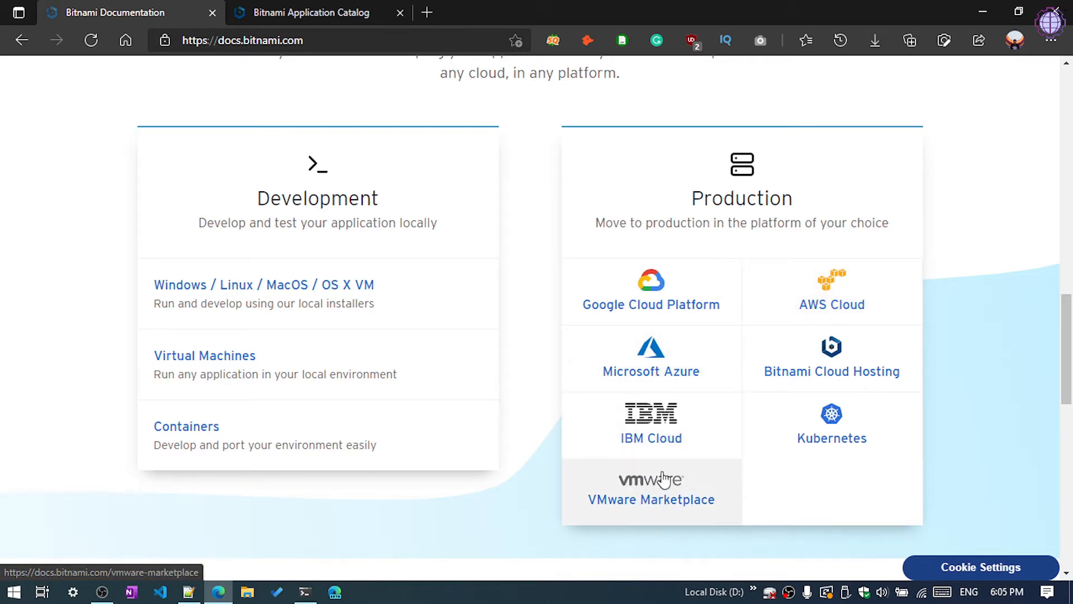
mouse_move(593, 361)
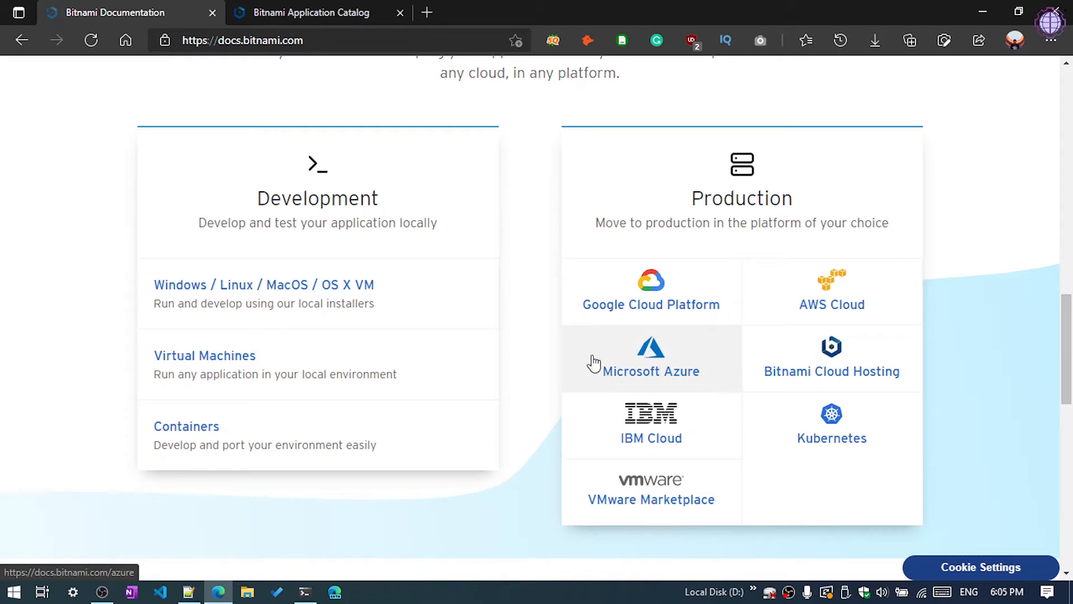
mouse_move(616, 345)
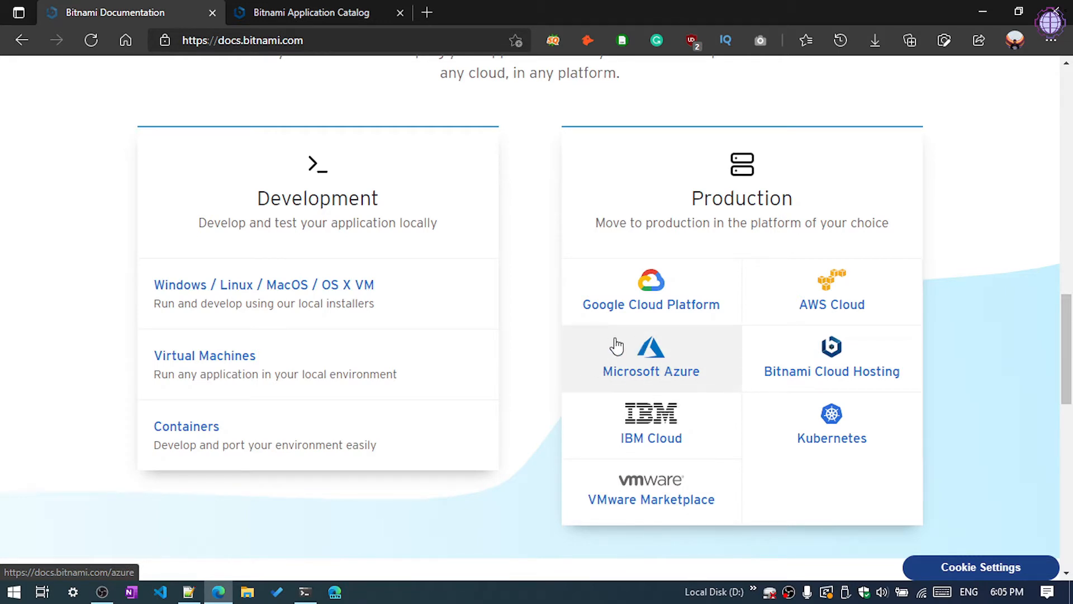
mouse_move(605, 372)
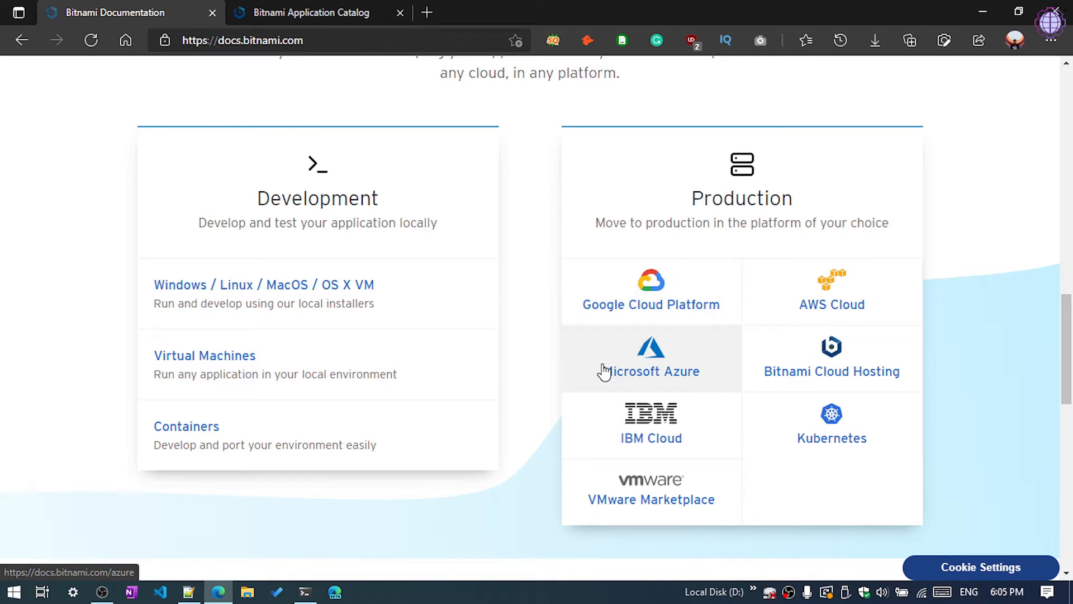
mouse_move(616, 367)
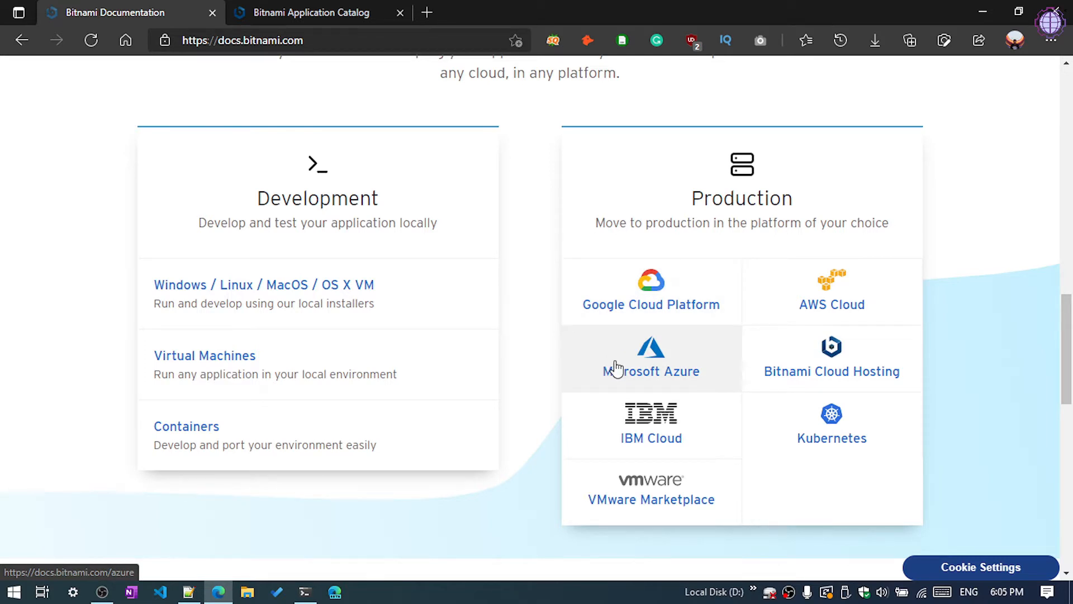
scroll("up", 3)
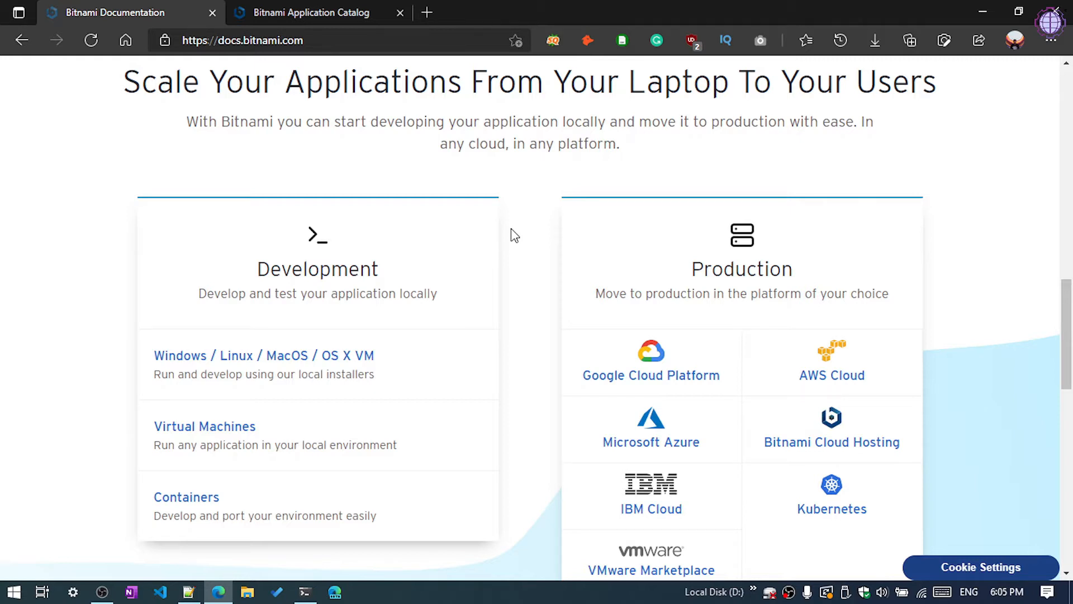
mouse_move(273, 13)
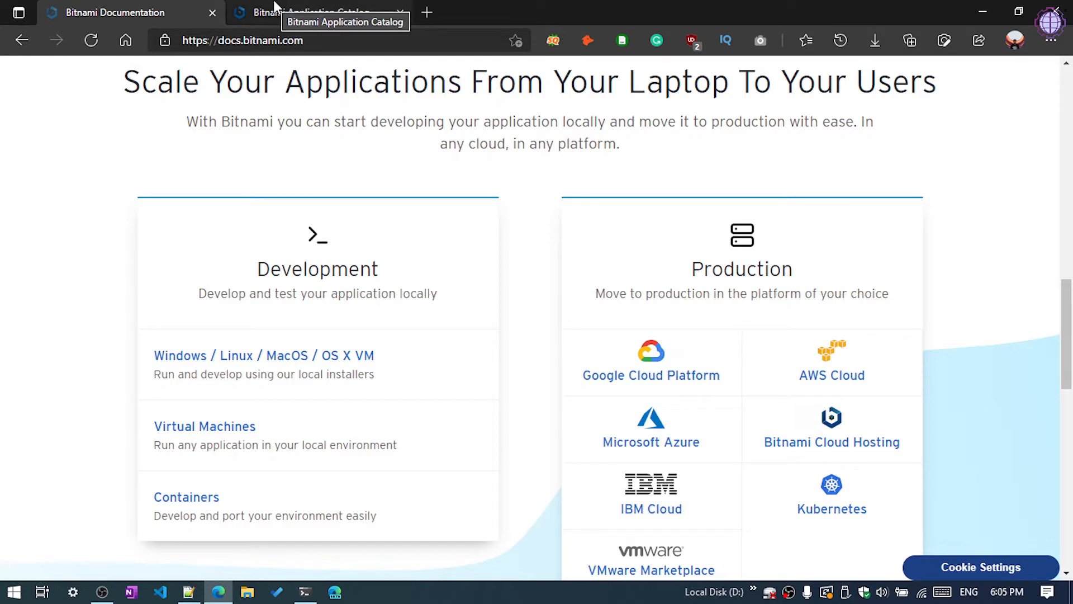
Return to the Application Catalog tab and bring up the Ubuntu WSL terminal's wslfetch info.
left_click(312, 12)
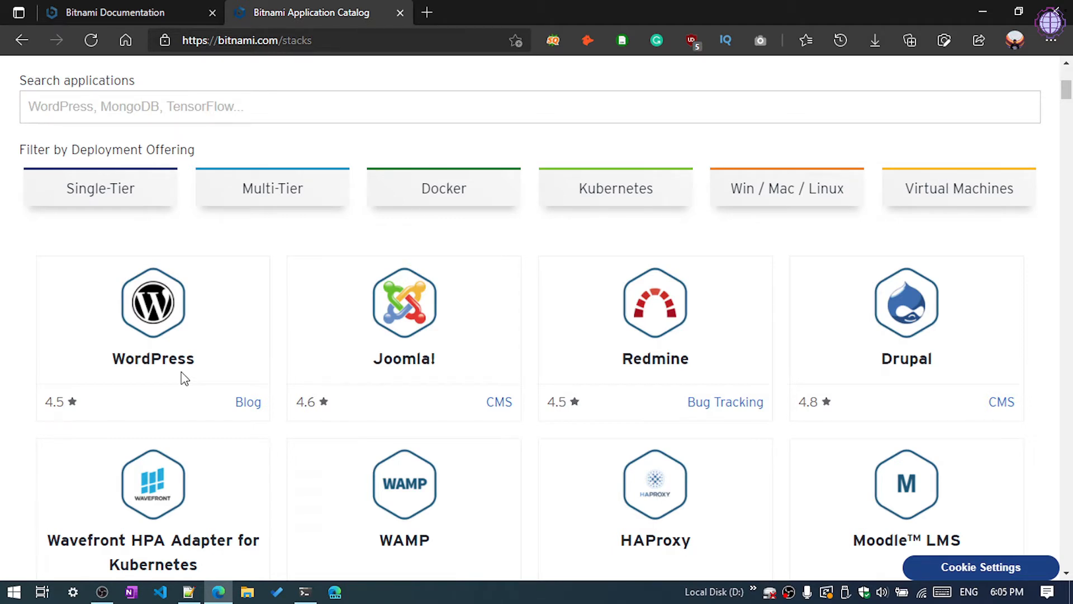
left_click(305, 592)
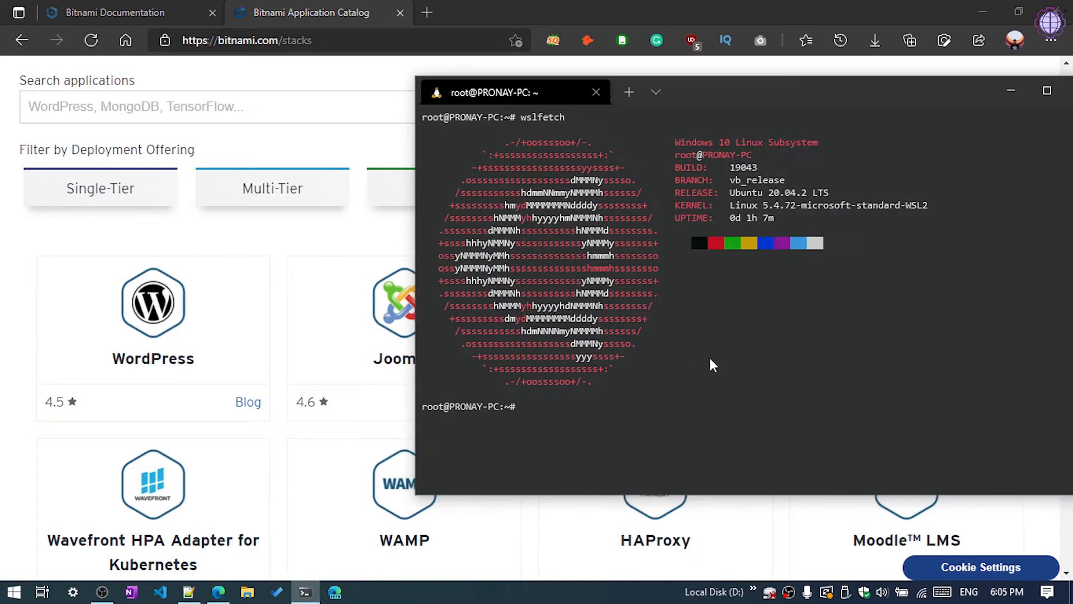
mouse_move(777, 191)
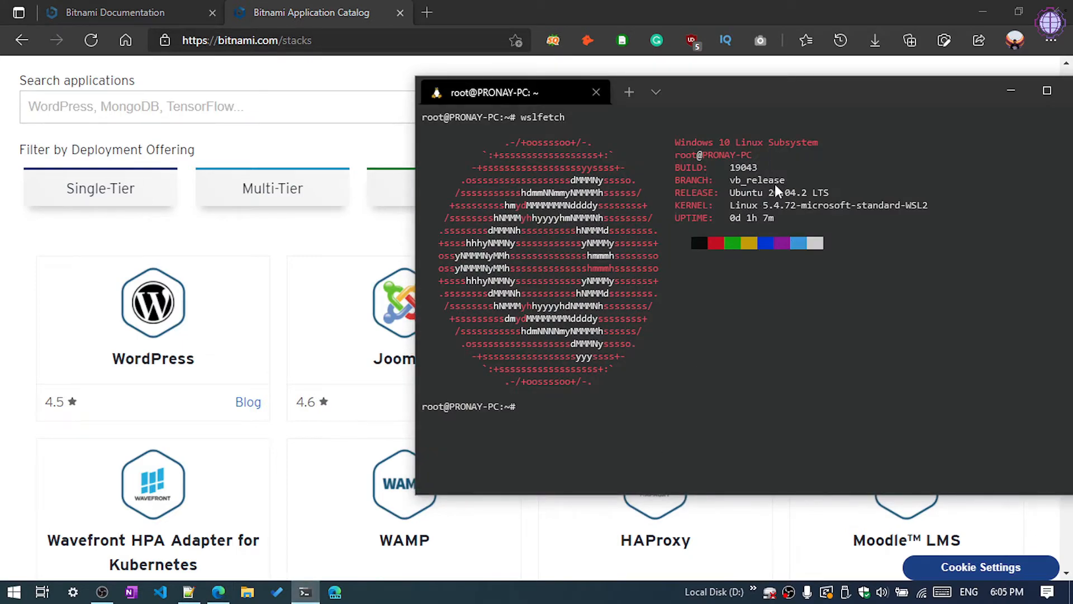
mouse_move(708, 248)
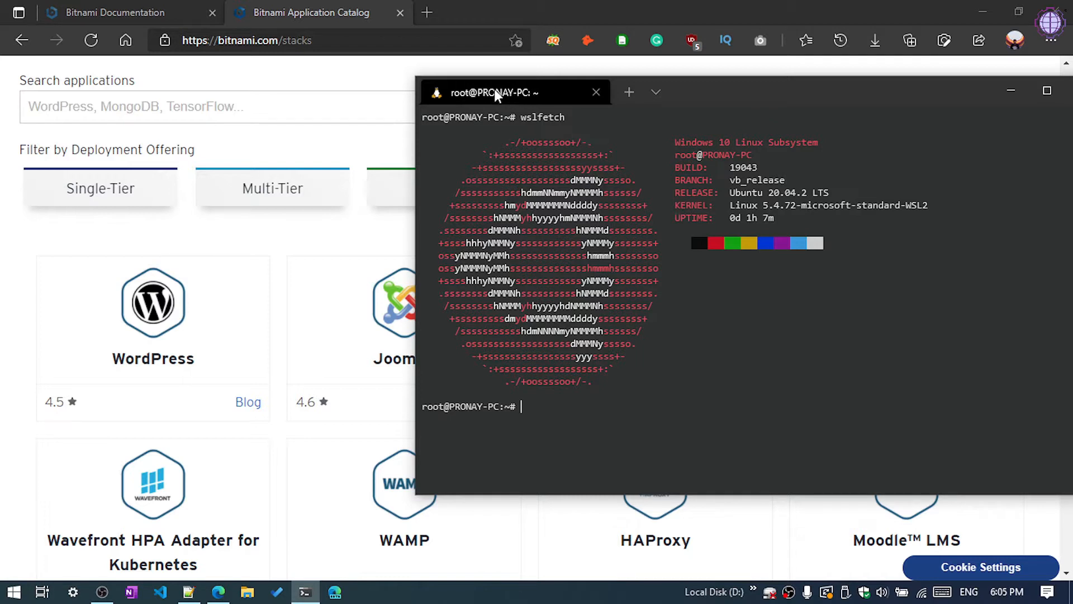
mouse_move(759, 70)
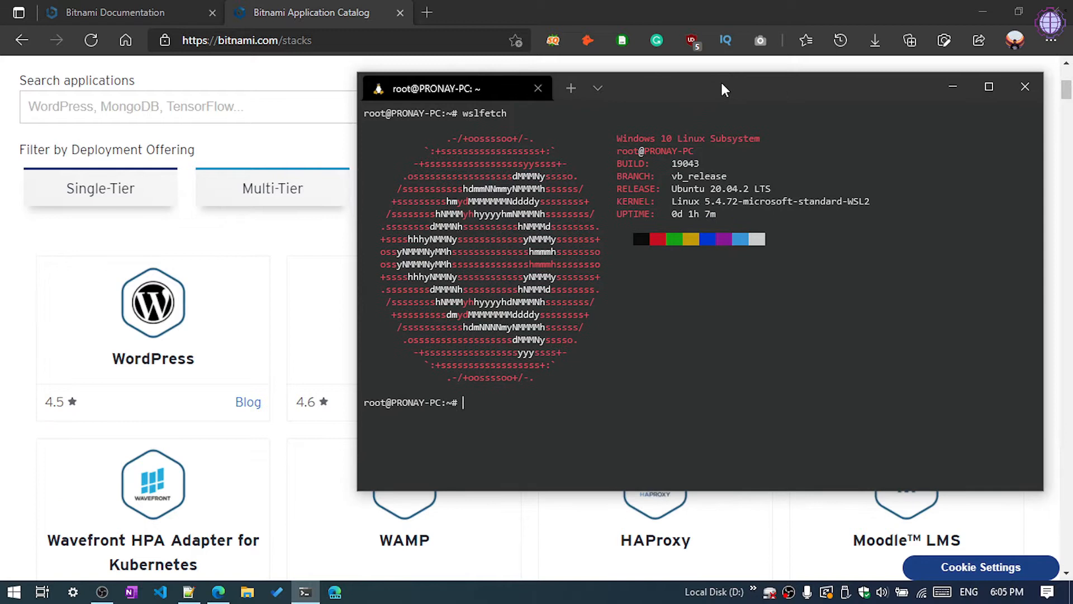
mouse_move(678, 141)
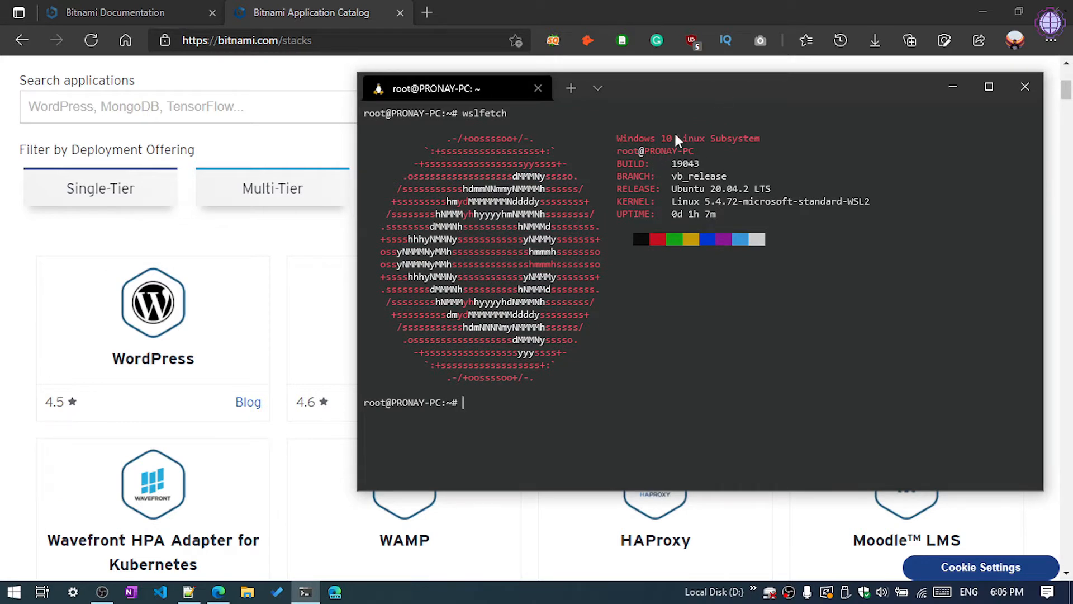
mouse_move(700, 89)
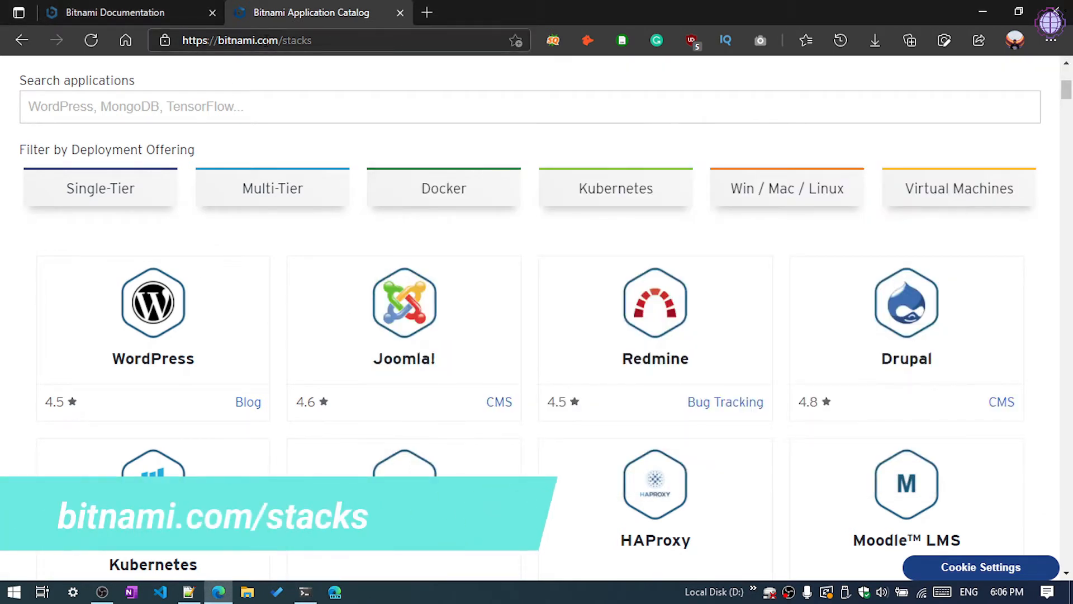
mouse_move(172, 317)
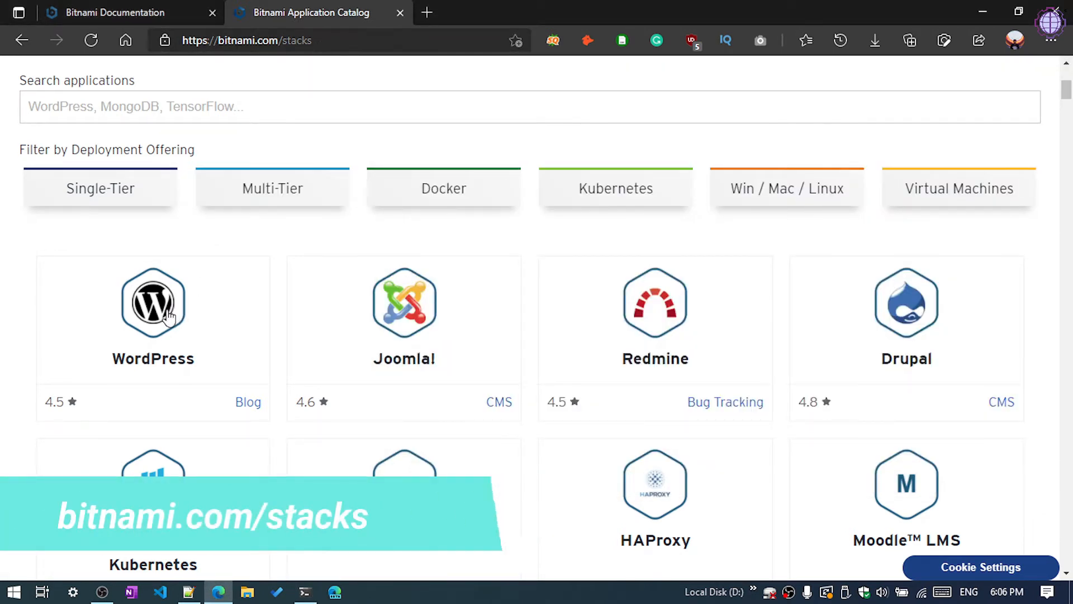
Open the WordPress stack page and reach its Win/Mac/Linux installer downloads, including Linux 64-bit.
left_click(152, 302)
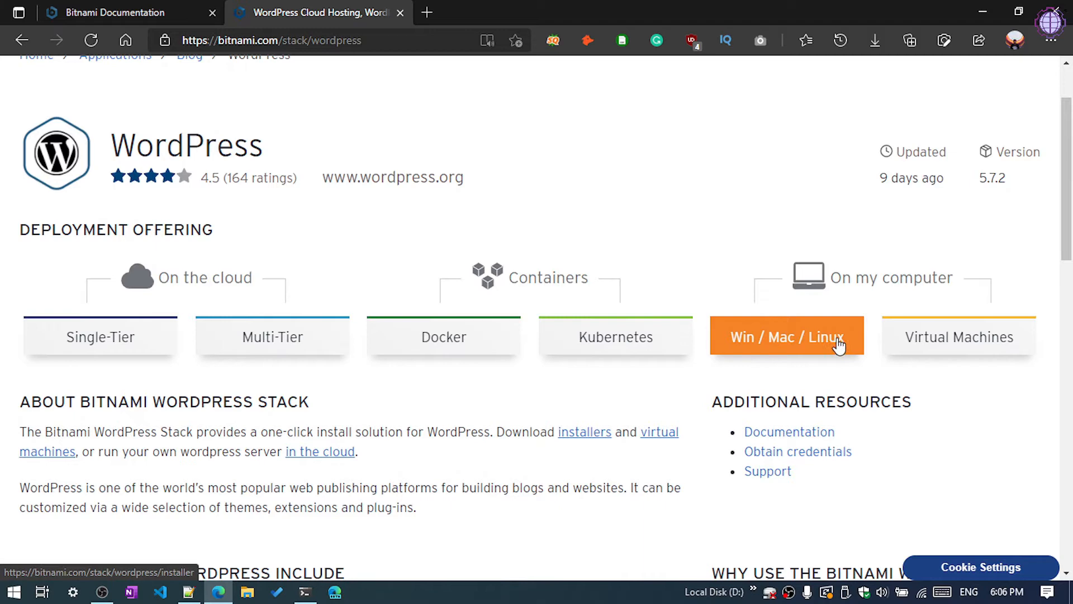
mouse_move(873, 277)
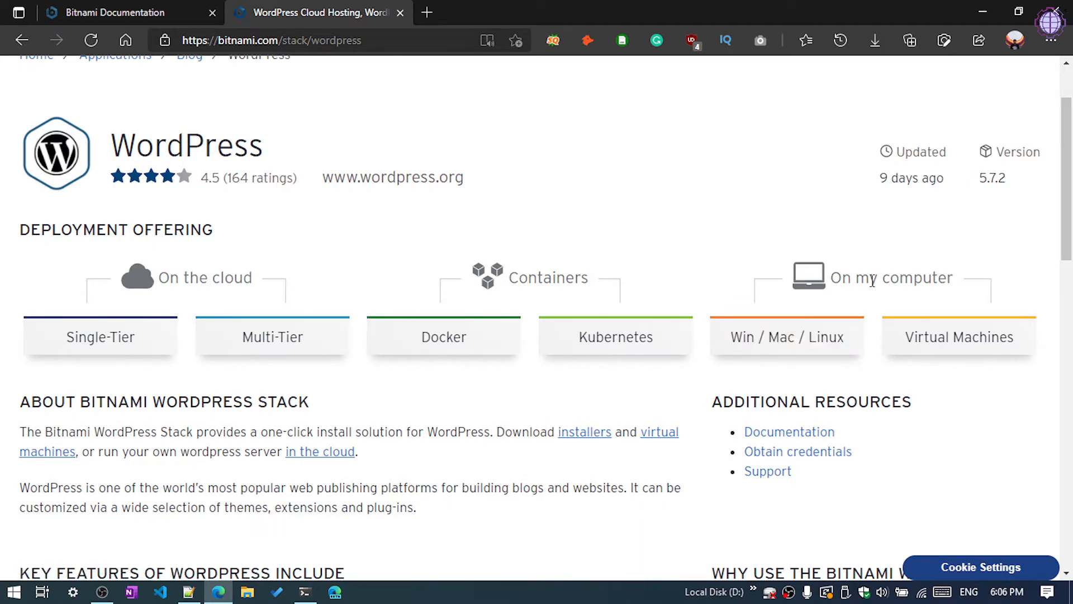
left_click(614, 336)
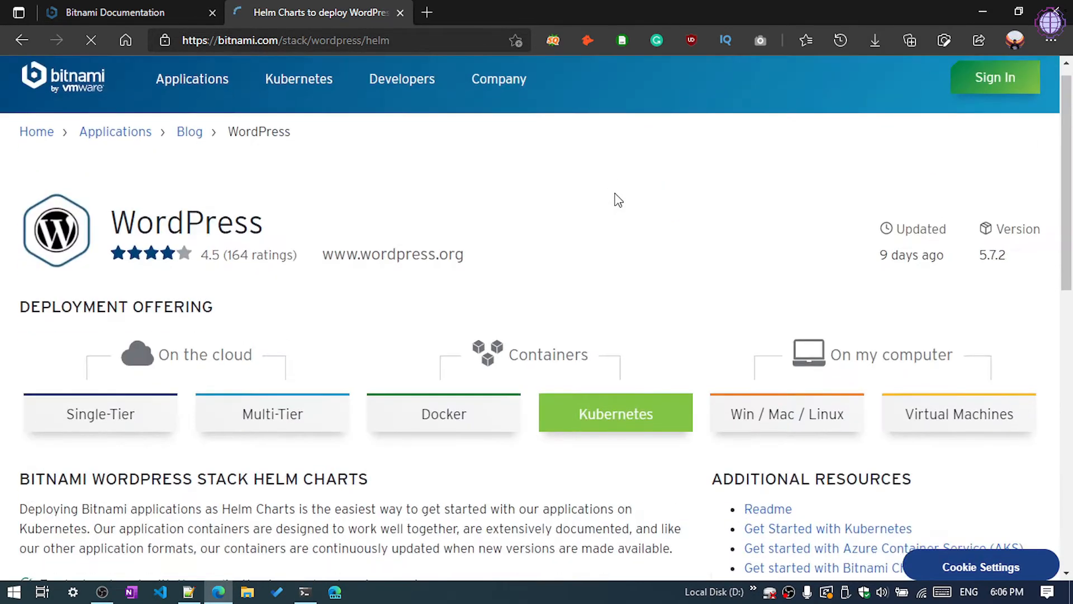
left_click(786, 414)
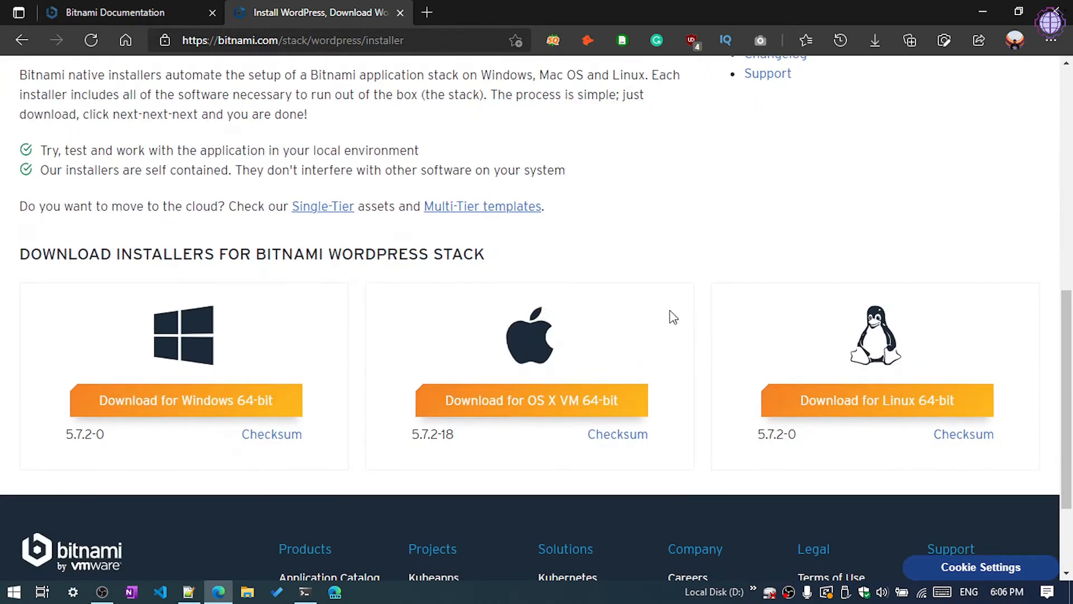
mouse_move(911, 411)
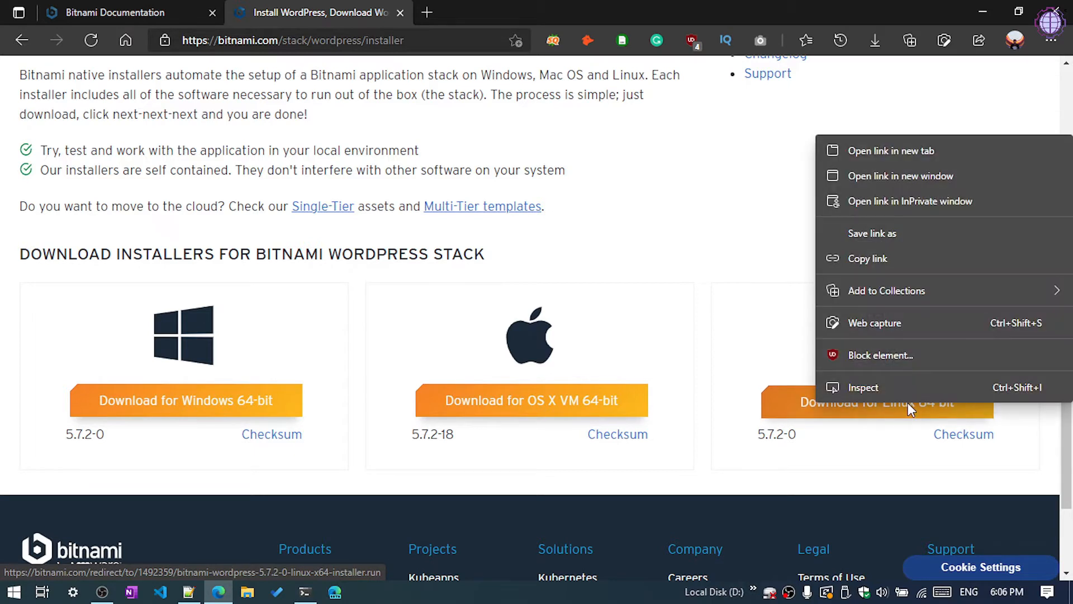
mouse_move(868, 258)
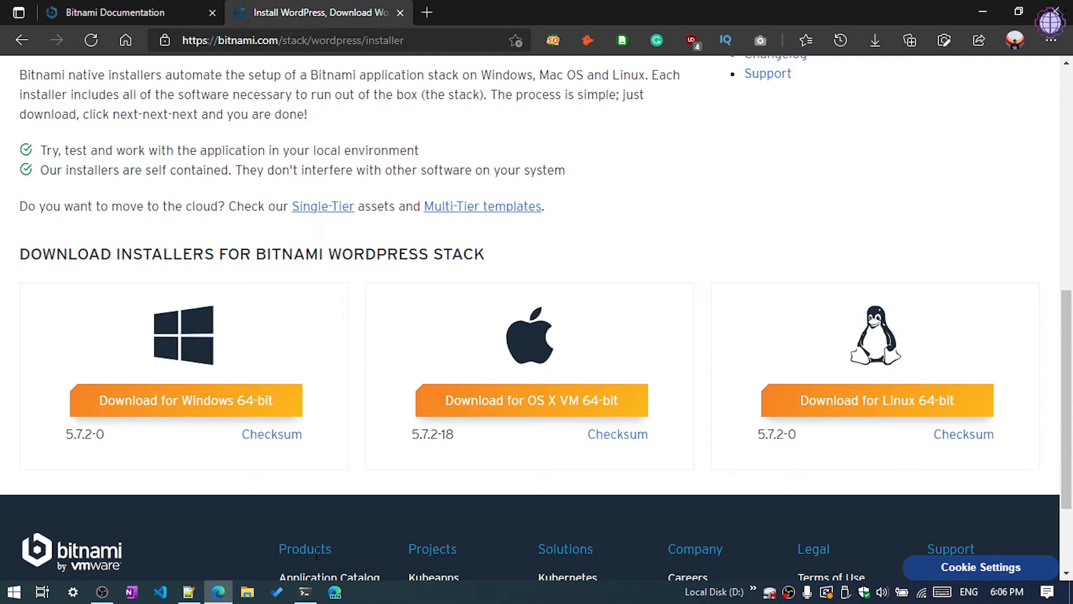
Clear the terminal and wget bitnami-wordpress-5.7.2-0-linux-x64-installer.run from bitnami.com.
left_click(305, 592)
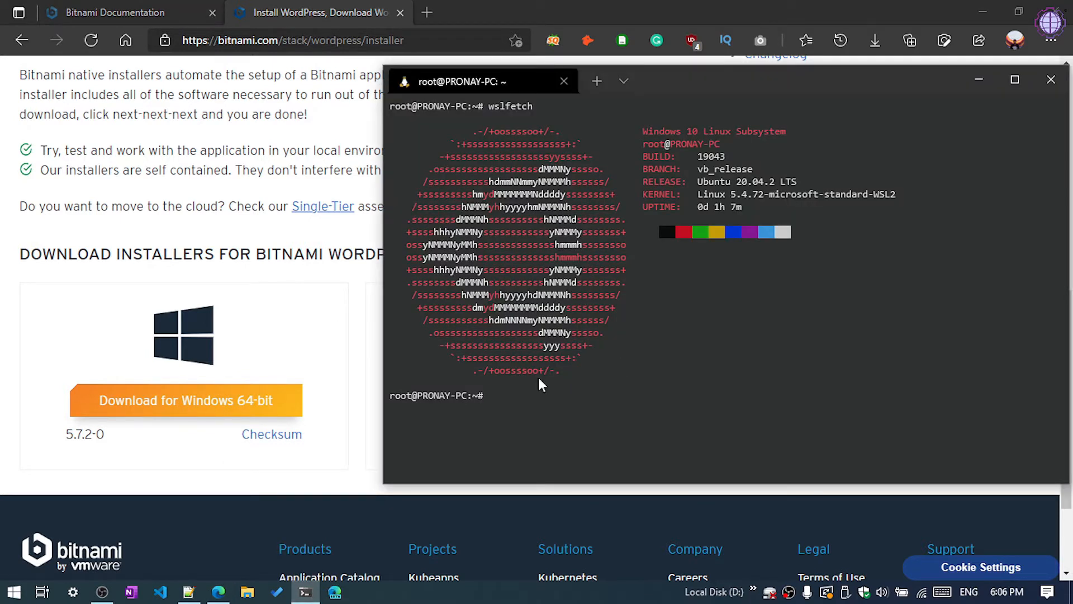
mouse_move(715, 100)
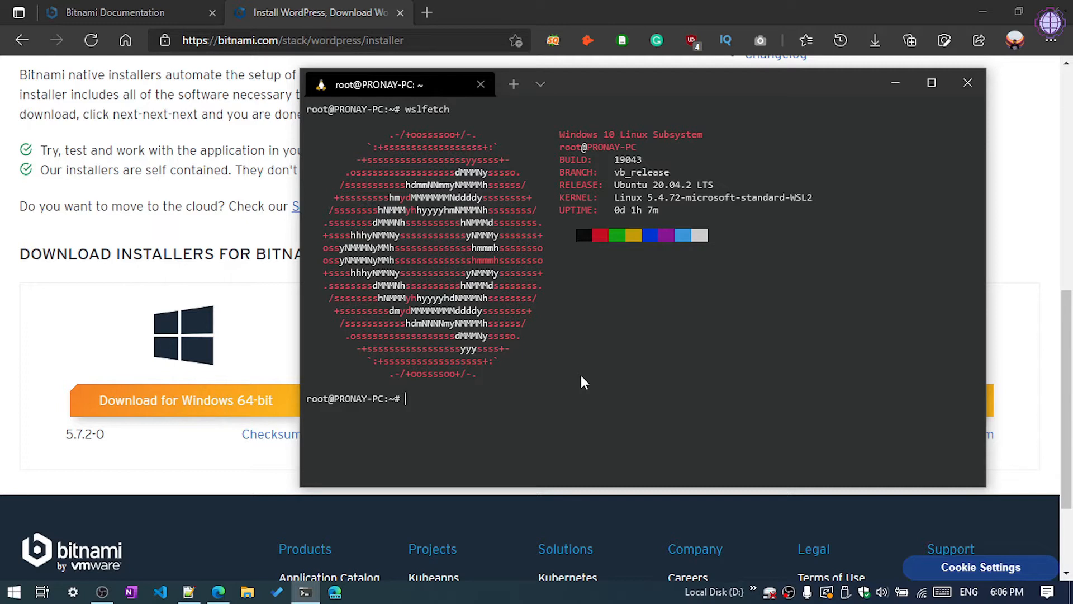
type("cle")
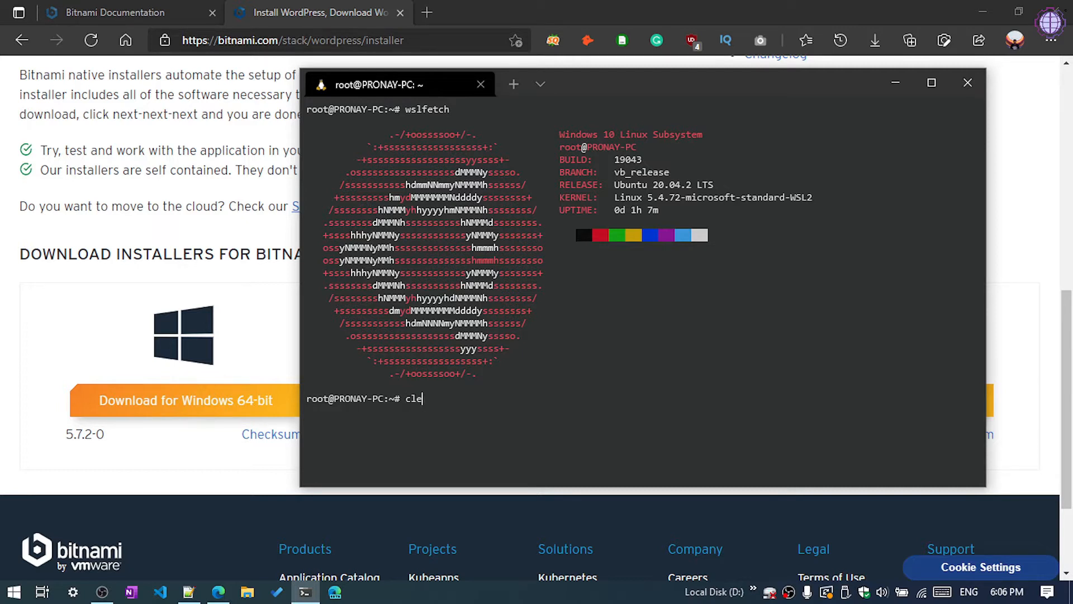
key("Return")
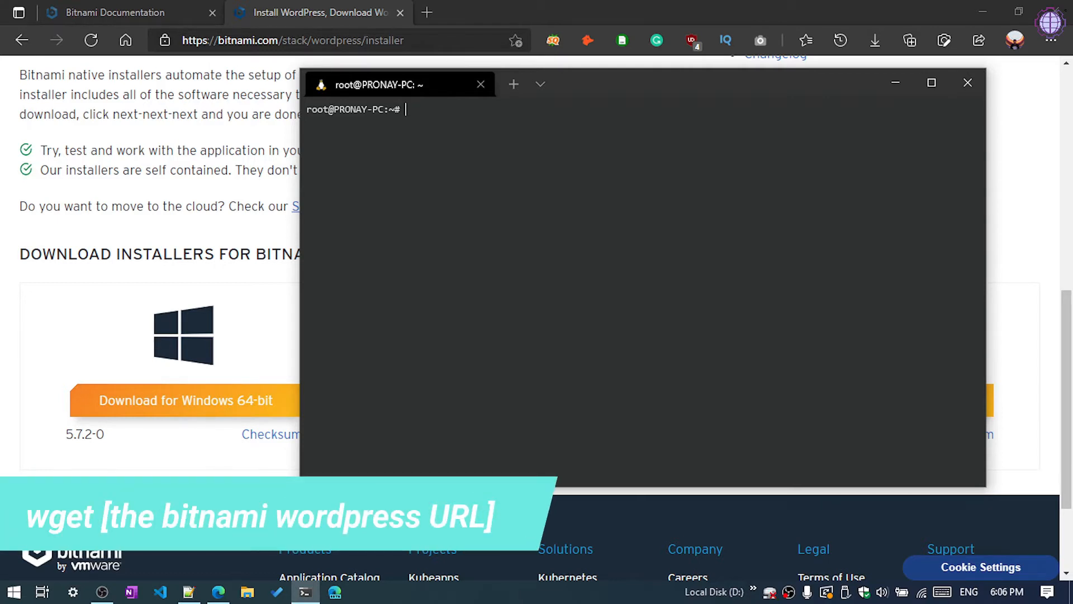
type("wget")
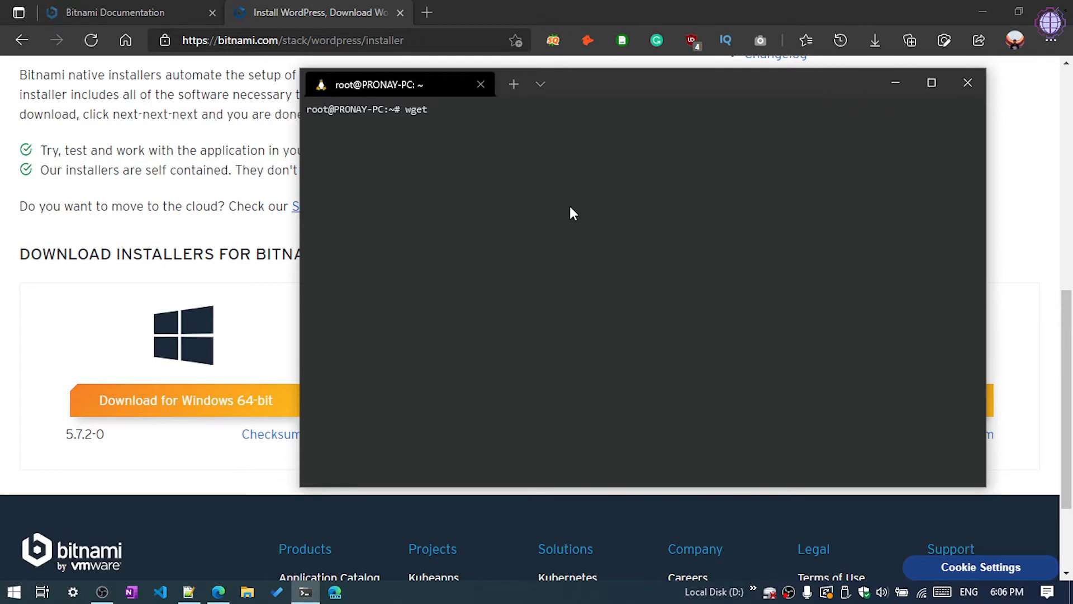
type("https://bitnami.com/redirect/to/1492359/bitnami-wordpress-5.7.2-0-linux-x64-installer.run")
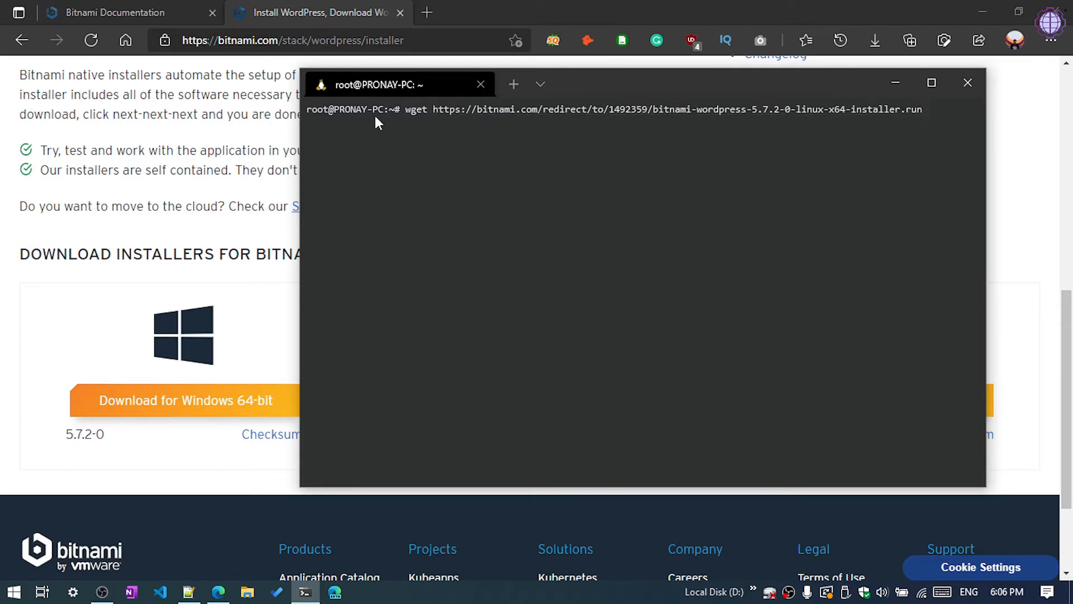
mouse_move(959, 184)
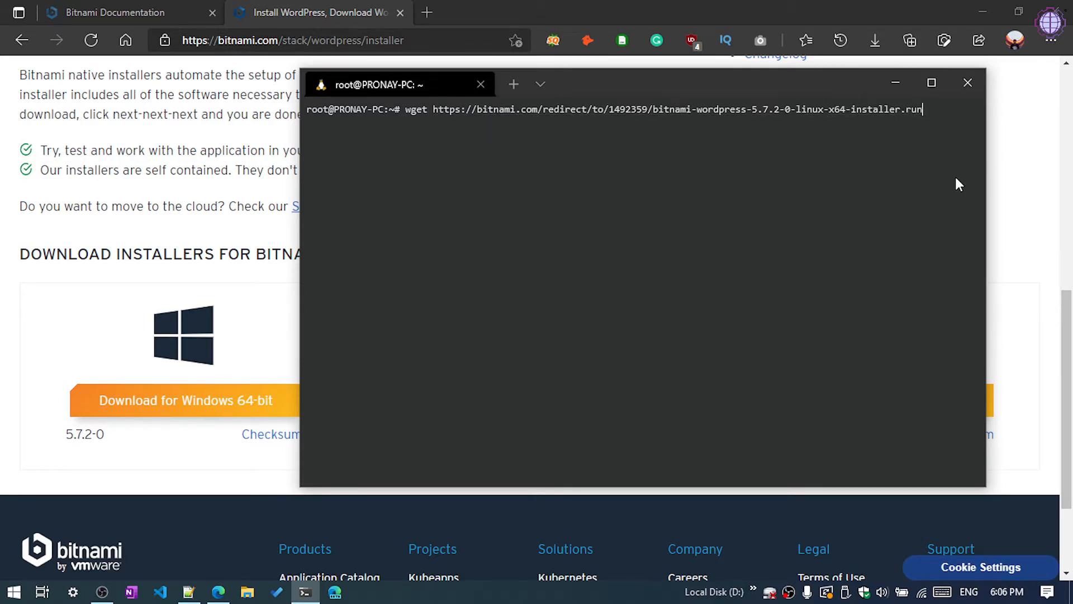
key("Return")
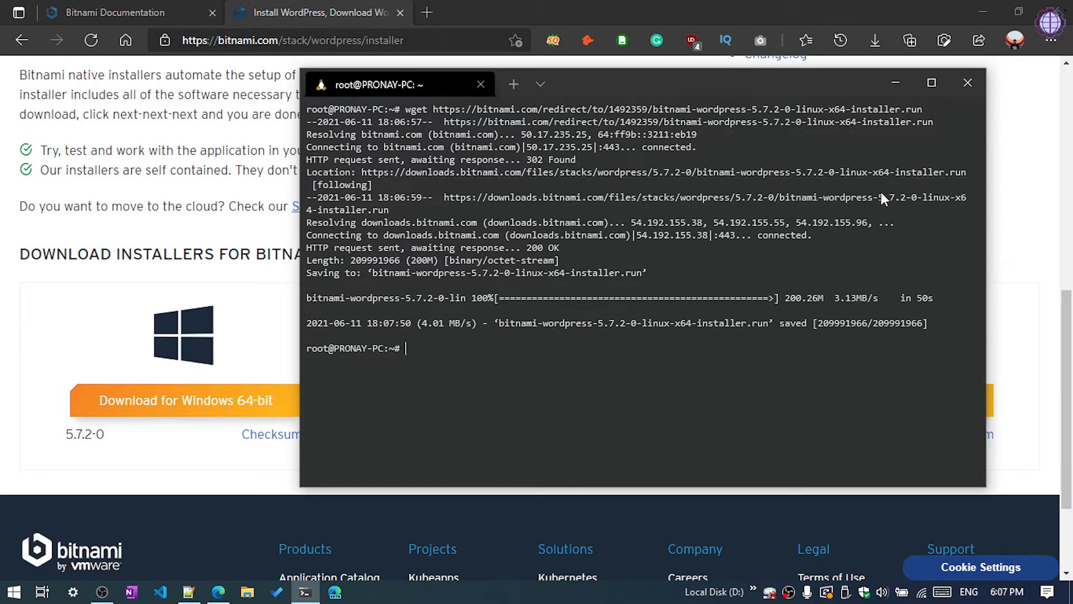
mouse_move(733, 347)
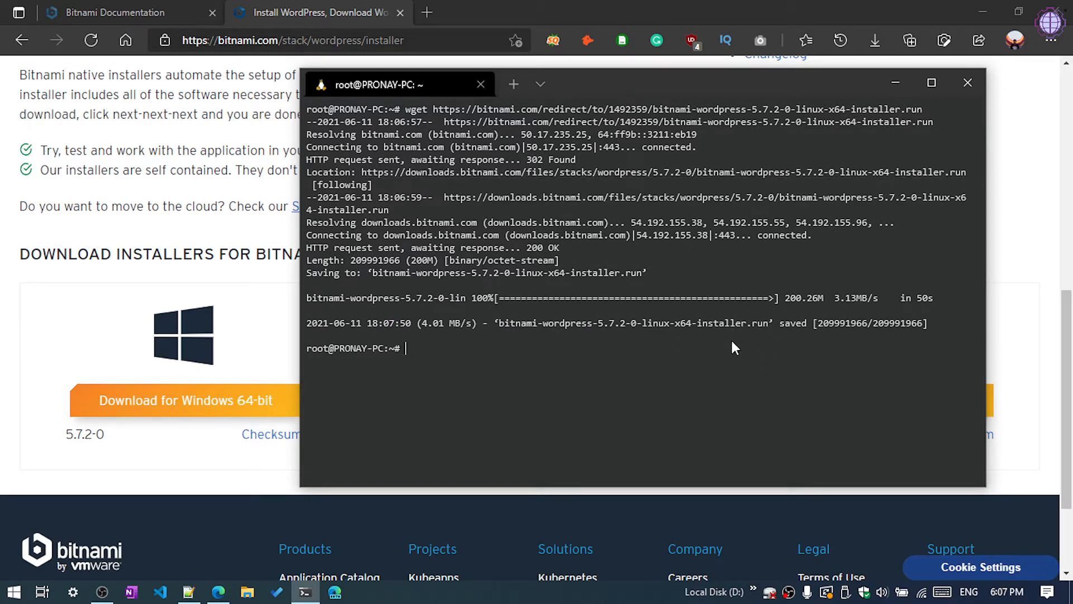
mouse_move(558, 351)
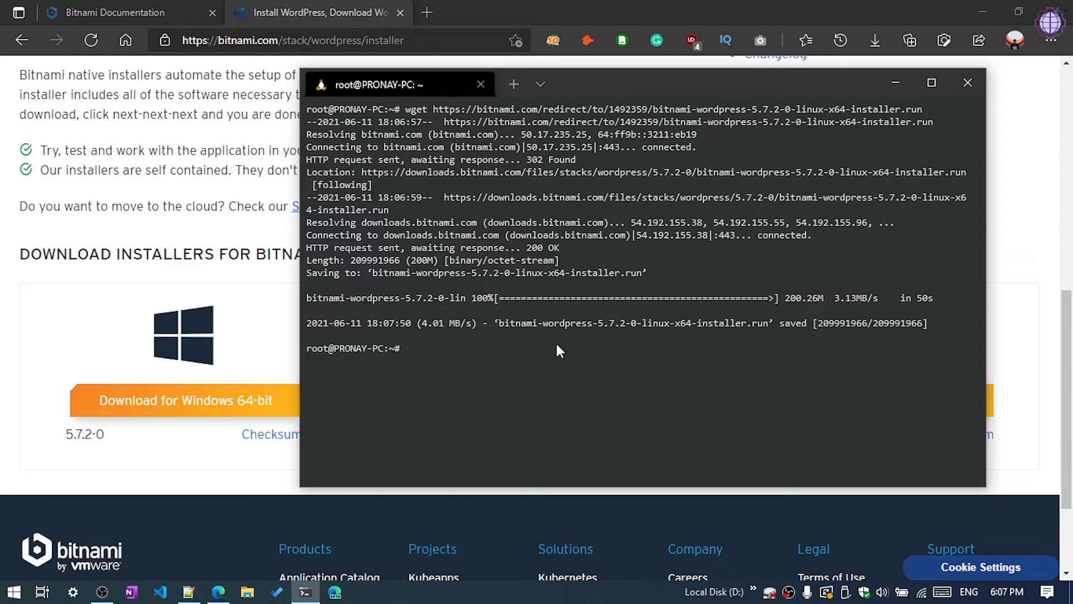
List the home folder to confirm the 200 MB installer, then clear the screen.
type("l")
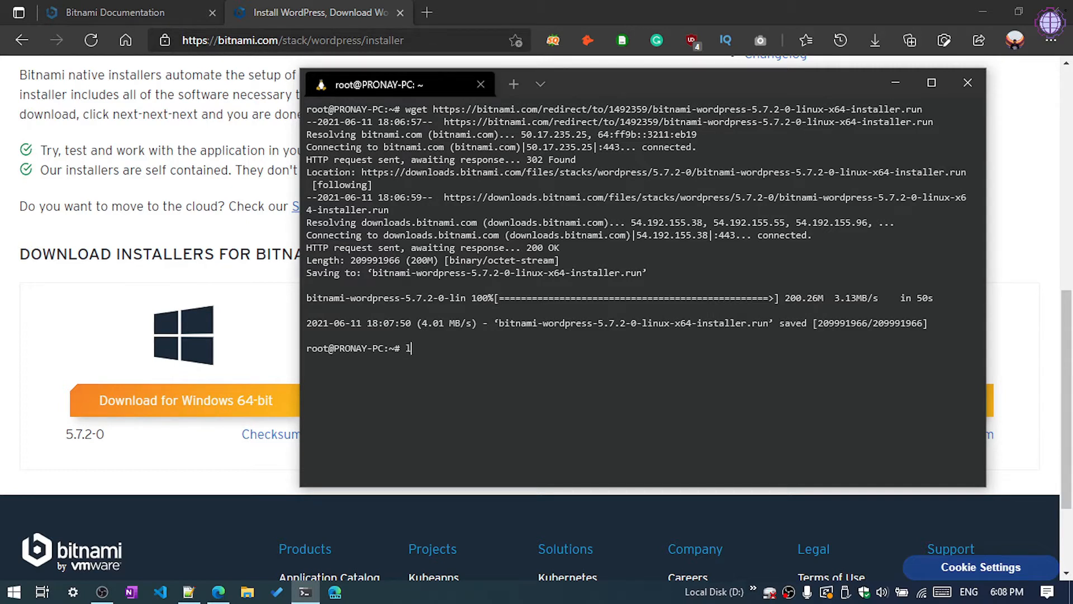
type("s")
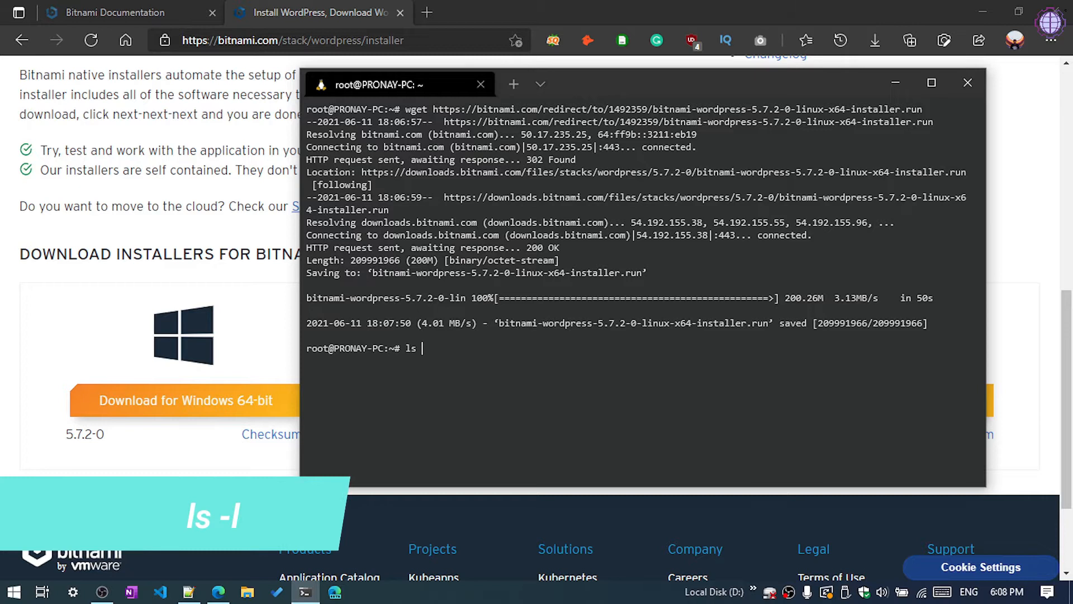
key("Return")
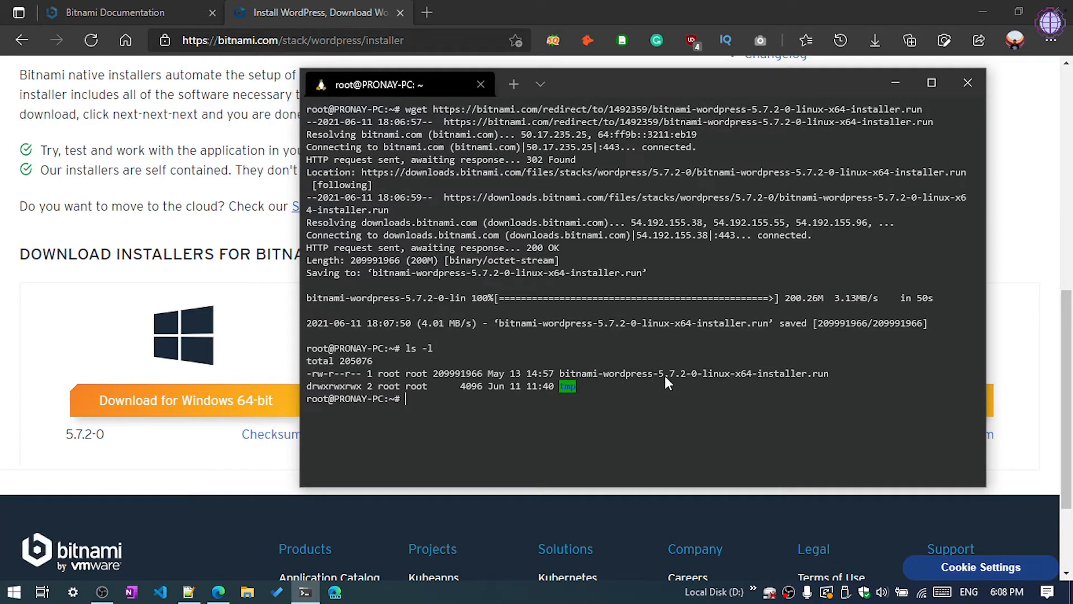
mouse_move(479, 403)
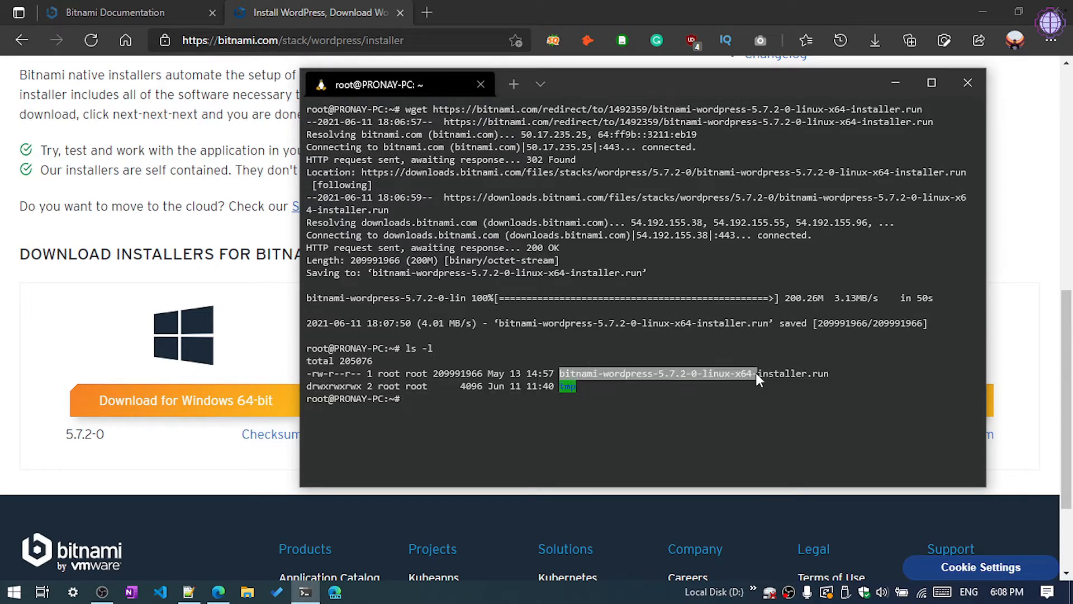
mouse_move(766, 375)
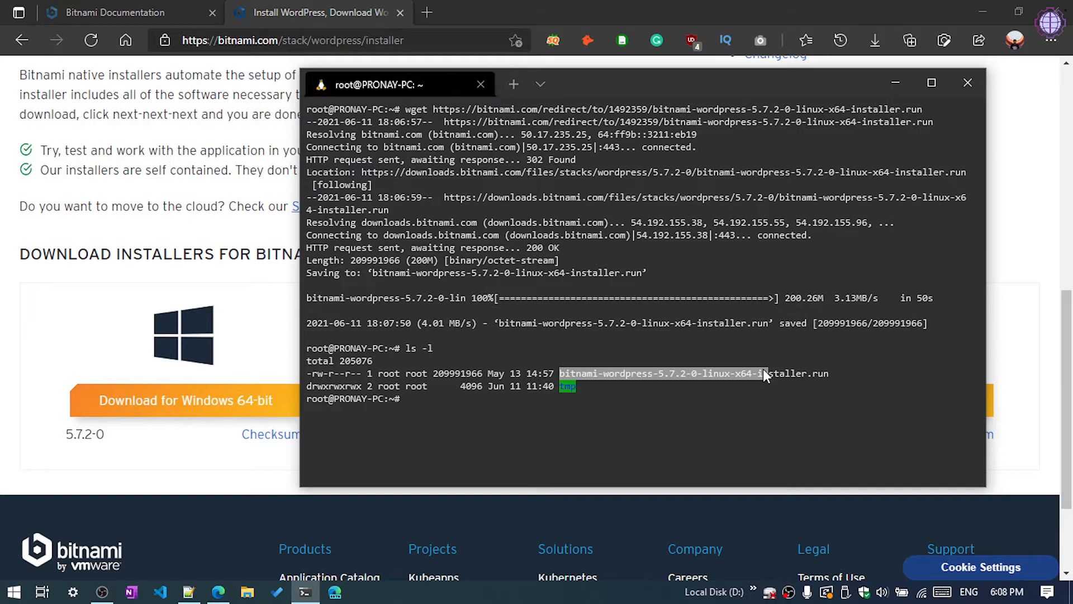
type("cle")
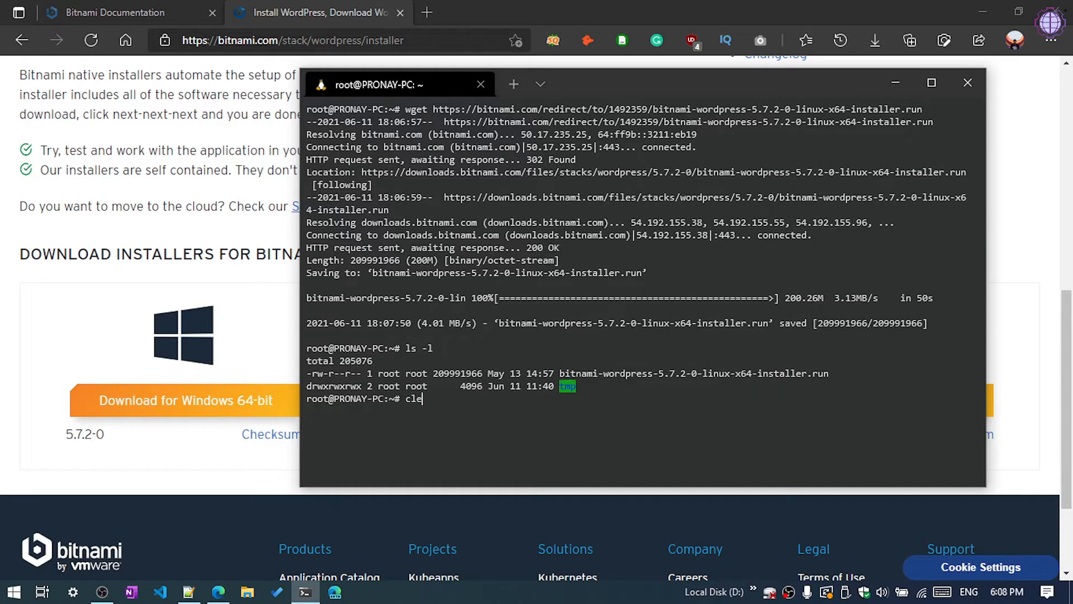
key("Return")
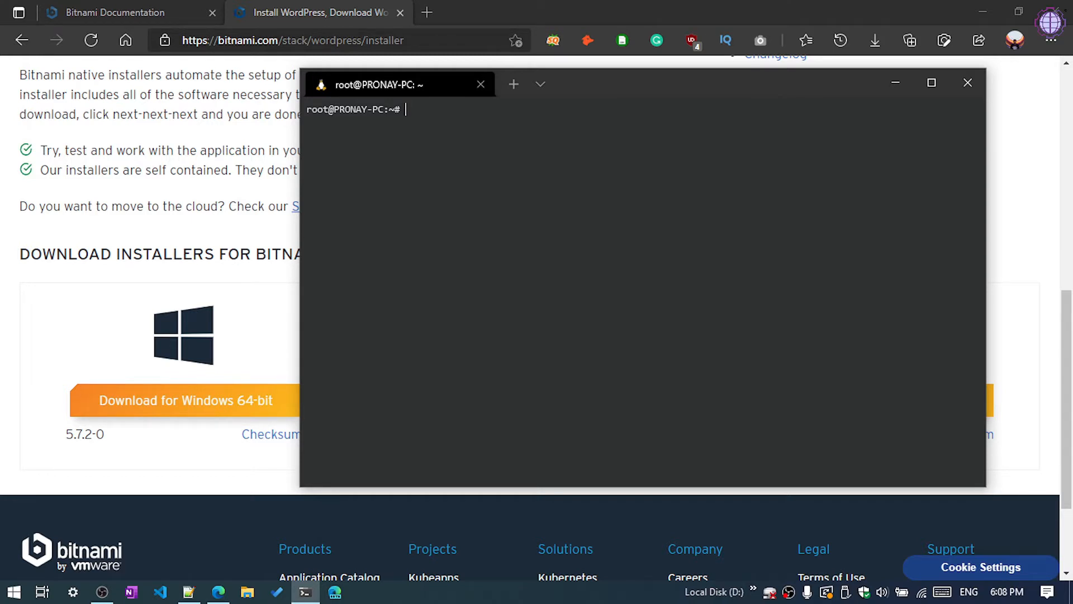
List files with ls -l, then chmod 755 the WordPress 5.7.2-0 installer file.
type("ls")
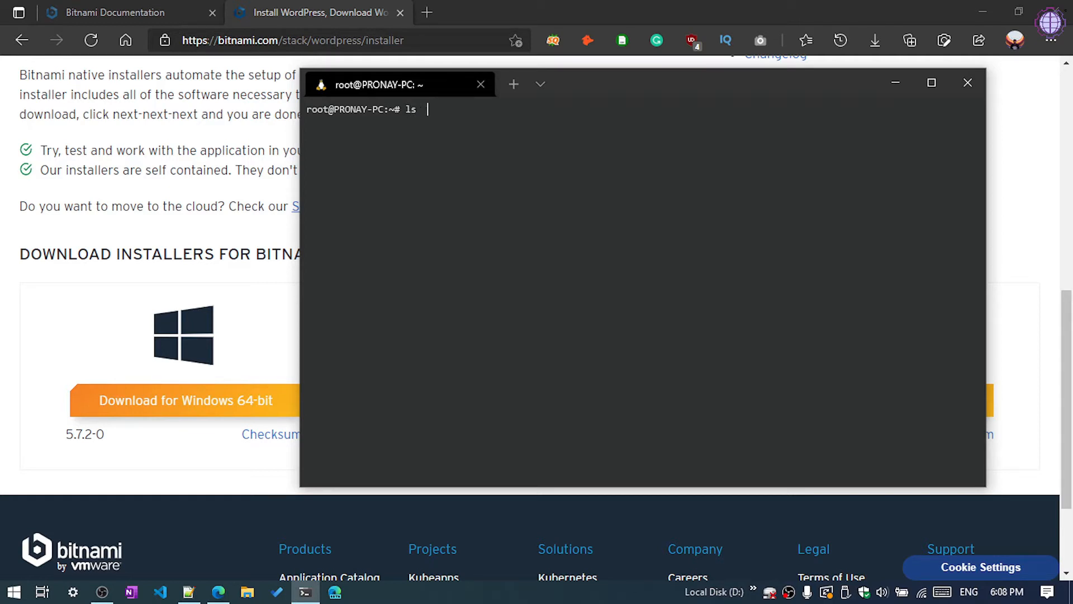
type("-l")
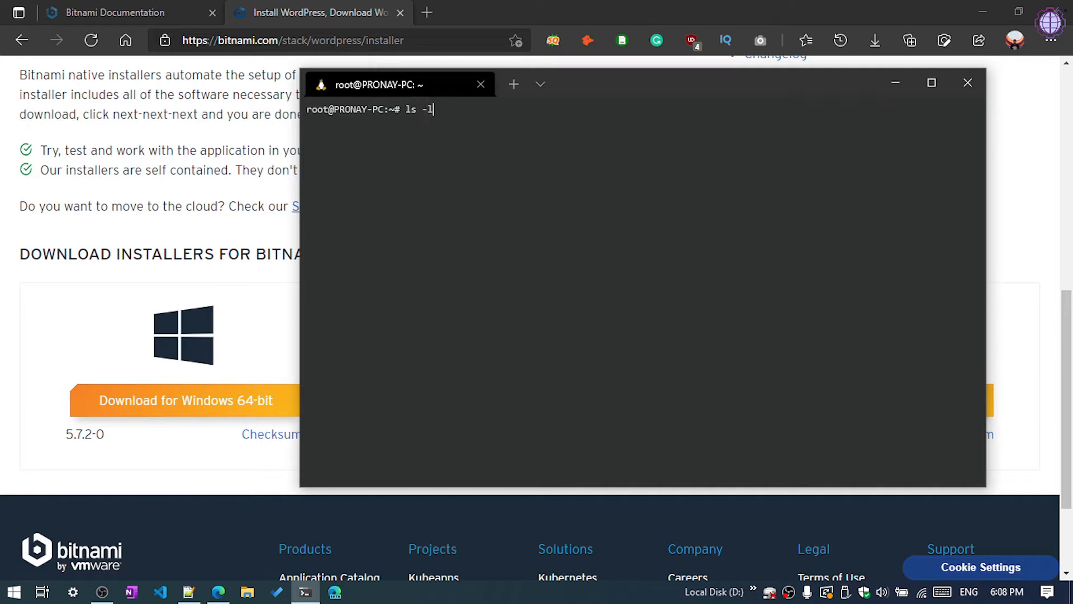
key("Return")
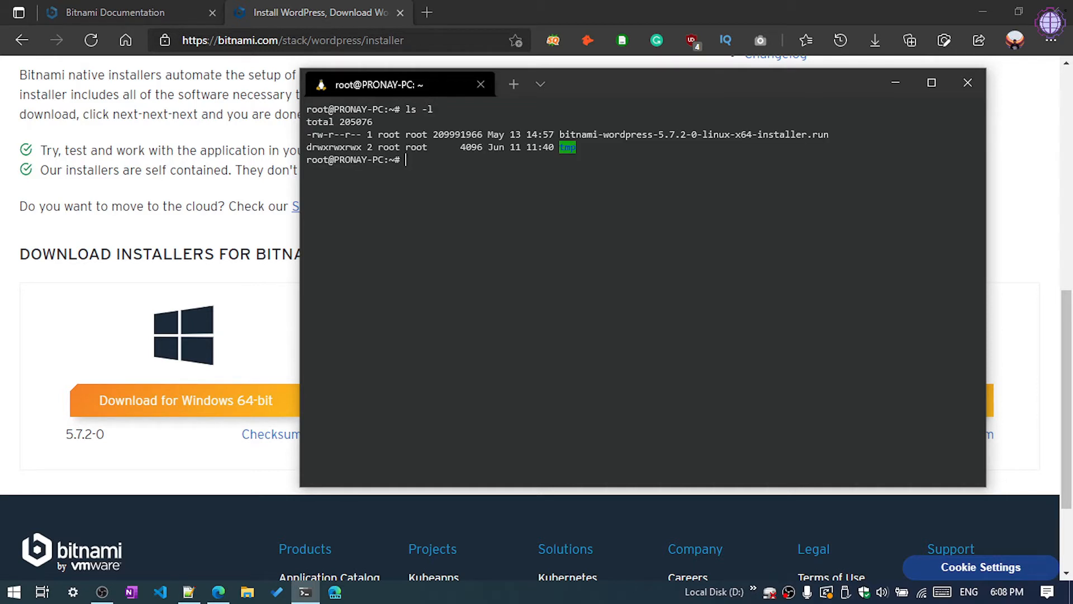
type("chmod 755")
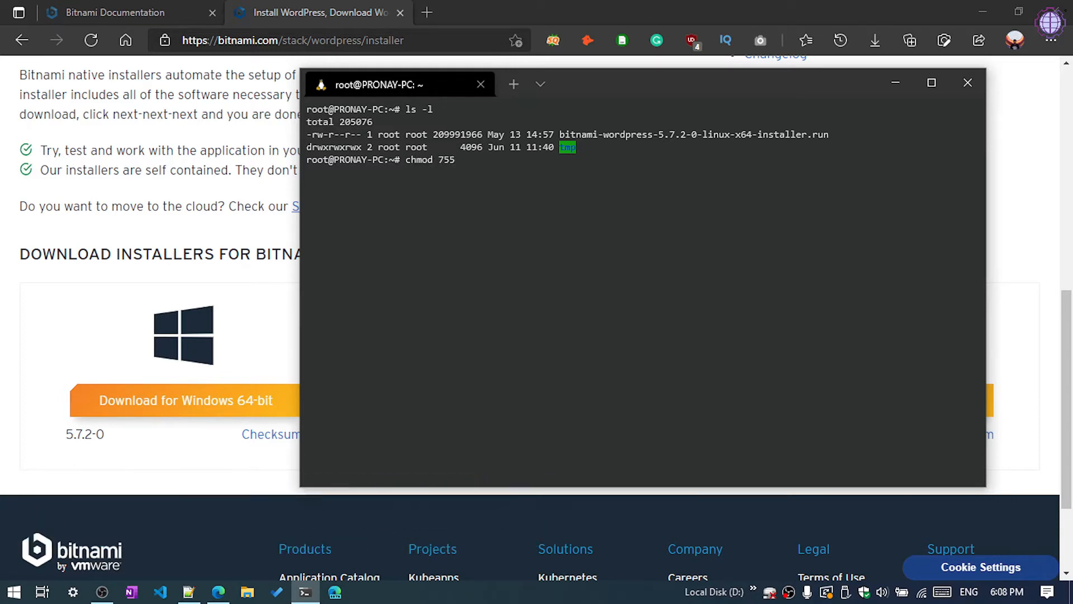
type("bitnami-wordpress-5.7.2-0-linux-x64-installer.run")
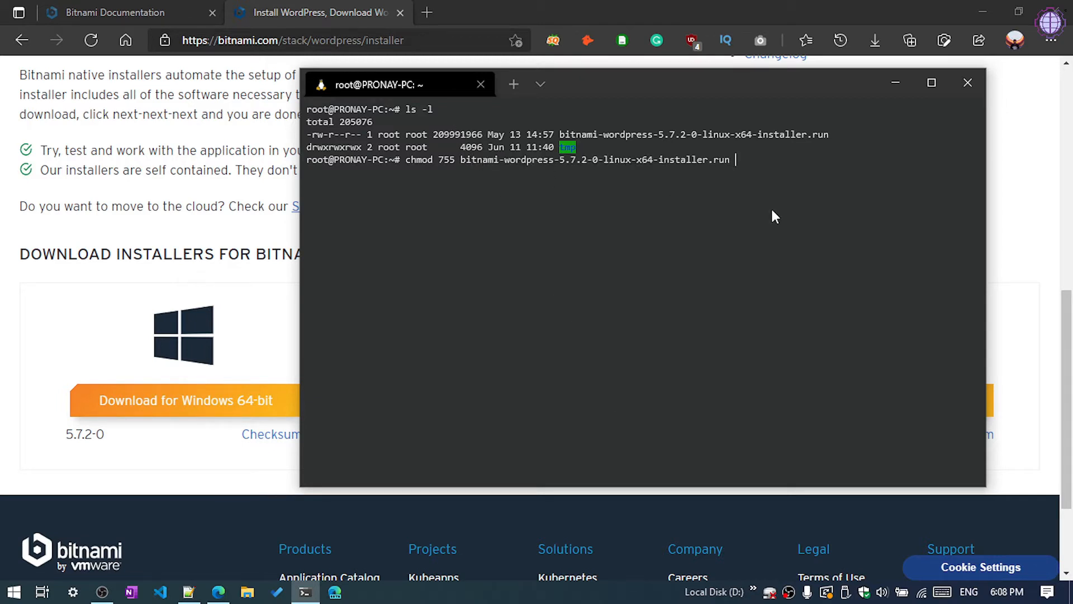
key("Return")
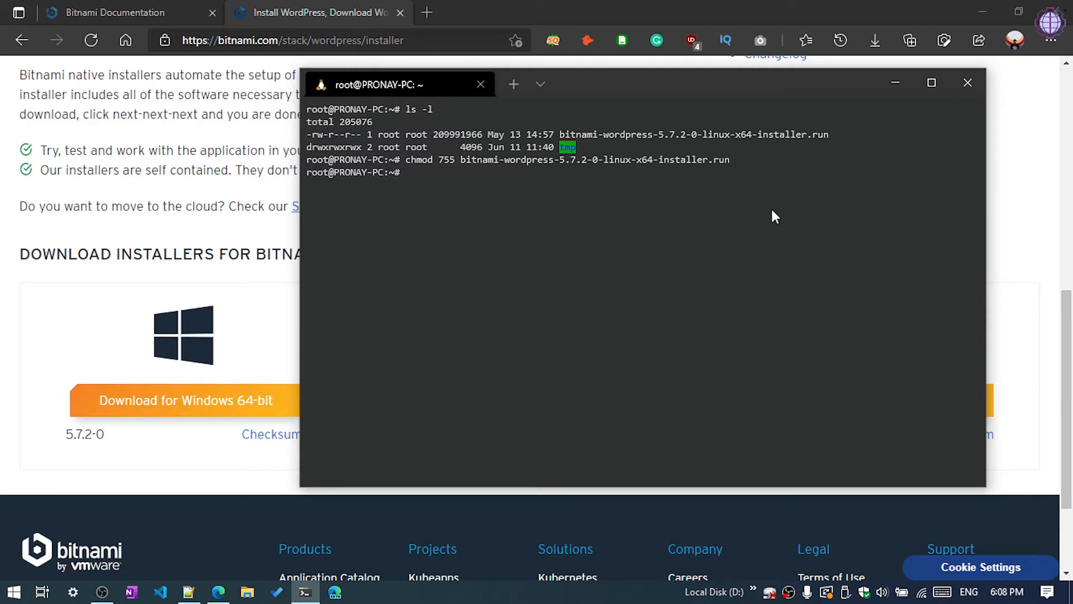
Bring up Notepad++ and select the 'apt-get install libncurses5' command in the notes.
left_click(189, 591)
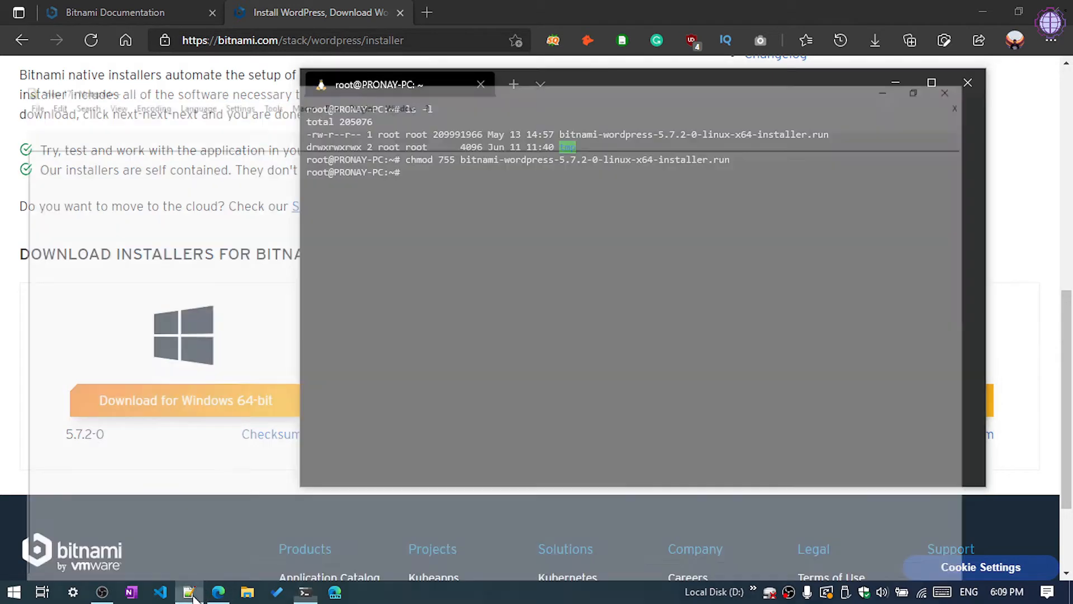
left_click(190, 591)
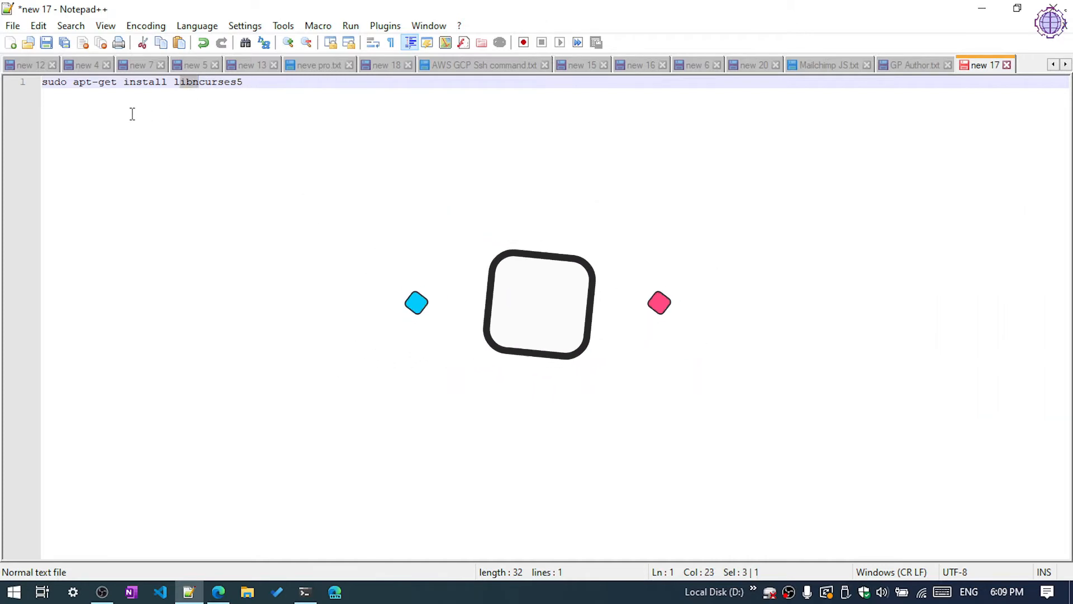
left_click(74, 82)
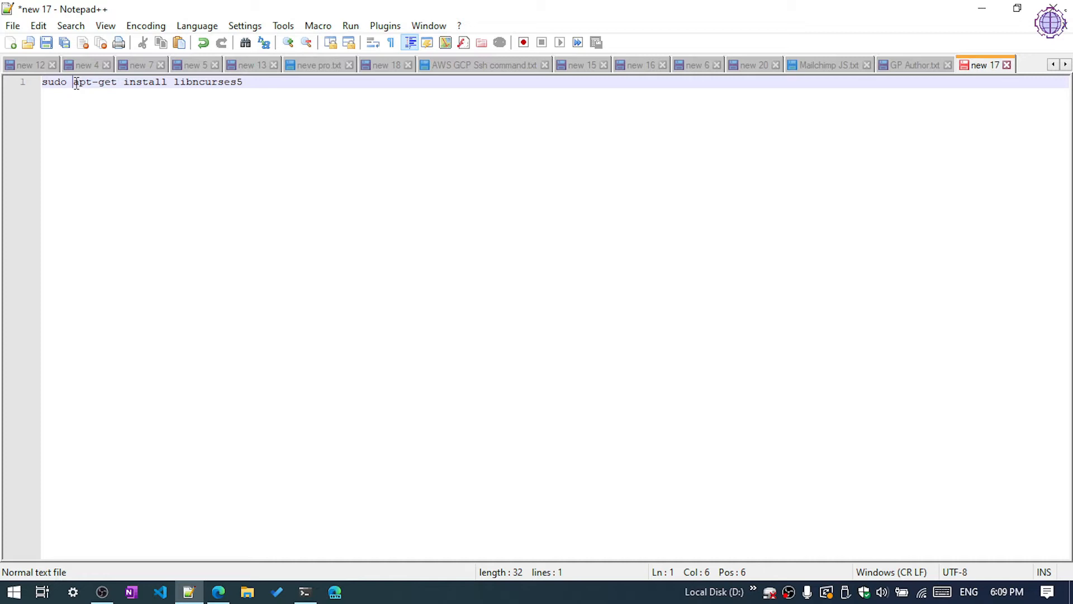
left_click_drag(74, 81, 196, 82)
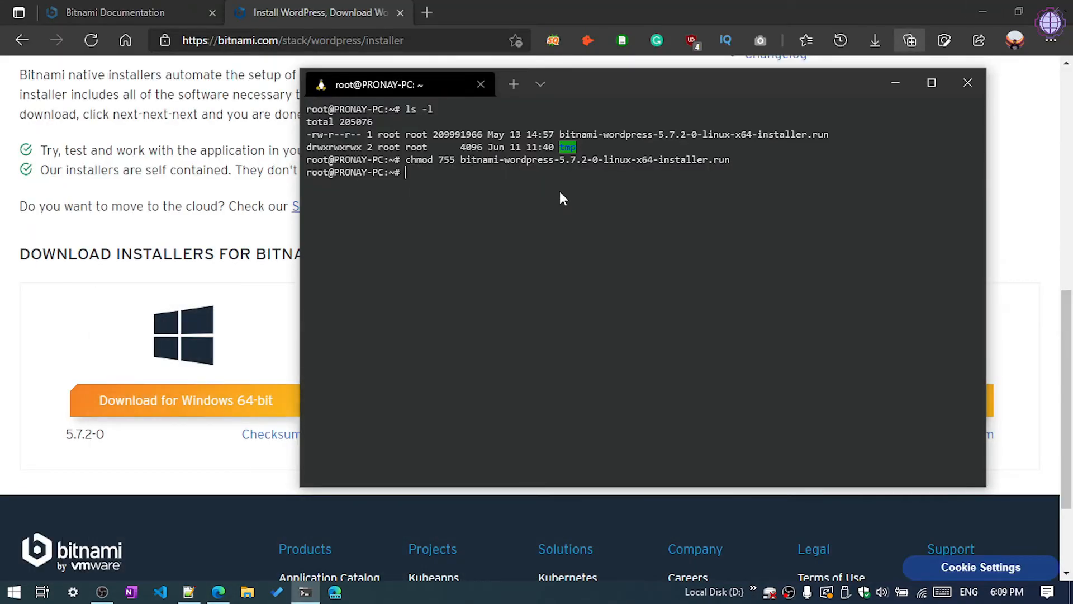
Run apt-get install libncurses5 and answer Y to install it with libtinfo5.
type("apt-get install libncurses5")
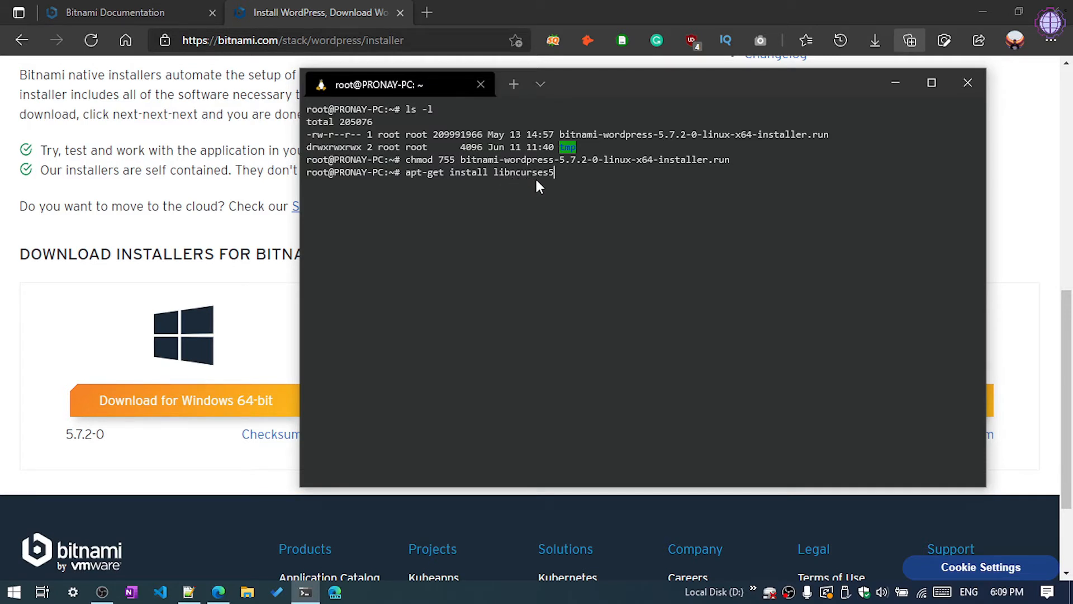
key("Return")
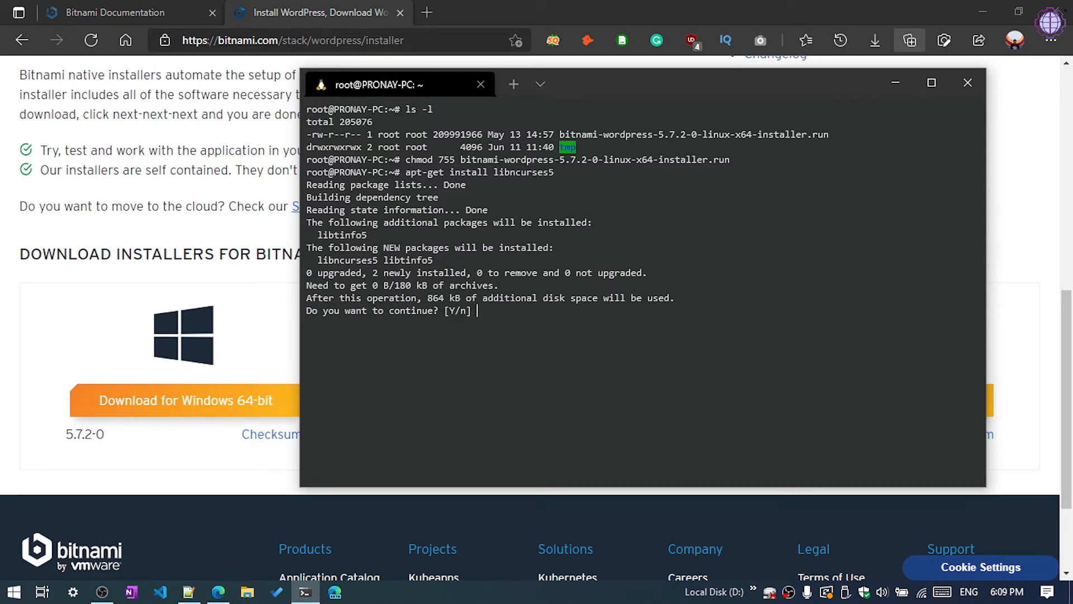
type("Y")
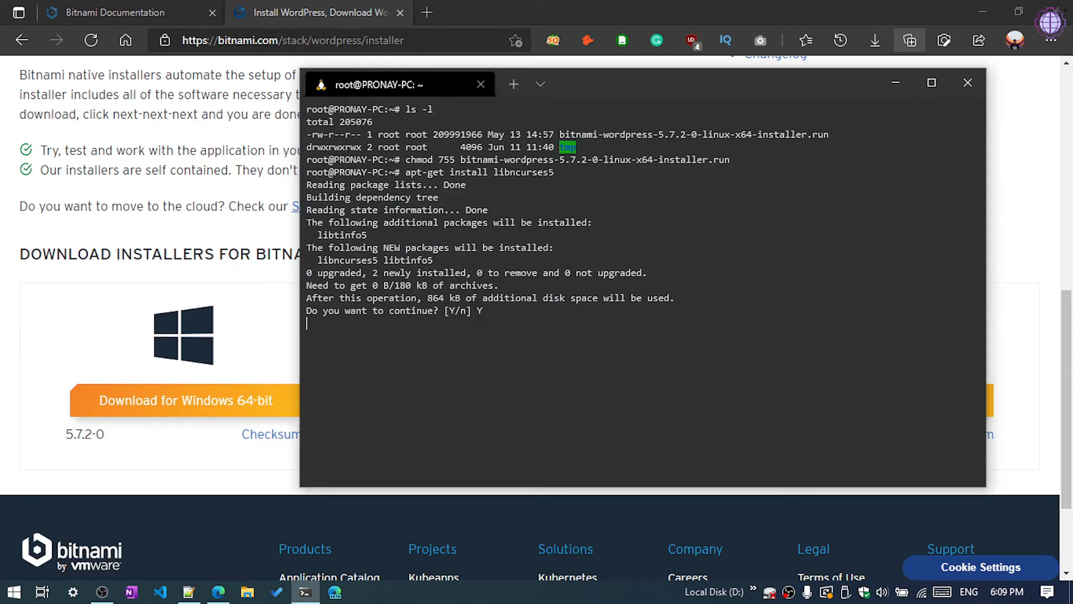
key("Return")
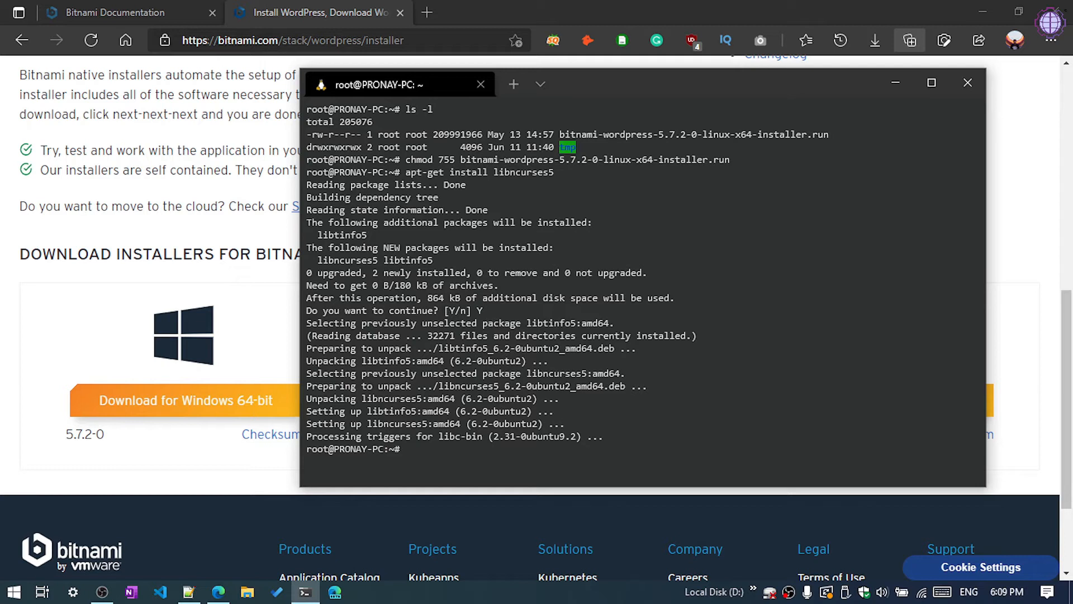
mouse_move(600, 55)
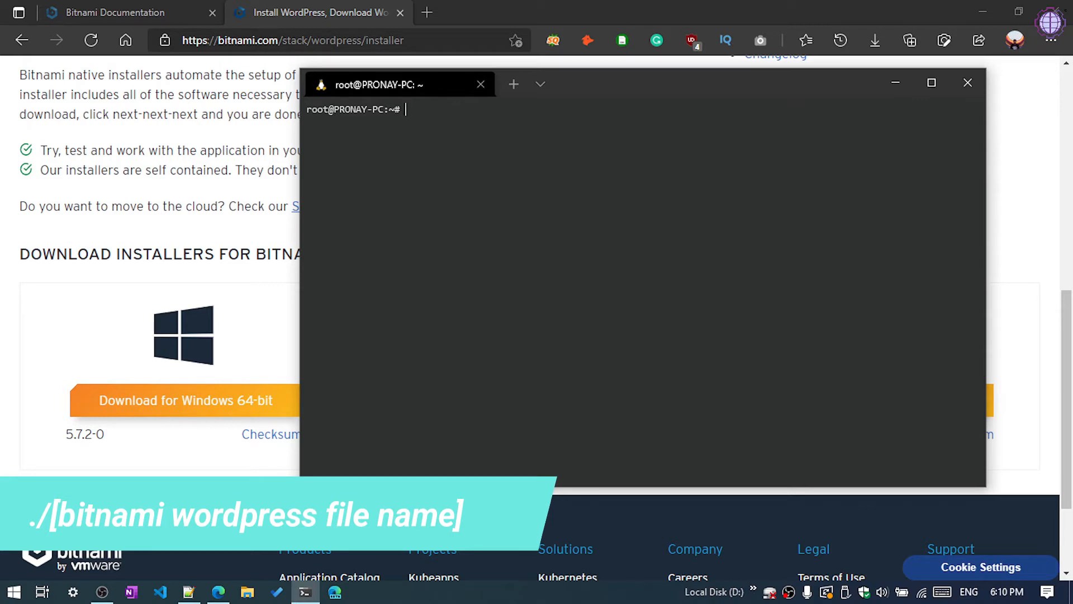
Run ./bitnami-wordpress-5.7.2-0-linux-x64-installer.run to start the WordPress installer.
type(".")
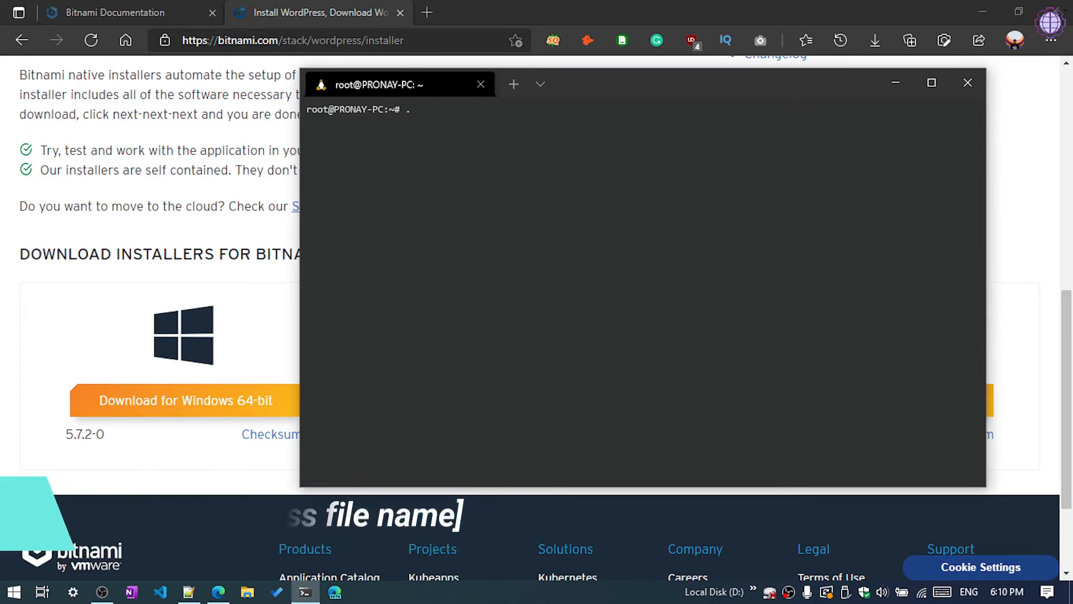
type("/")
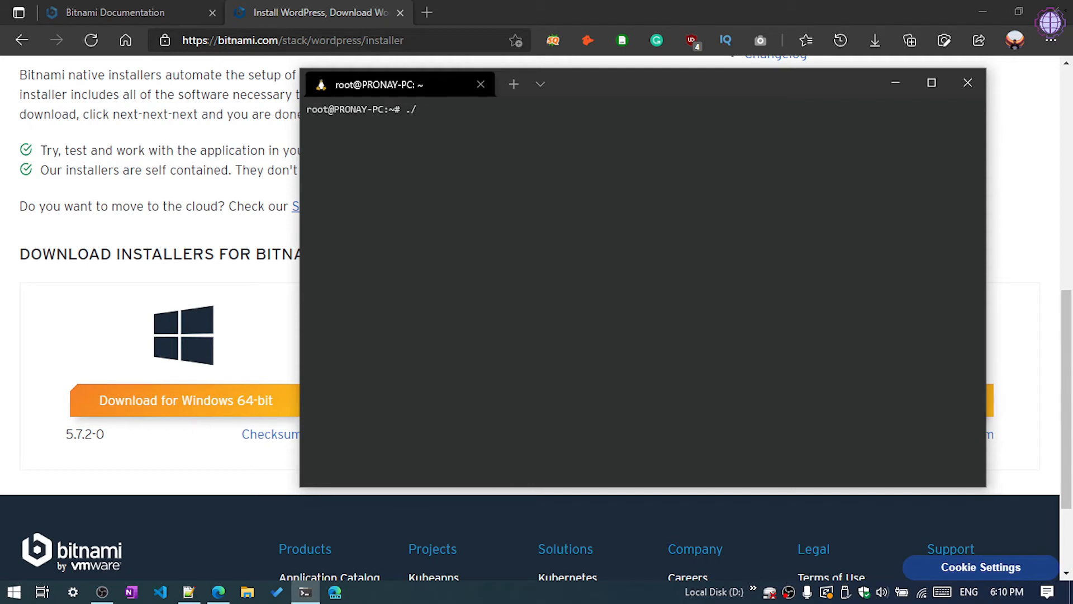
type("bit")
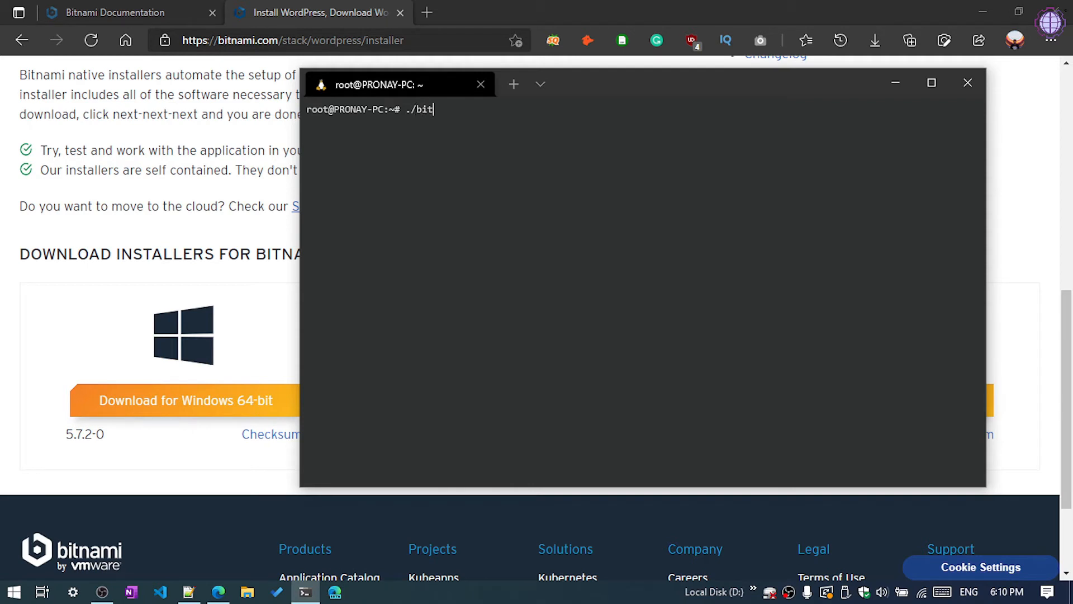
type("nami-wordpress-5.7.2-0-linux-x64-installer.run")
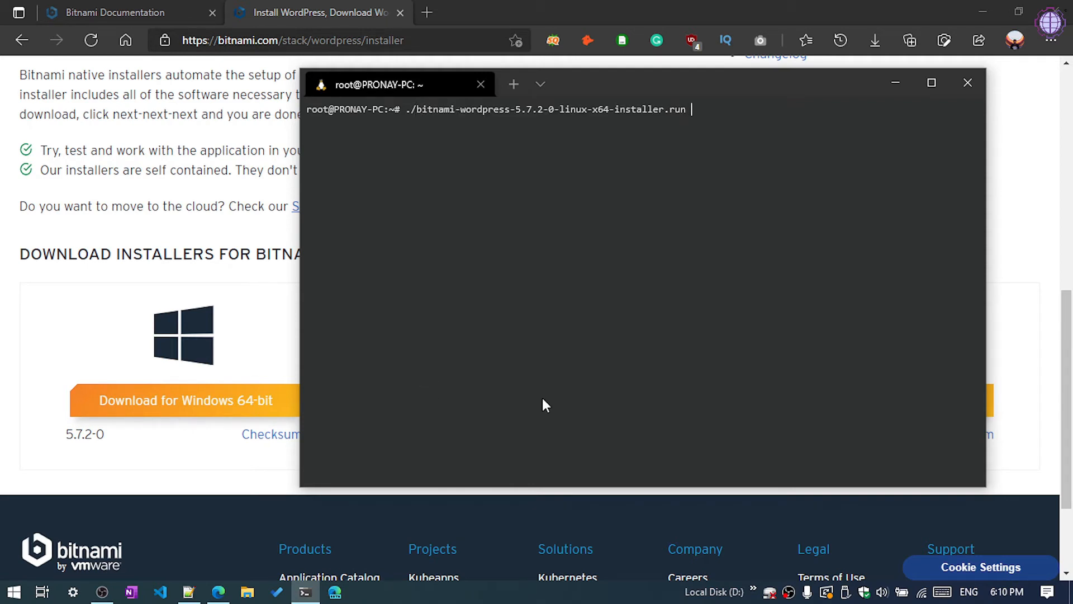
mouse_move(437, 136)
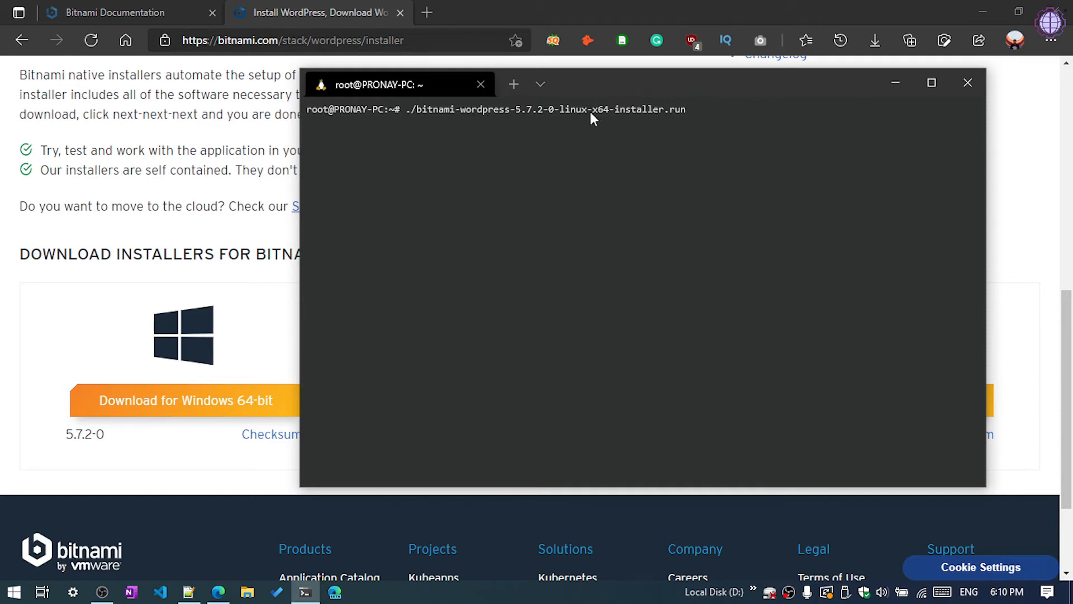
mouse_move(595, 150)
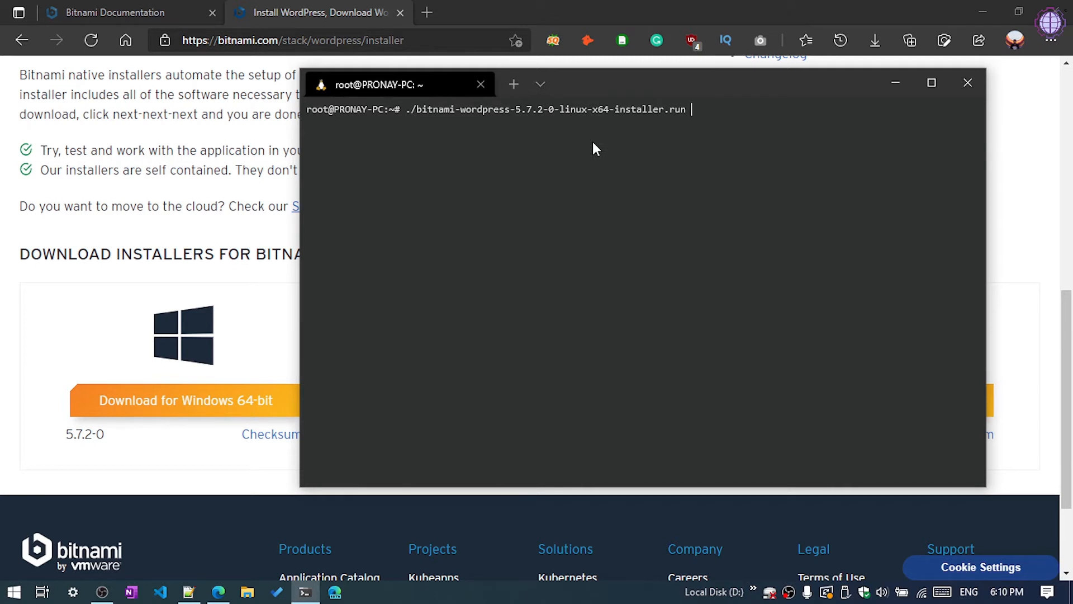
key("Return")
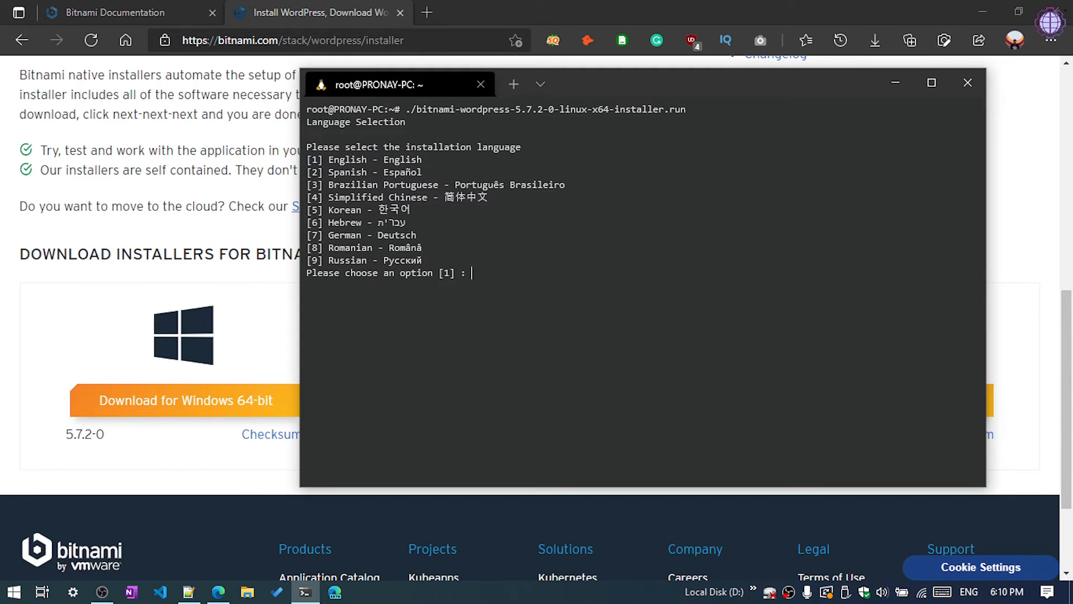
Choose English (1), then answer Y for Varnish, PhpMyAdmin and confirming the selection.
type("1")
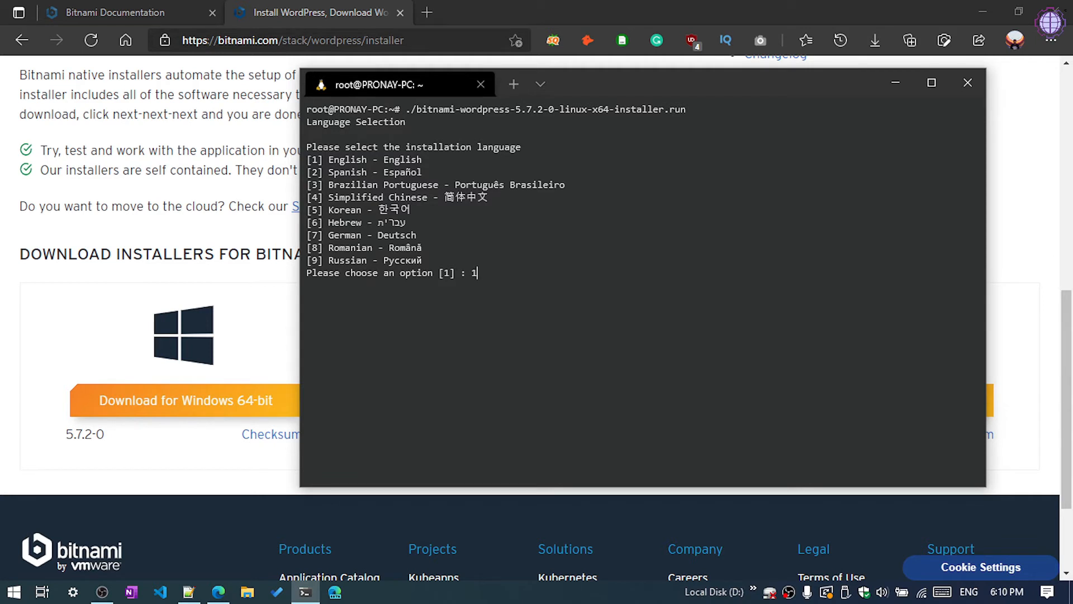
mouse_move(474, 272)
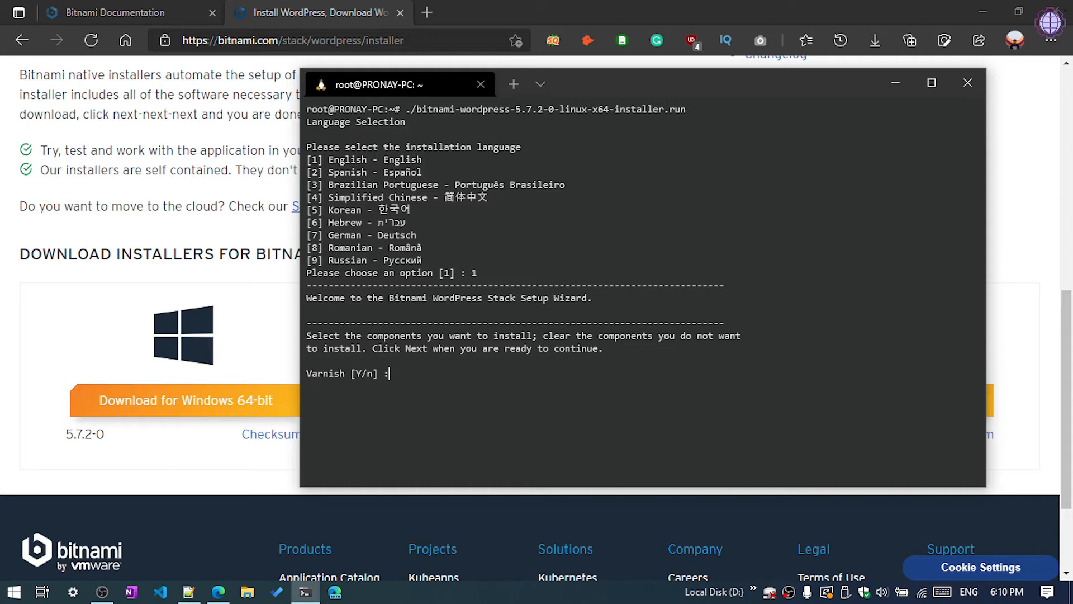
type("Y")
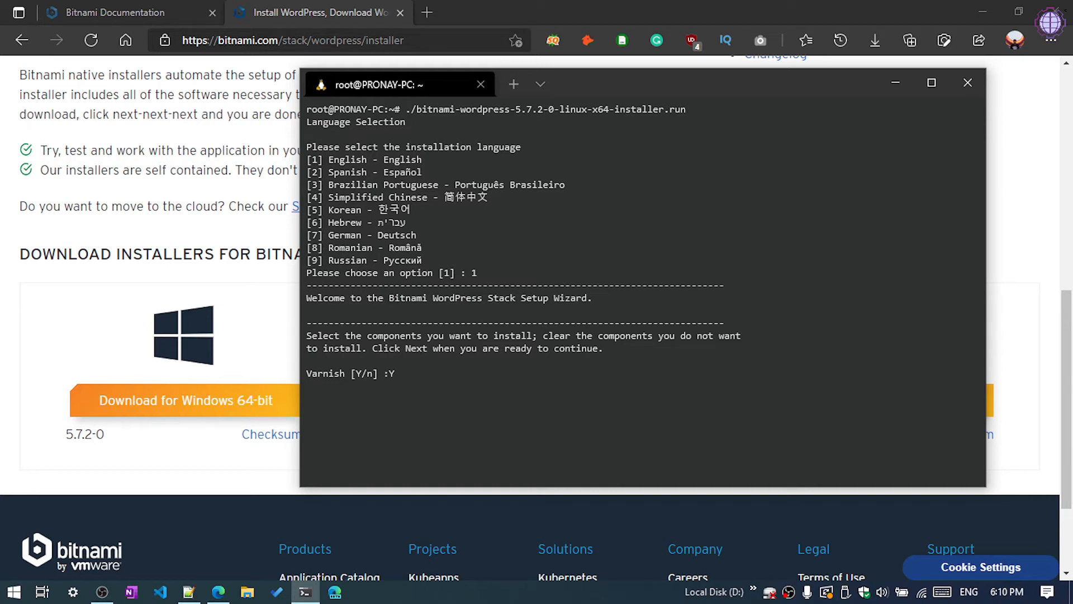
key("Return")
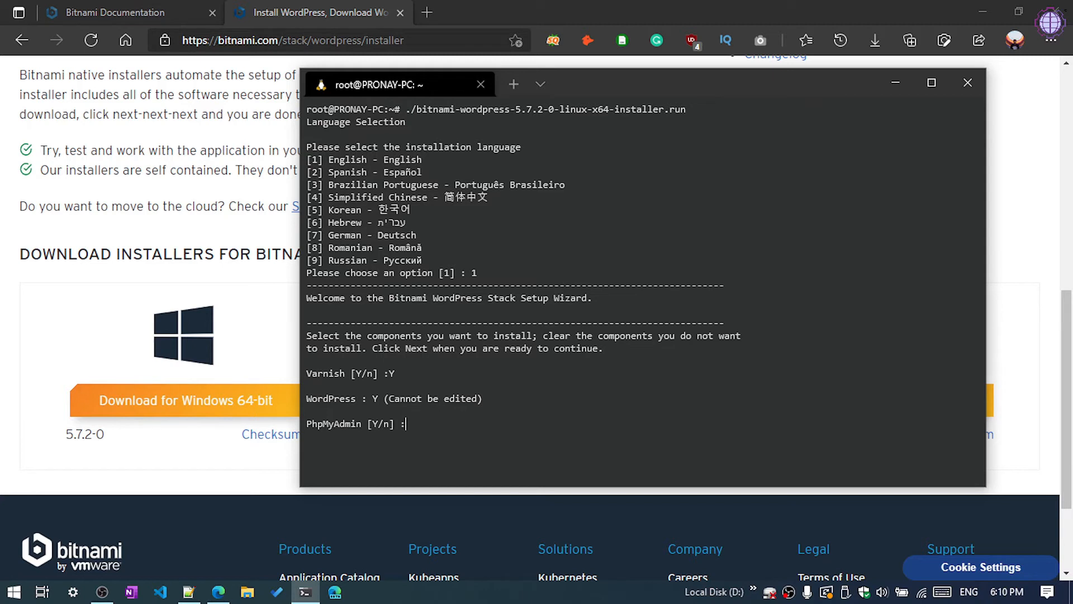
type("Y")
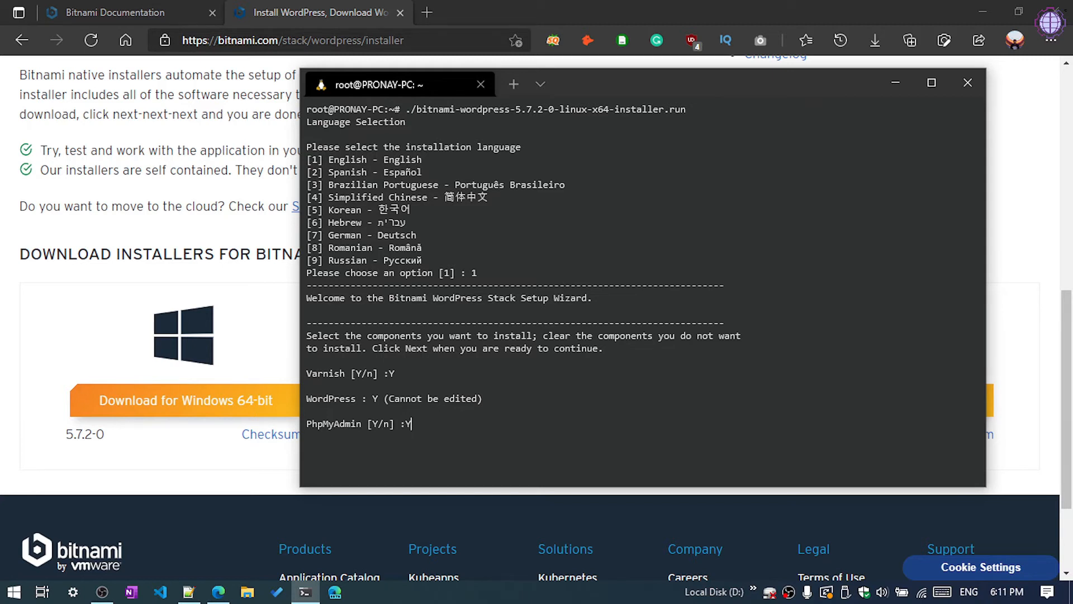
key("Return")
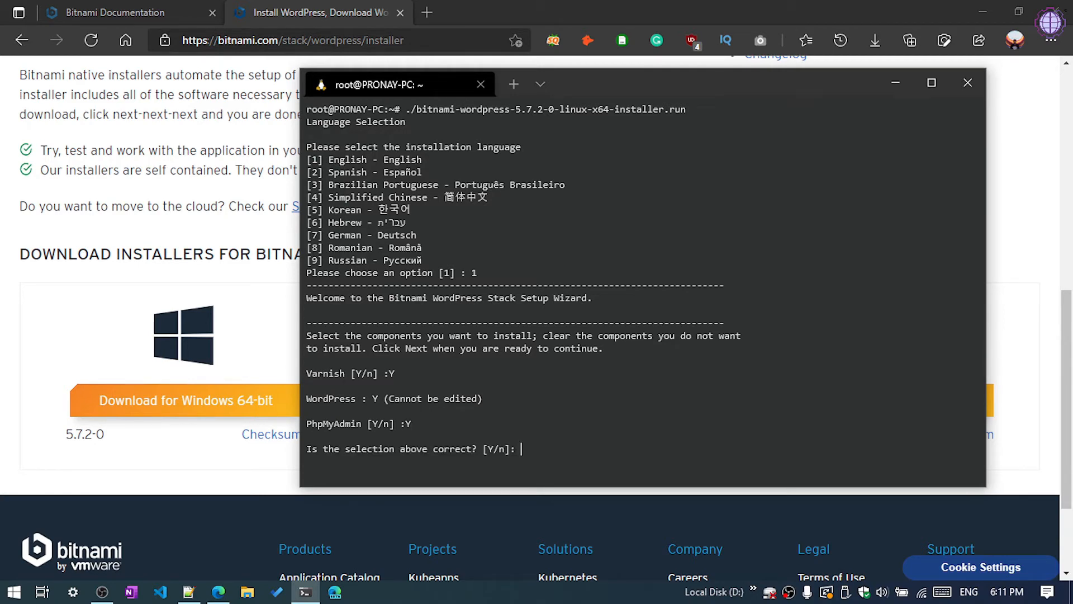
type("Y")
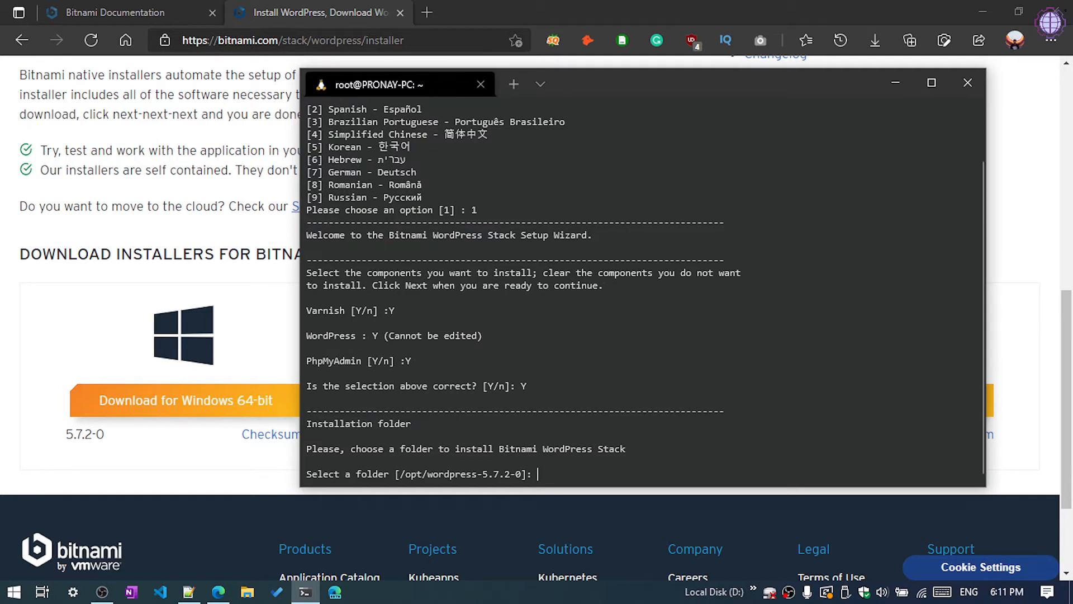
Keep the default /opt/wordpress-5.7.2-0 folder, enter a real name and login 'admin'.
key("Return")
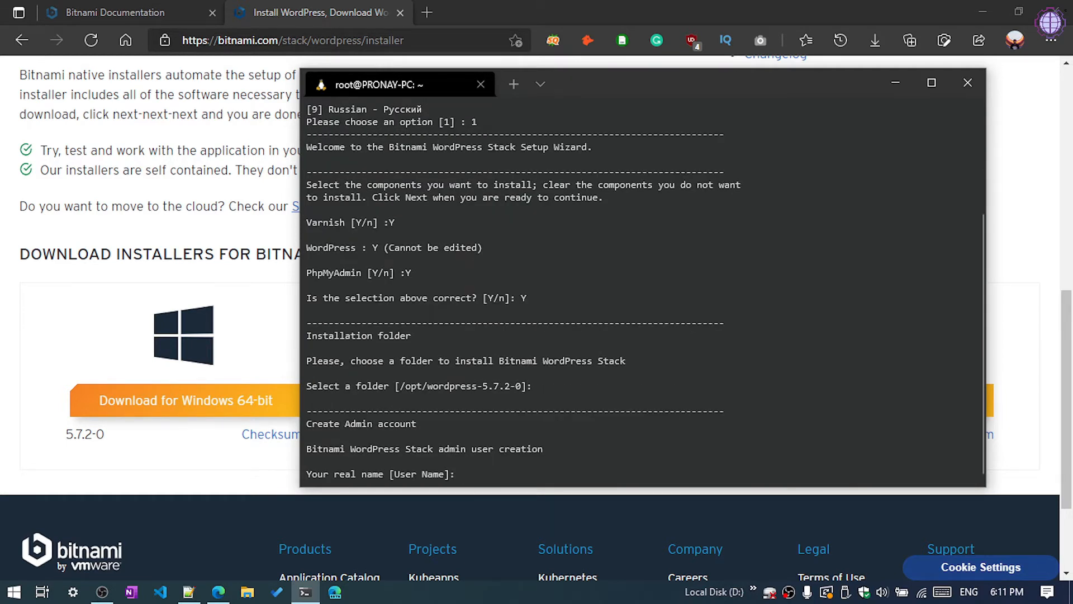
type("Pronay")
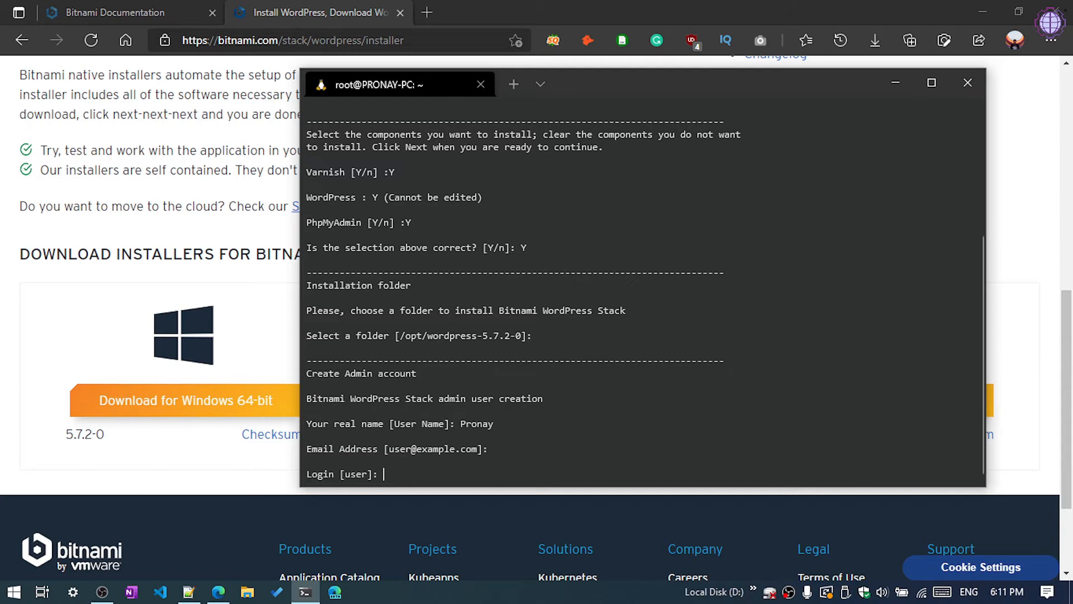
type("admin")
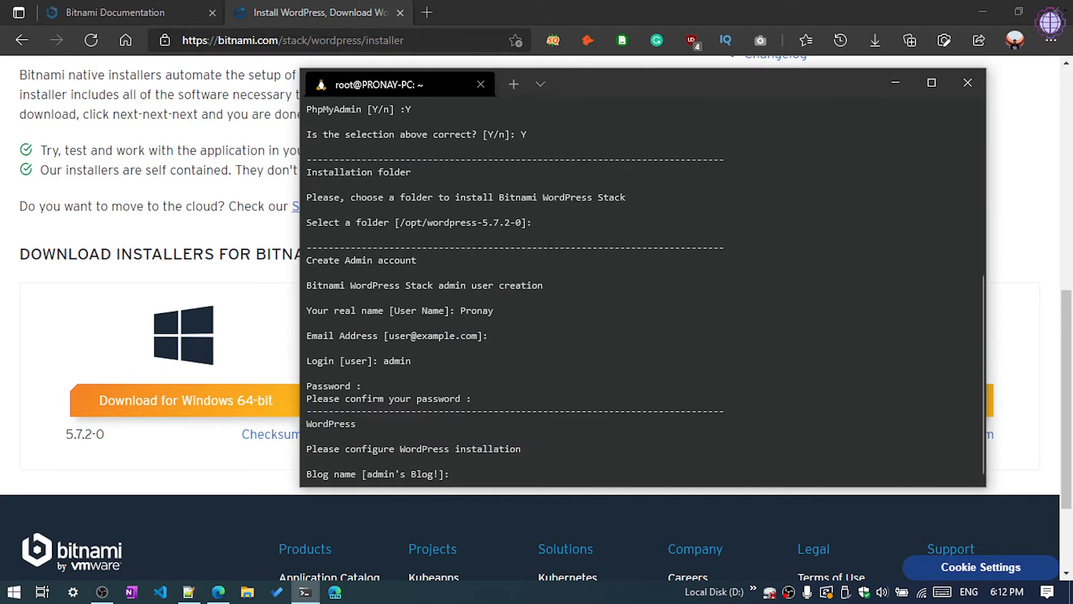
Name the blog 'Bitnami WordPress'.
type("Bit")
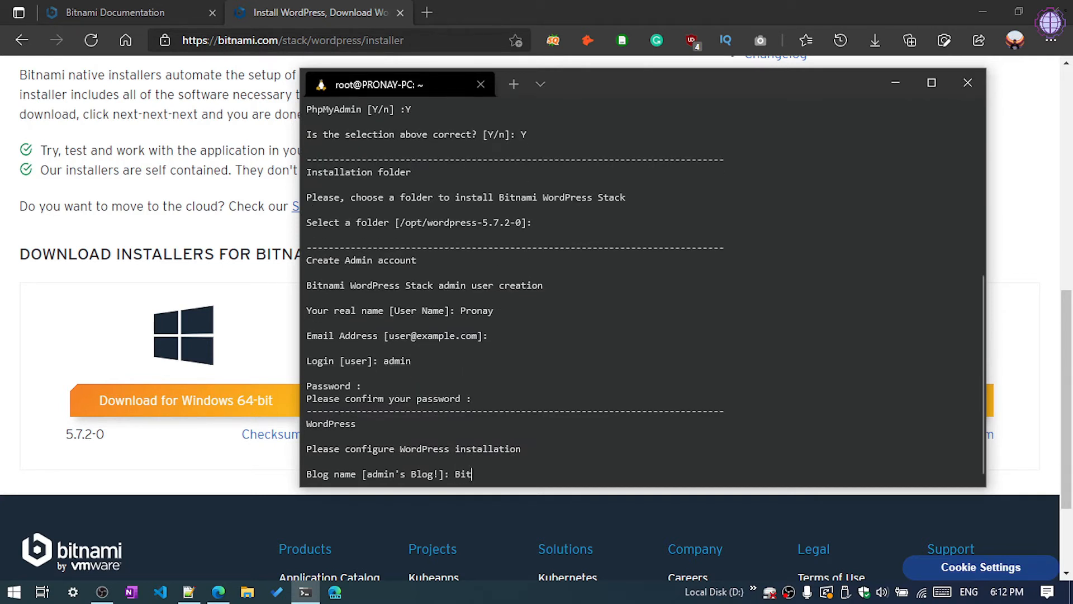
type("nami")
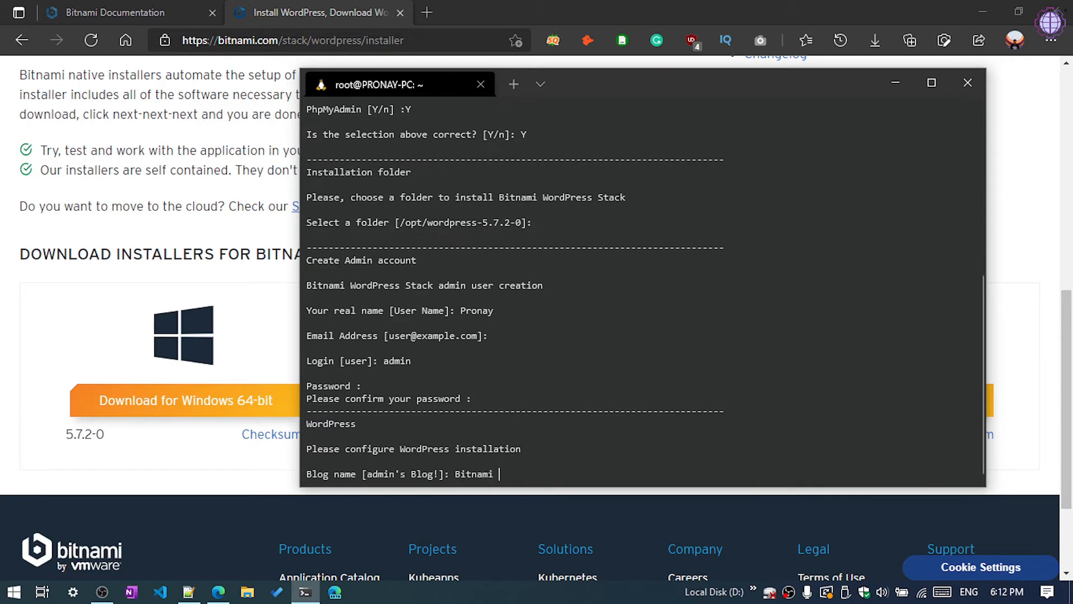
type("WordPR")
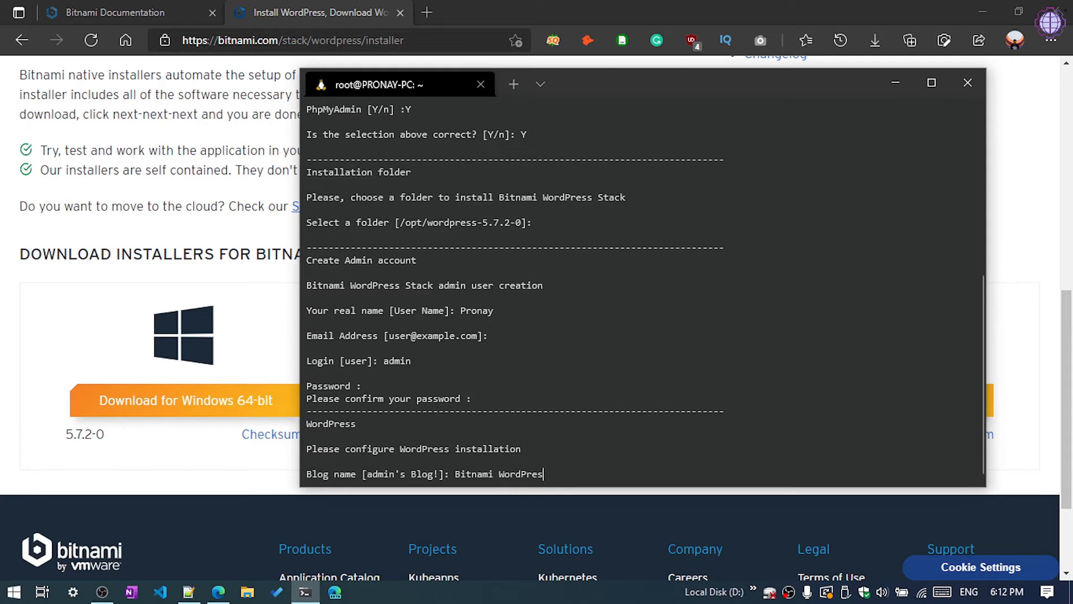
key("Return")
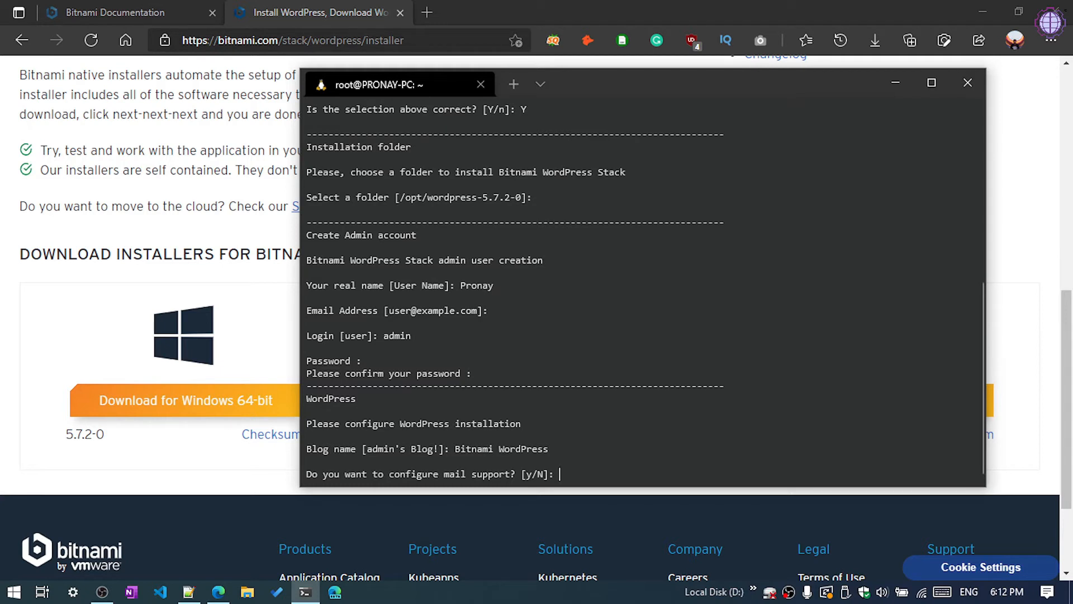
Decline mail support with N and confirm with Y to begin installing.
type("N")
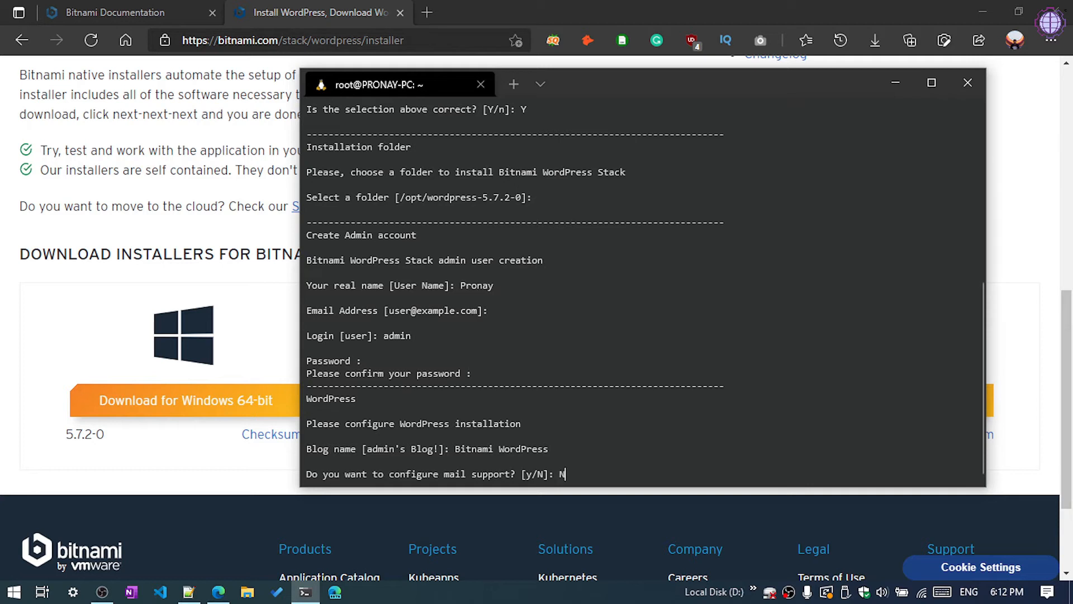
key("Return")
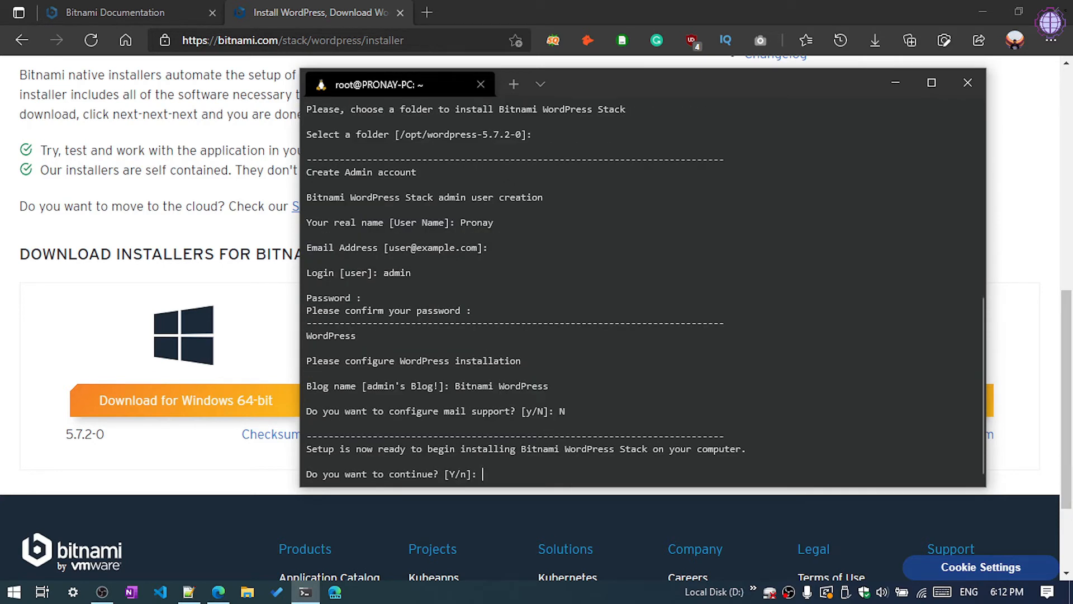
type("Y")
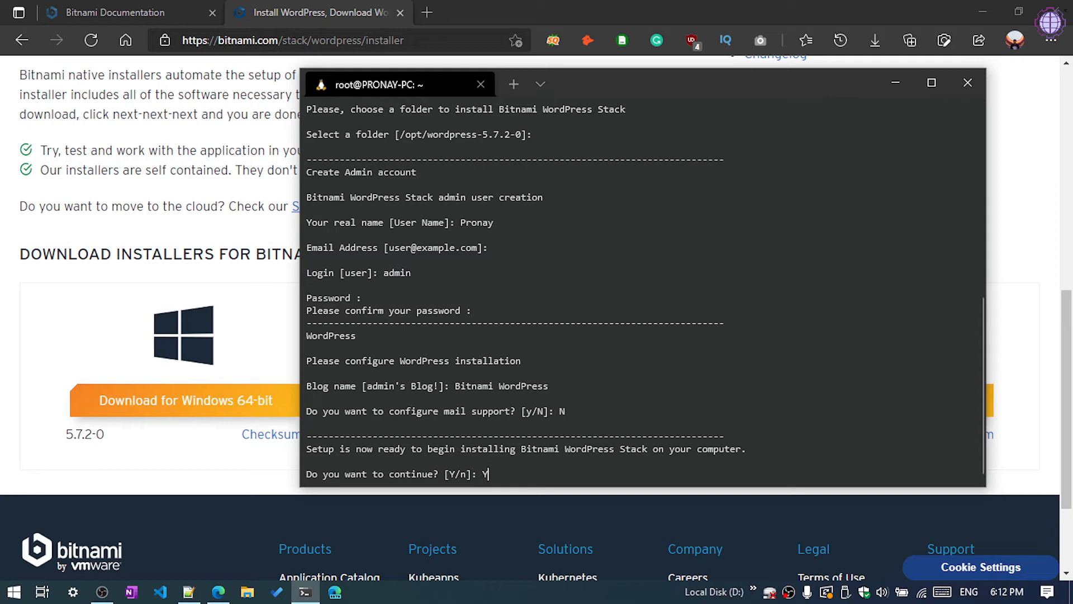
key("Return")
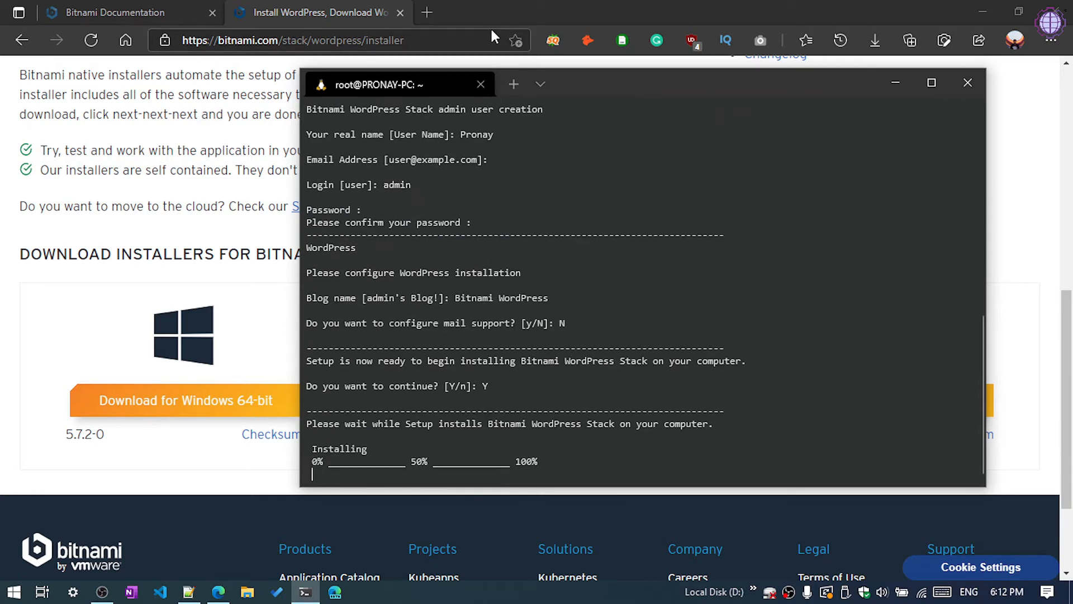
mouse_move(982, 7)
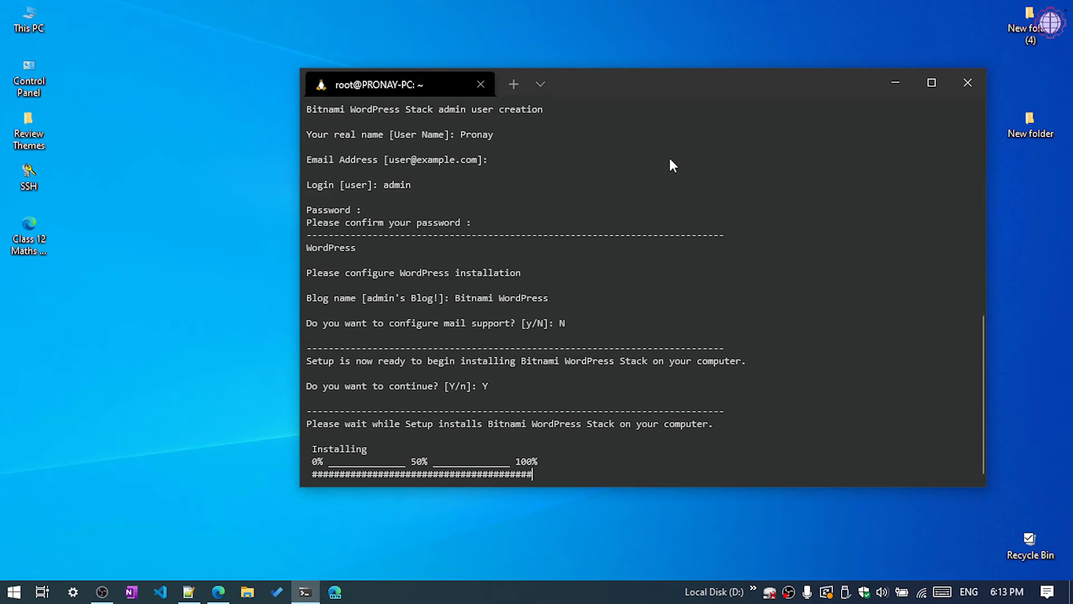
mouse_move(910, 359)
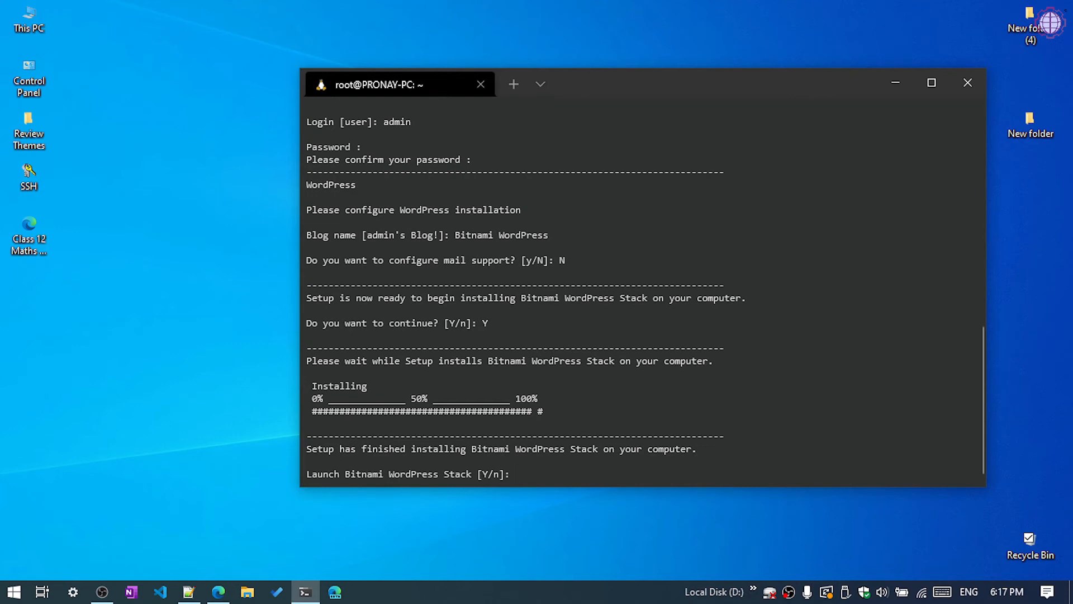
Answer Y to launch the Bitnami WordPress Stack after installation completes.
type("Y")
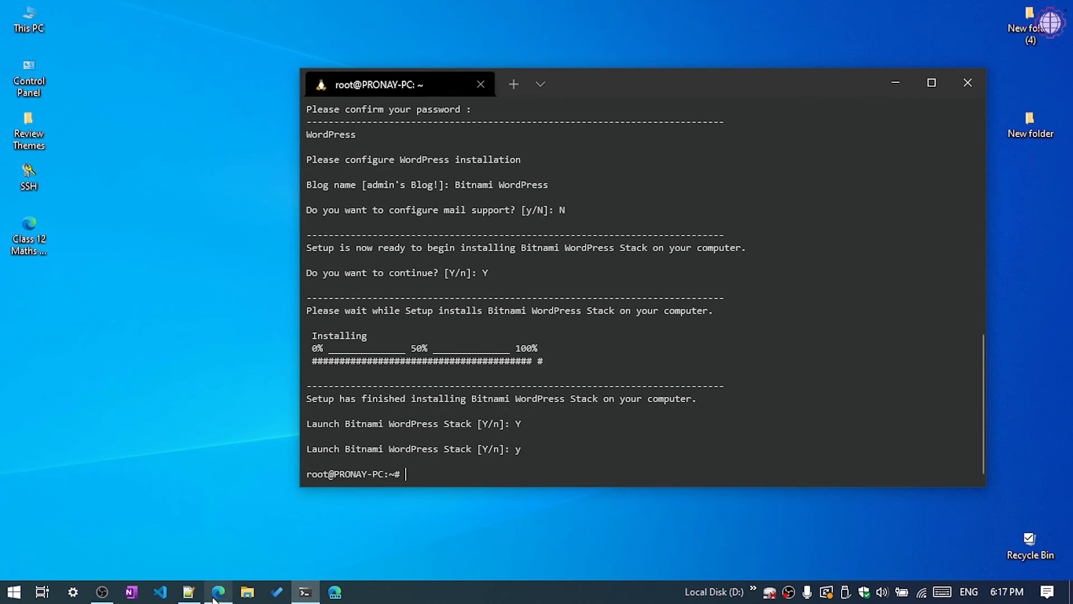
Load localhost/wordpress in Edge to view the 'Hello world!' post.
left_click(217, 592)
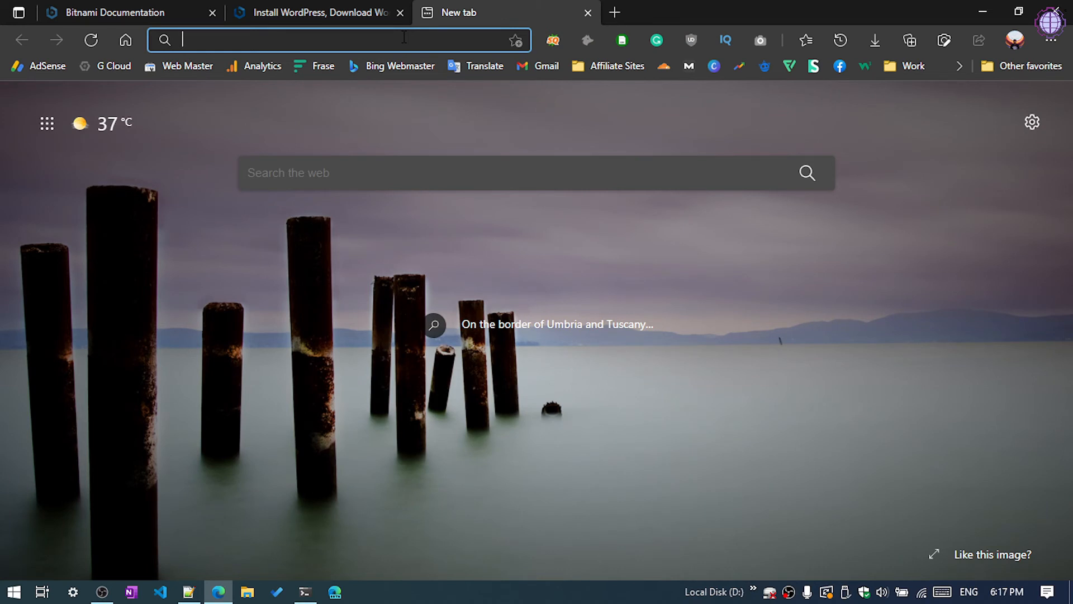
type("localhost")
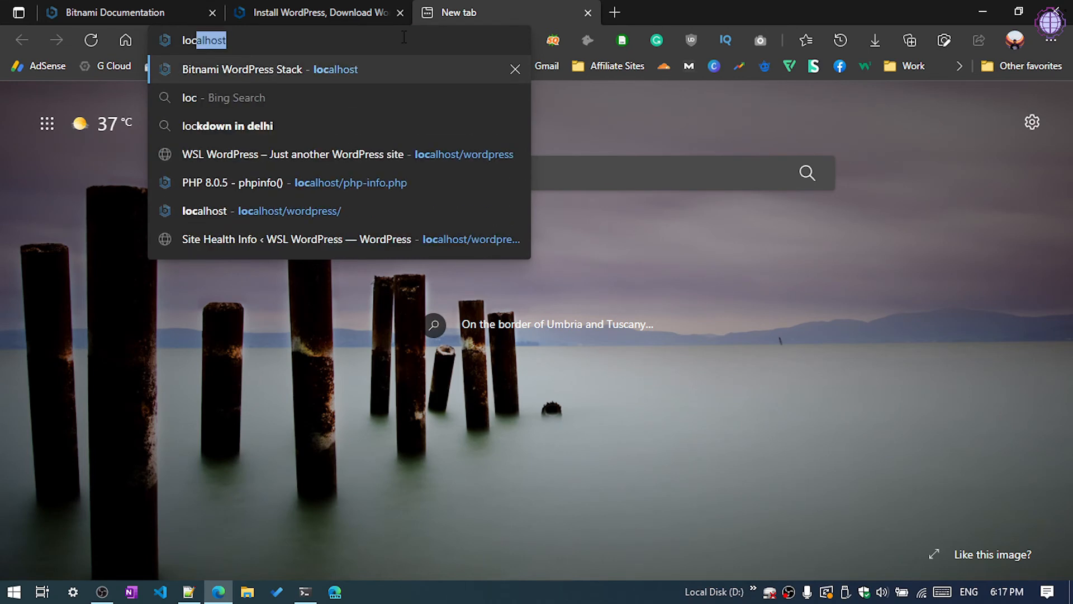
type("/wordpress/")
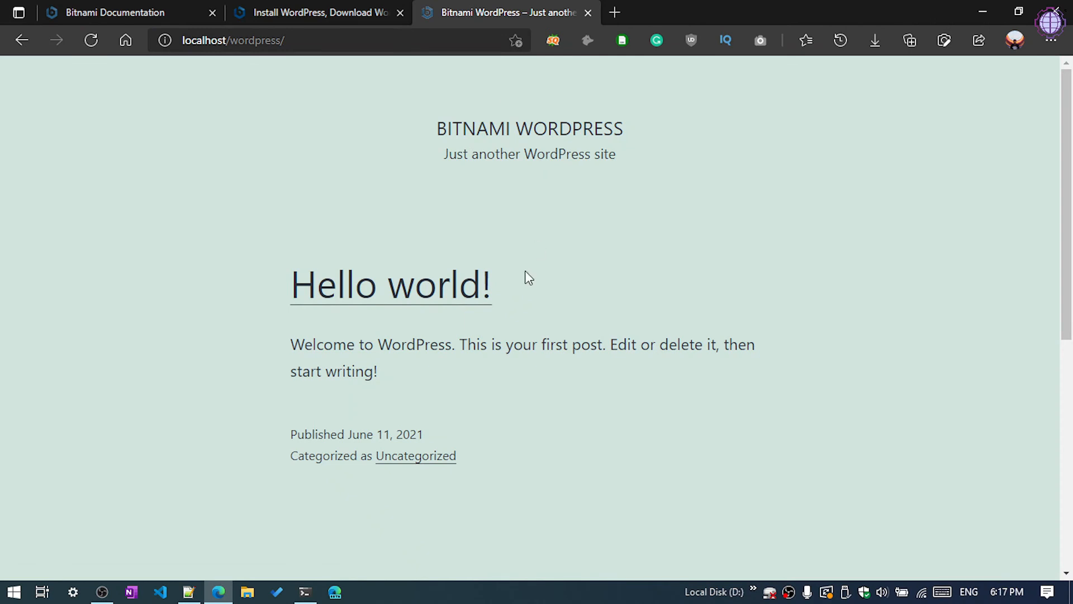
scroll("up", 3)
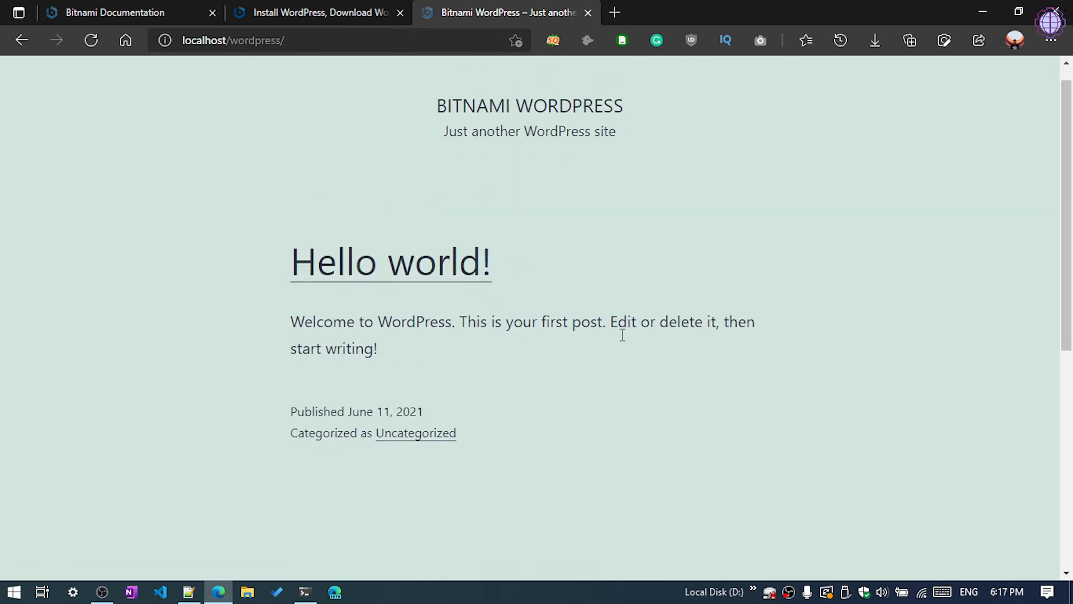
scroll("down", 3)
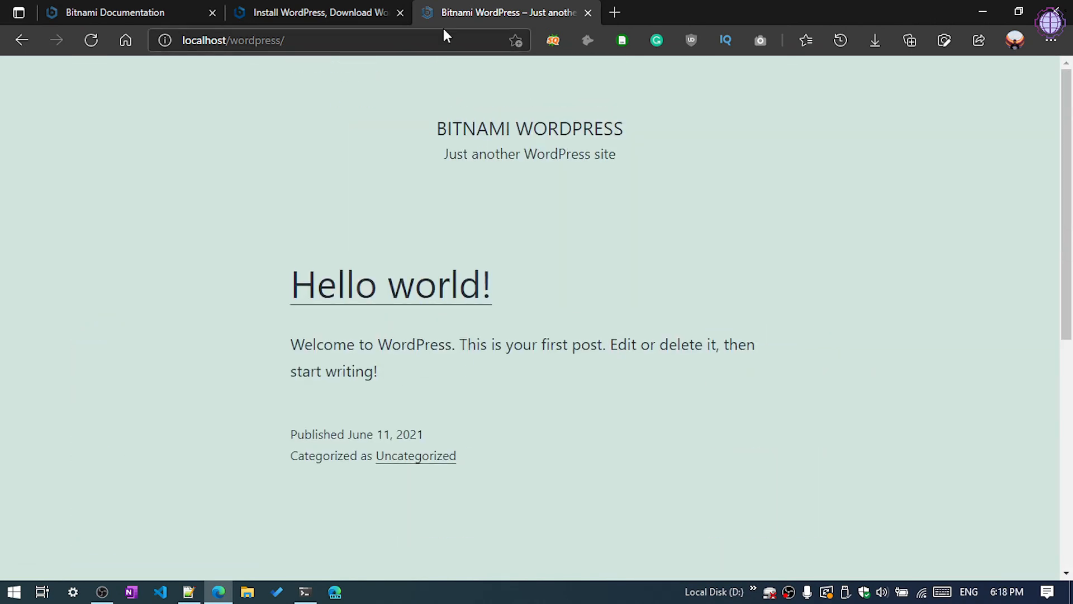
left_click(308, 40)
type("w")
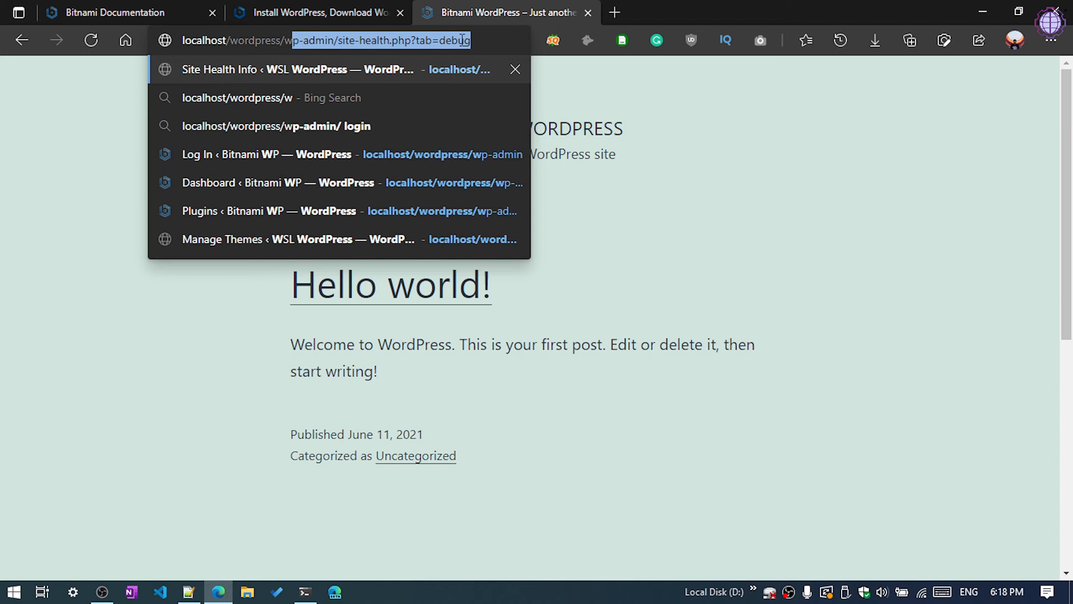
Log in at localhost/wordpress/wp-admin as admin and decline Edge's password update.
type("admin")
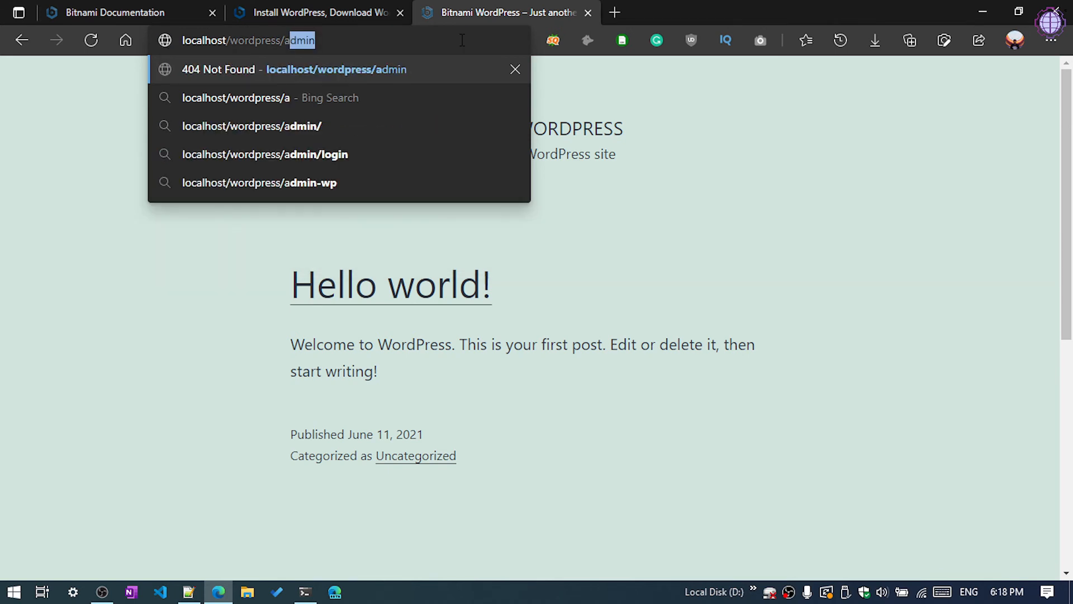
left_click(265, 154)
type("ad")
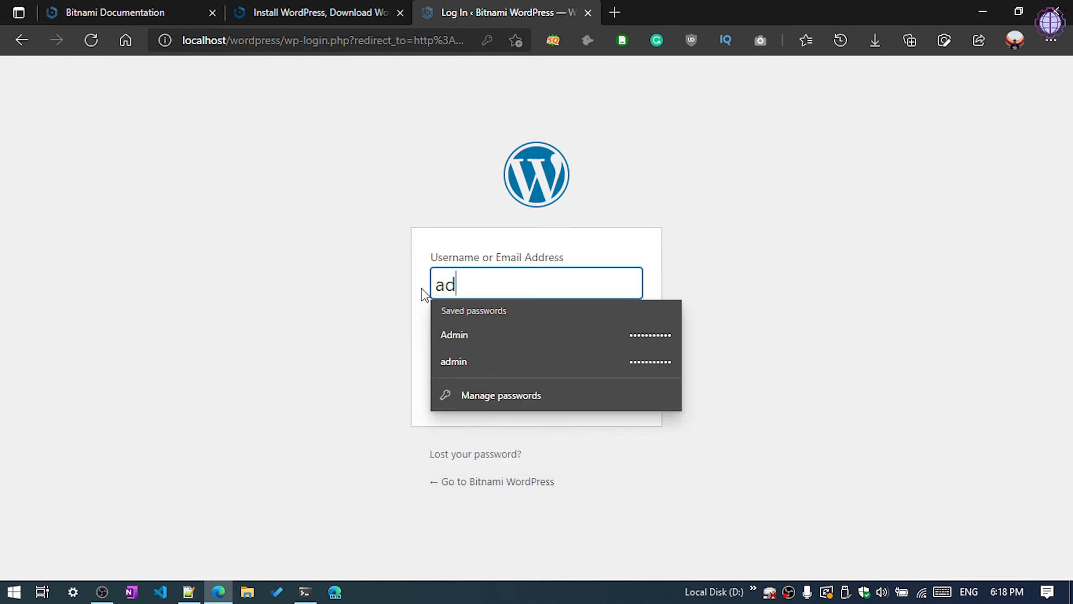
left_click(453, 362)
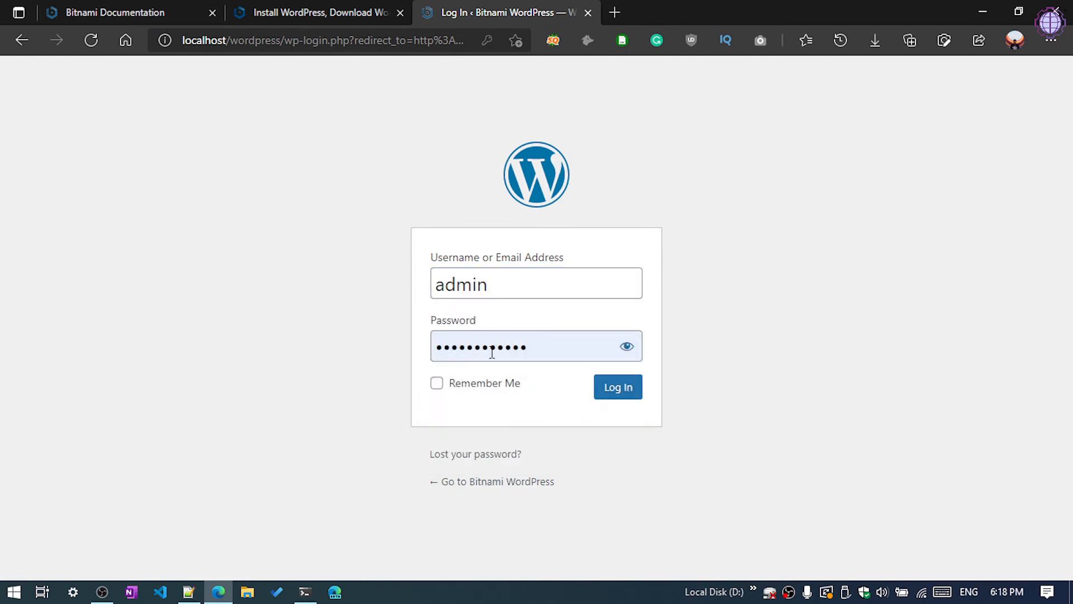
left_click(536, 346)
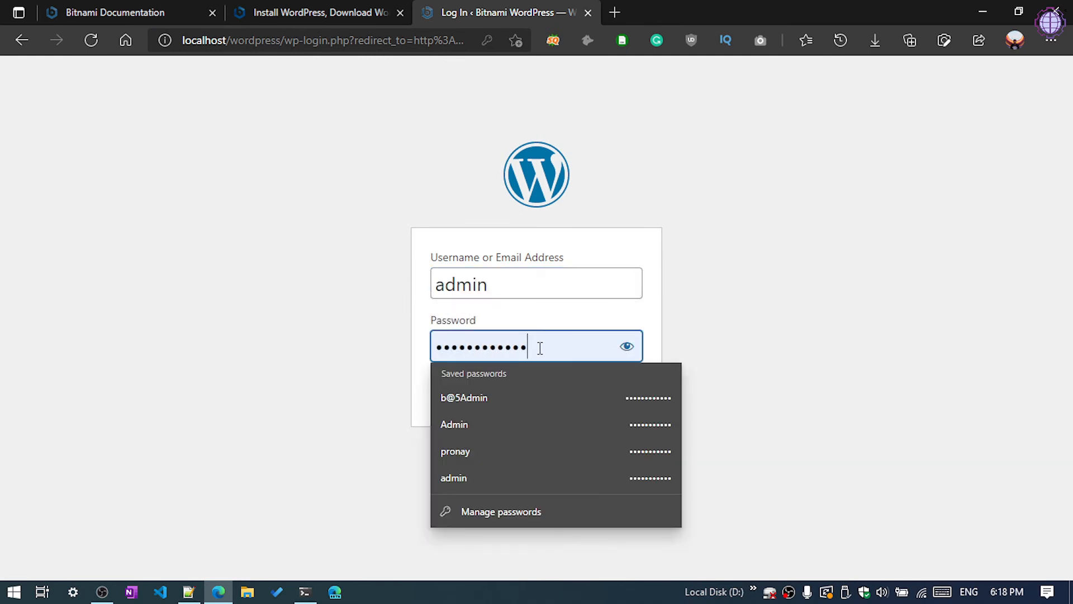
key("ctrl+a")
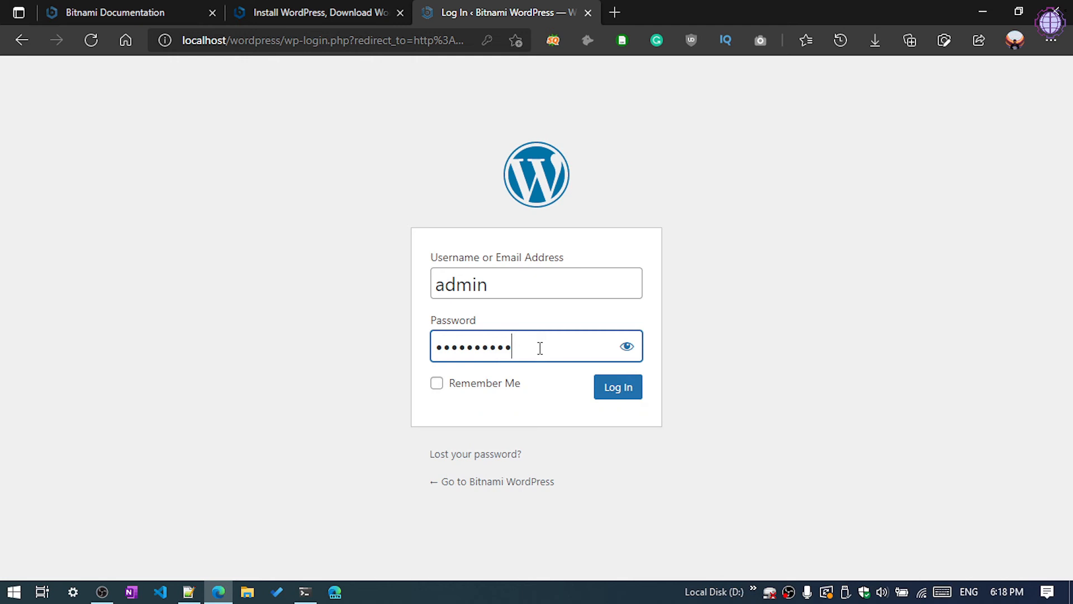
left_click(616, 387)
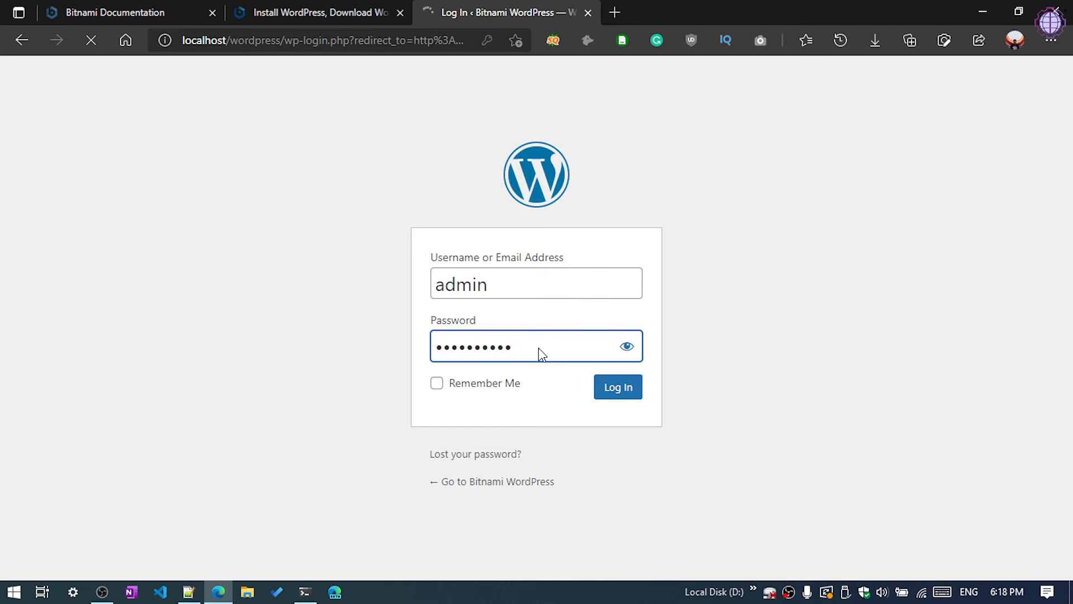
left_click(616, 387)
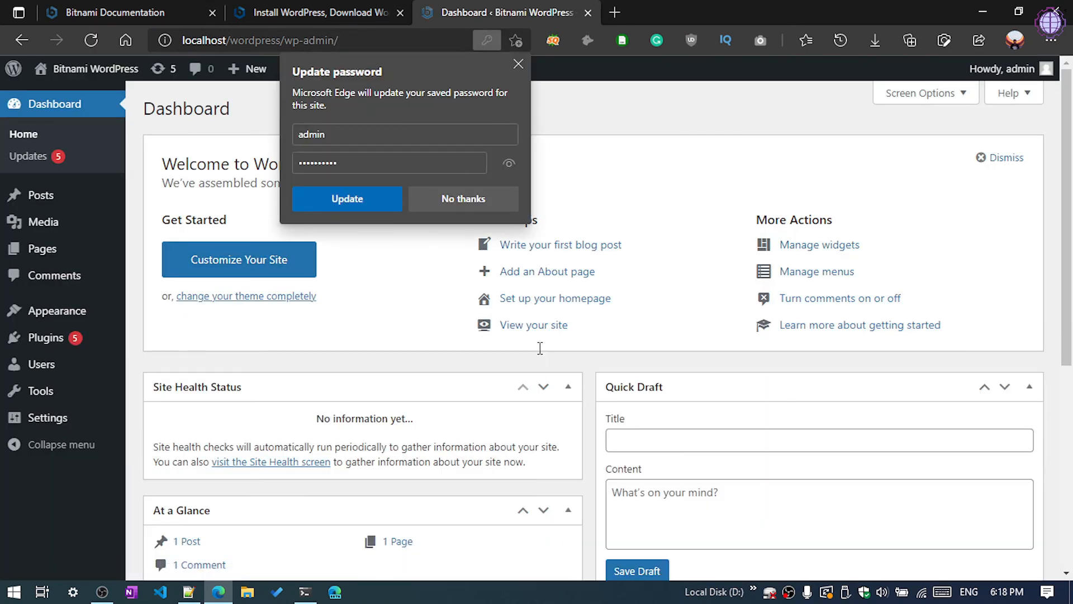
left_click(462, 198)
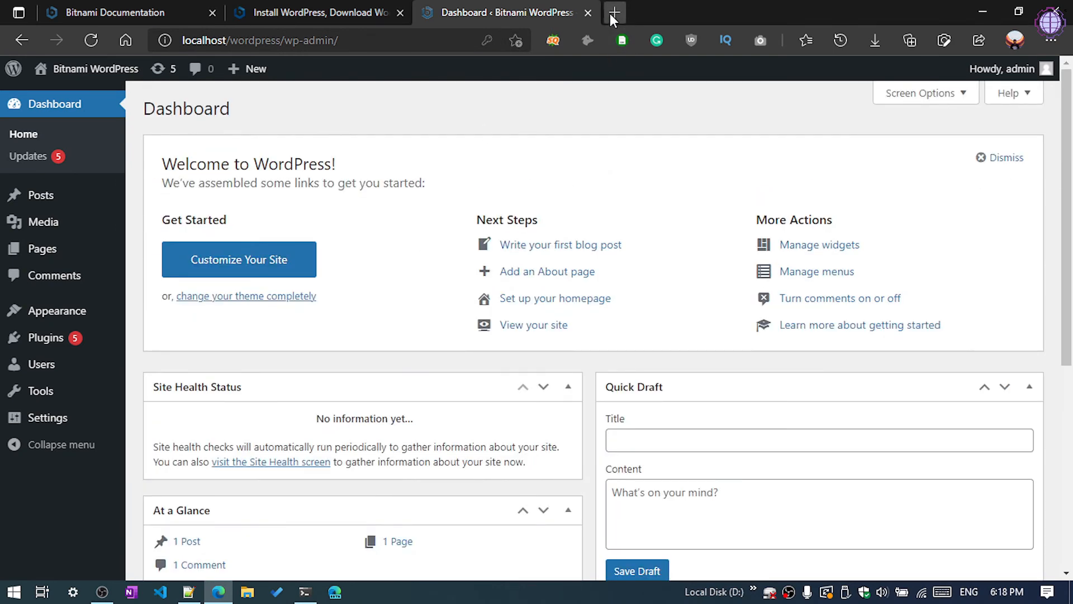
Log in to localhost/phpmyadmin as root and dismiss Edge's save-password offer.
left_click(613, 12)
type("loca")
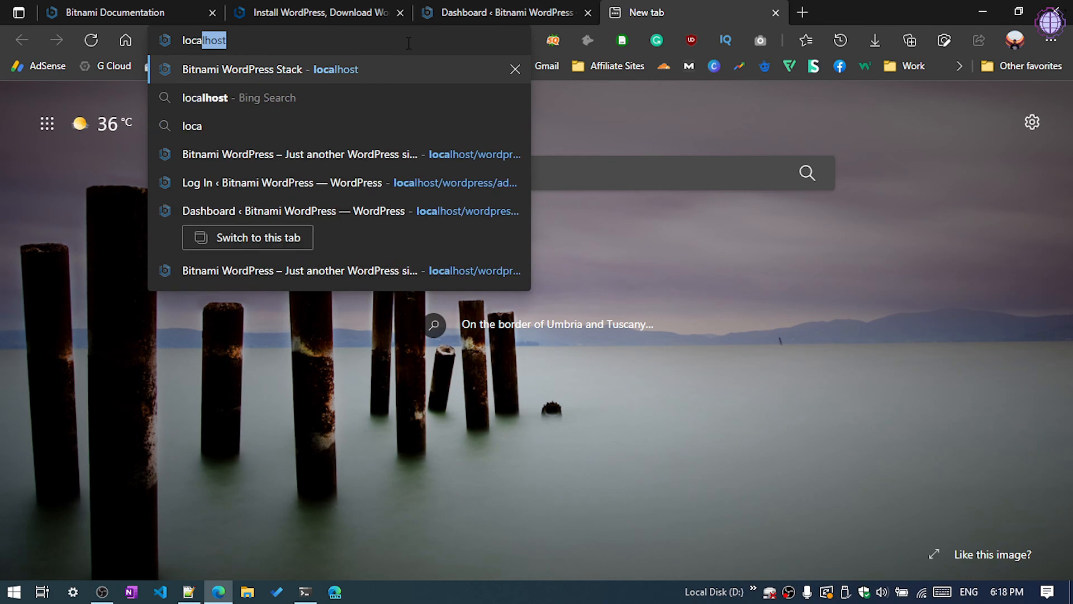
type("/phpmyadmin/")
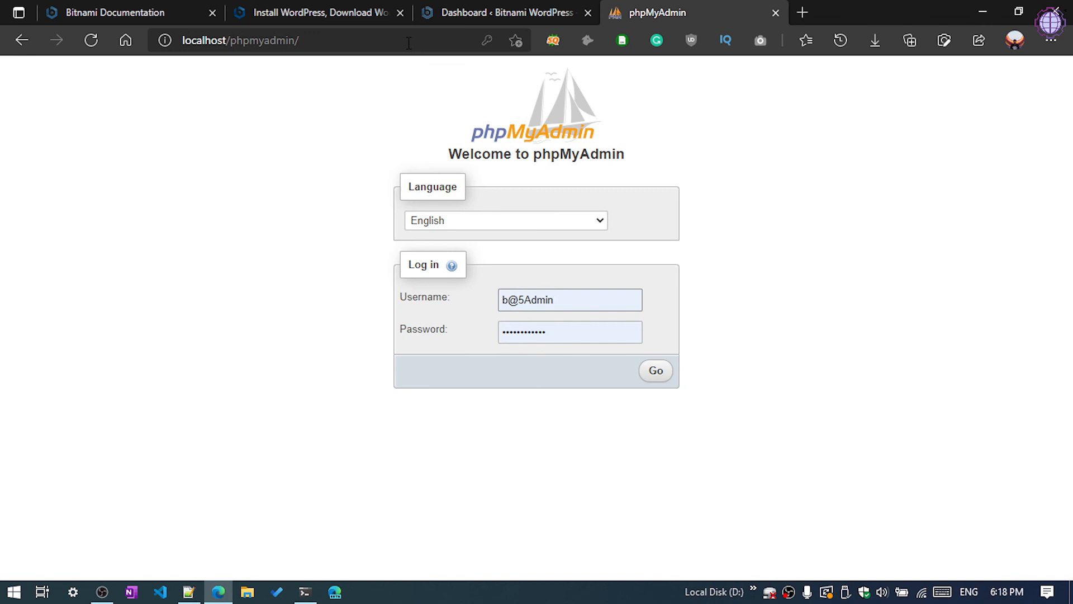
left_click(569, 300)
type("root")
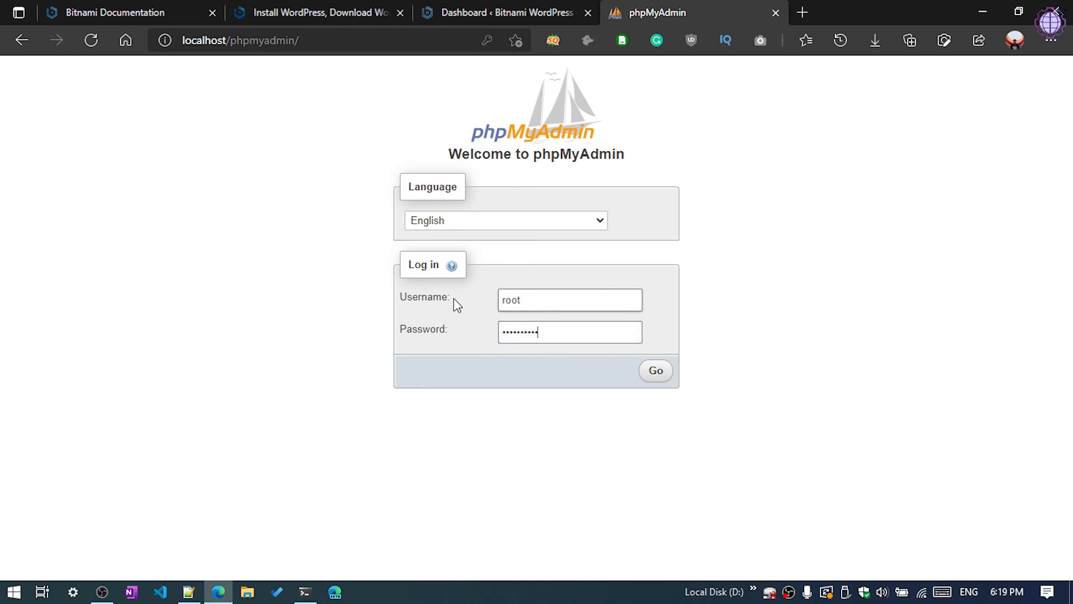
left_click(654, 370)
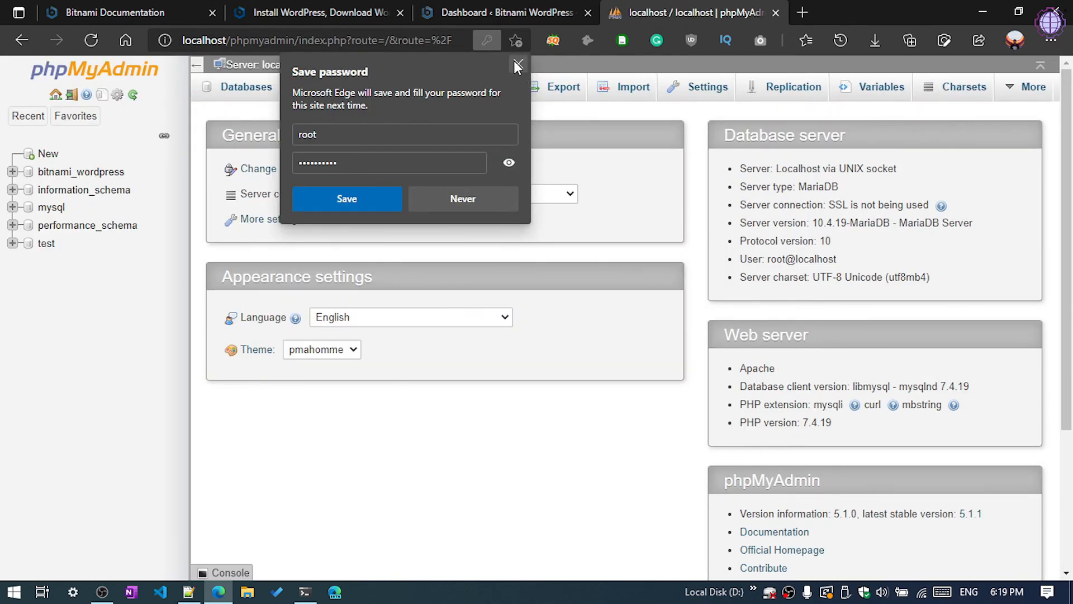
left_click(518, 65)
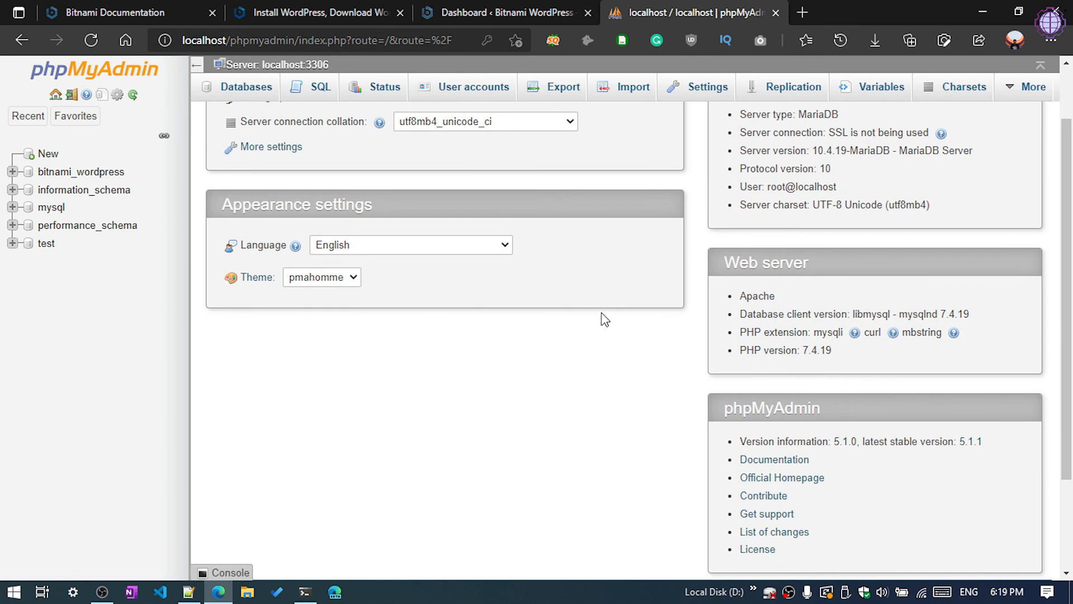
scroll("up", 3)
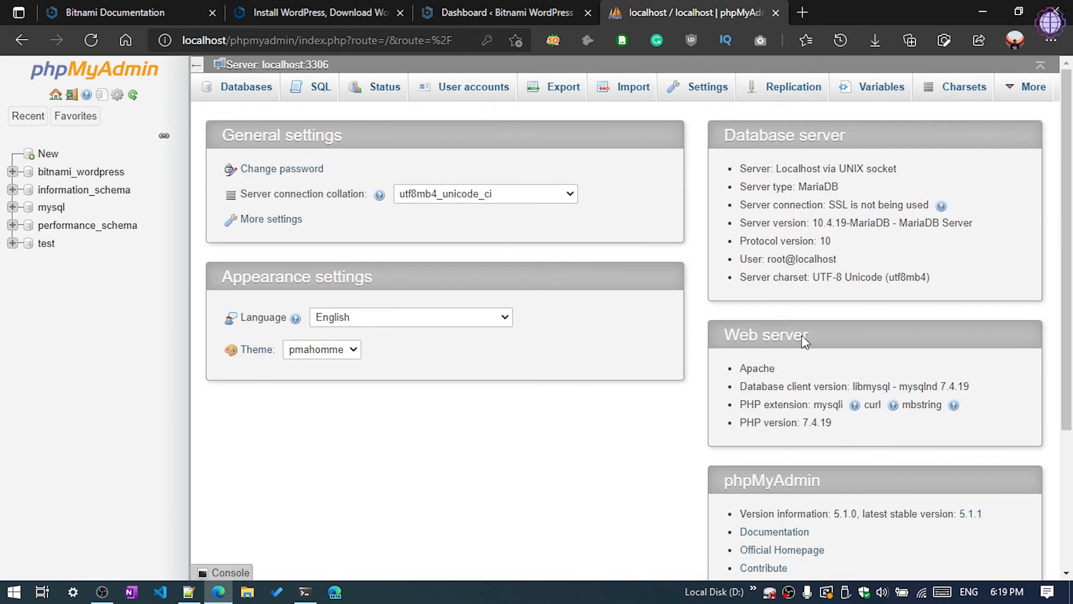
mouse_move(439, 191)
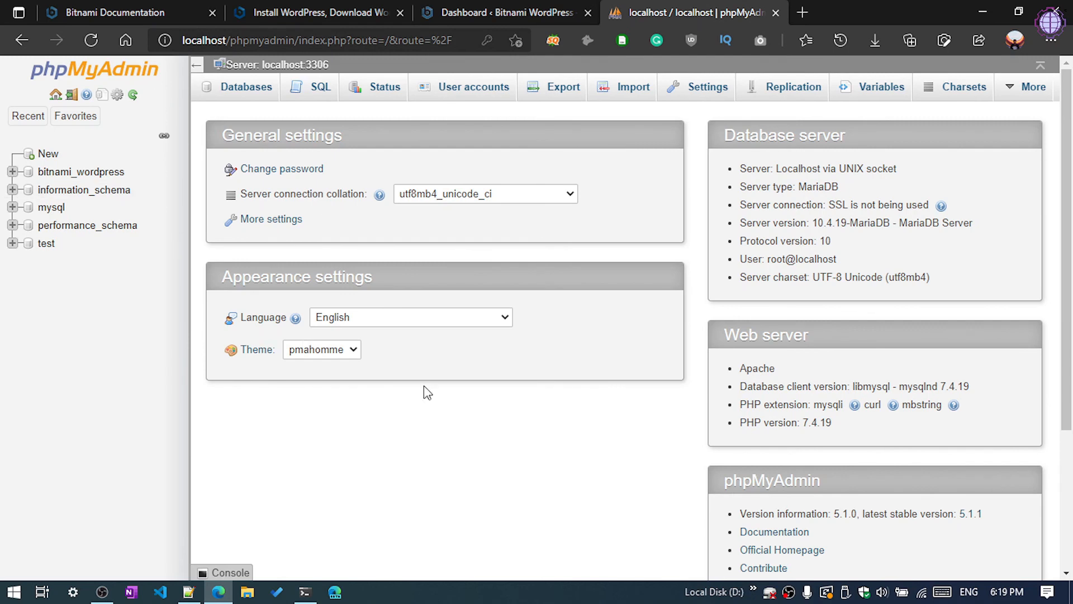
scroll("down", 3)
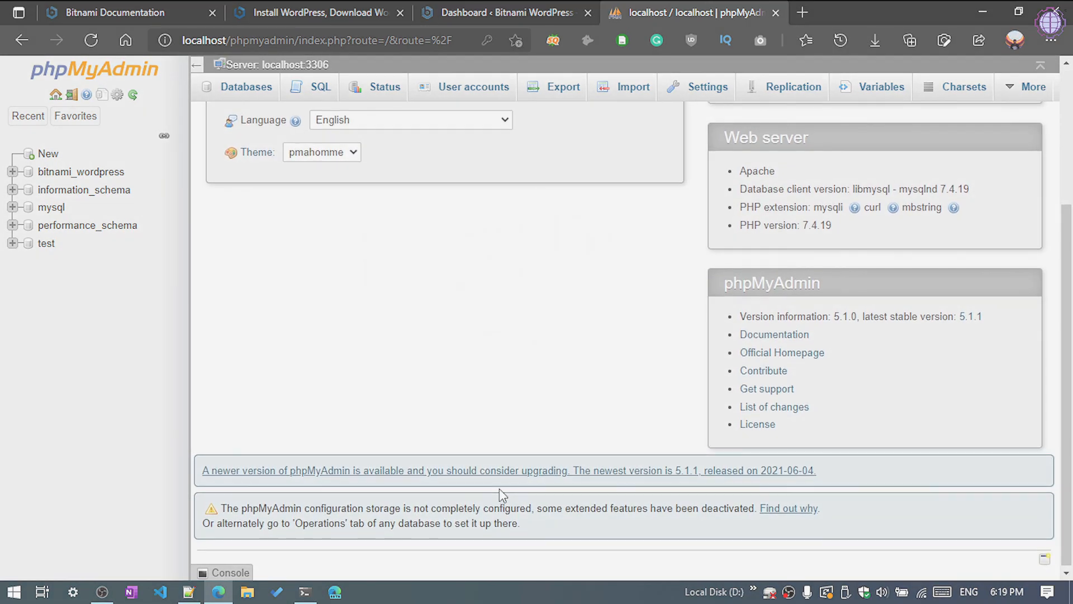
scroll("up", 3)
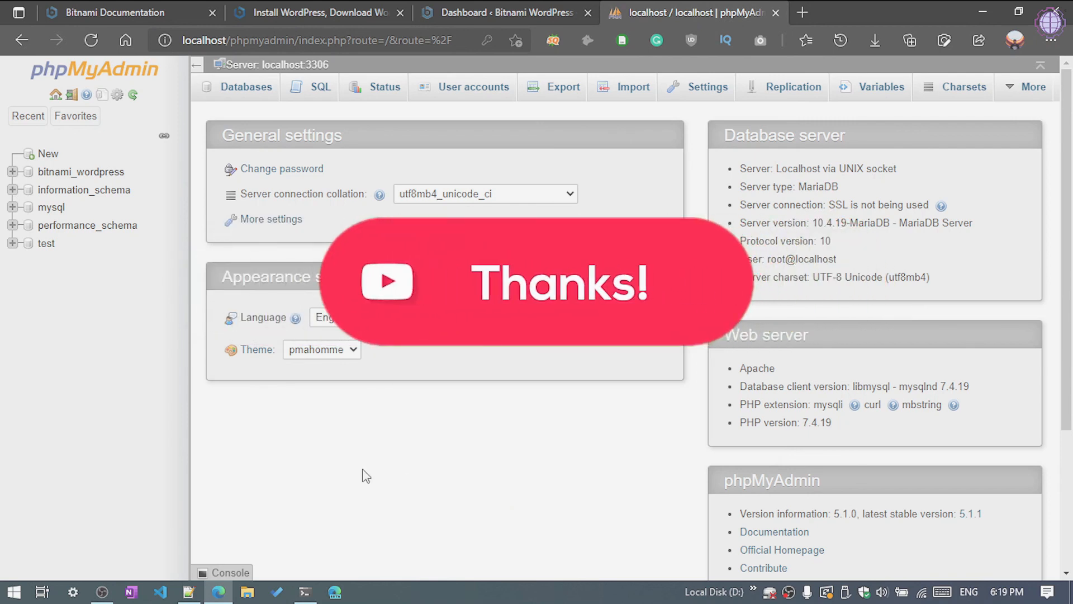
mouse_move(305, 591)
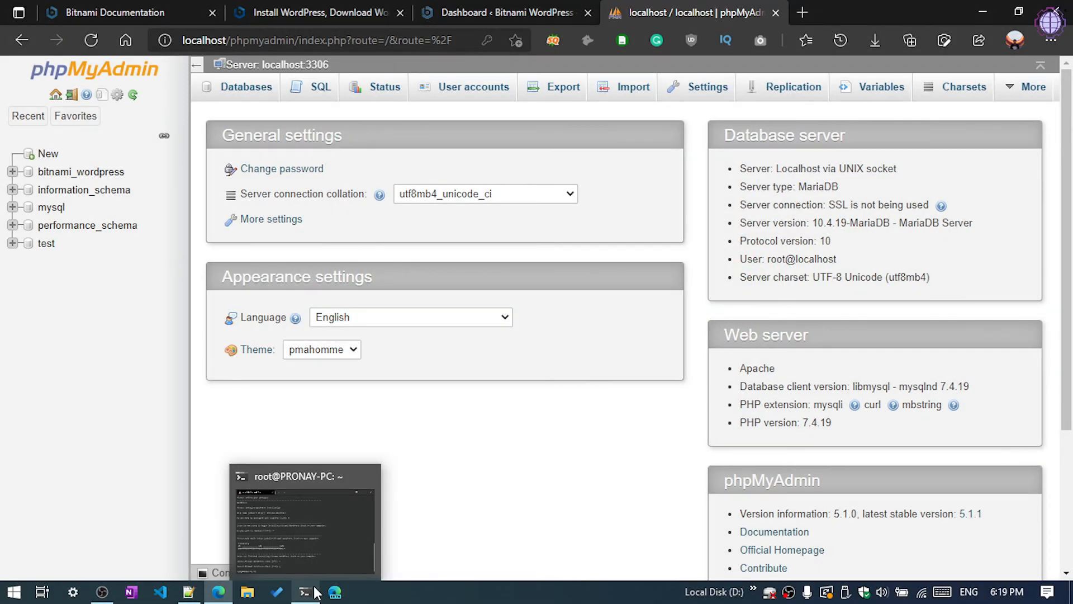